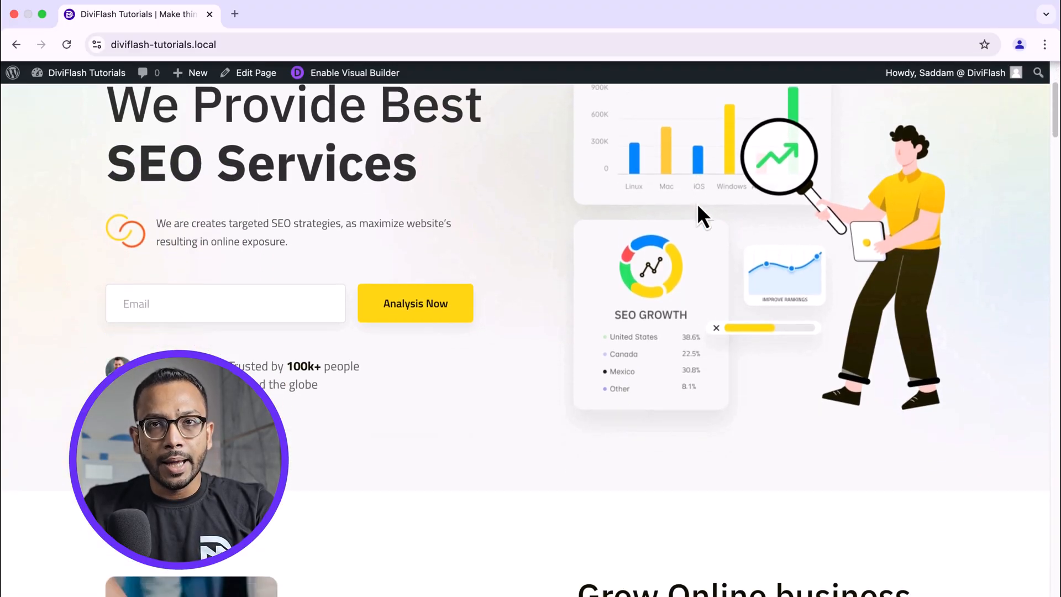
Scroll the site's blog listing and open the Wix vs WordPress post.
scroll("down", 3)
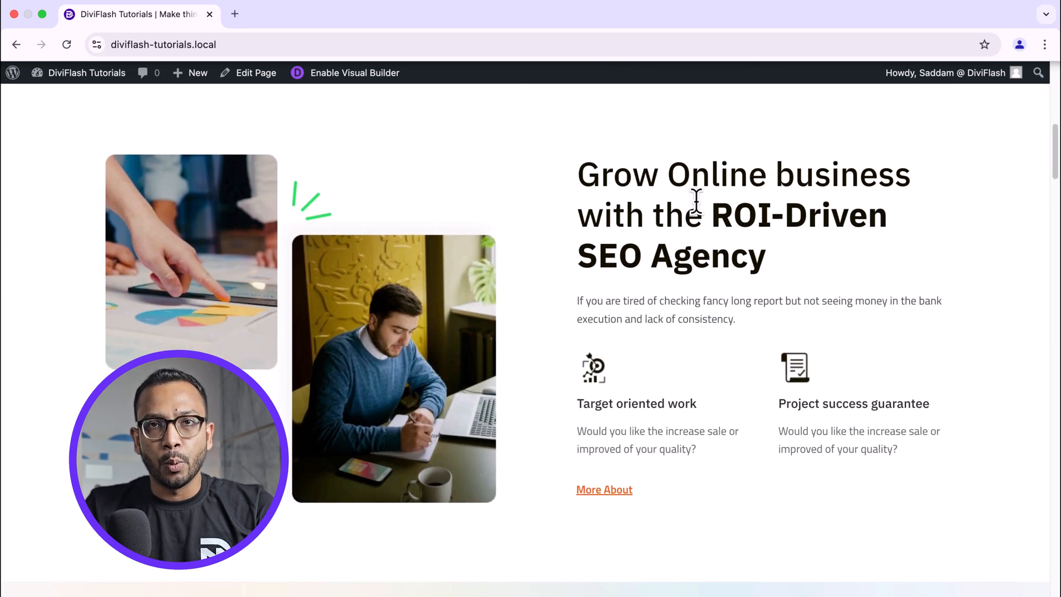
scroll("down", 3)
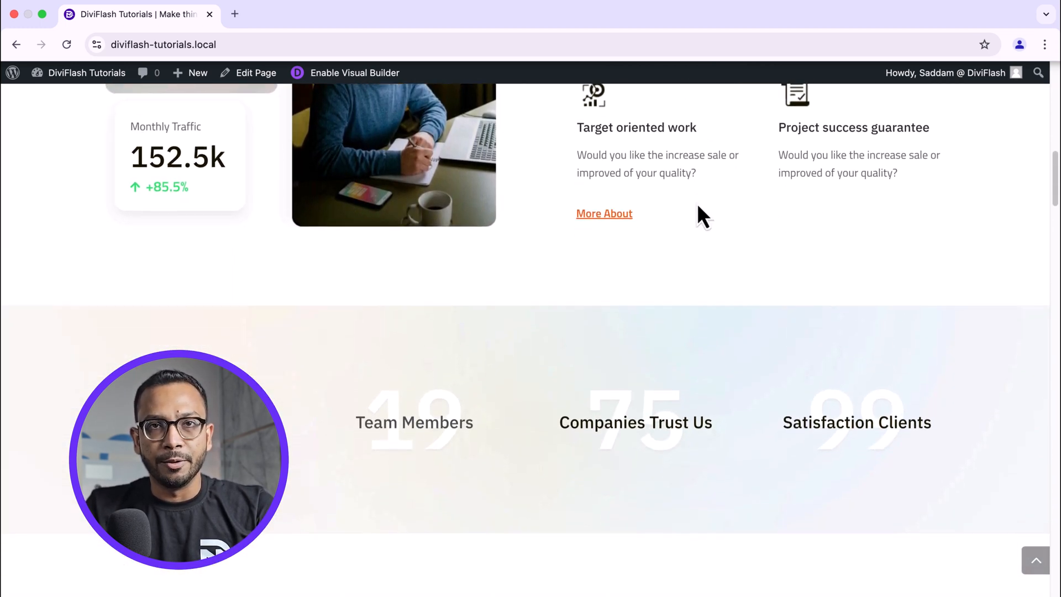
scroll("down", 3)
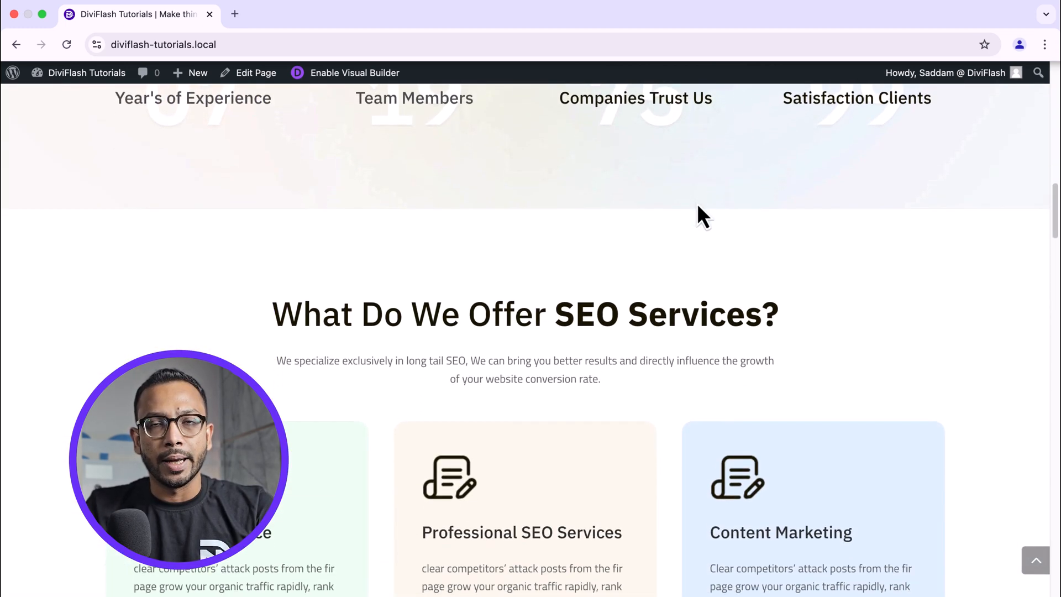
scroll("down", 3)
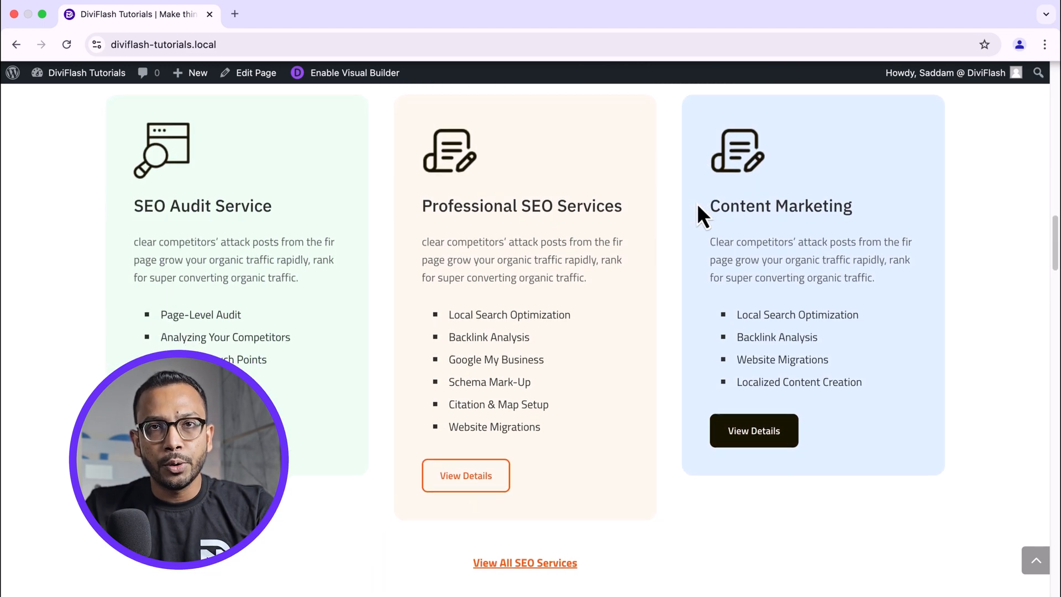
scroll("down", 3)
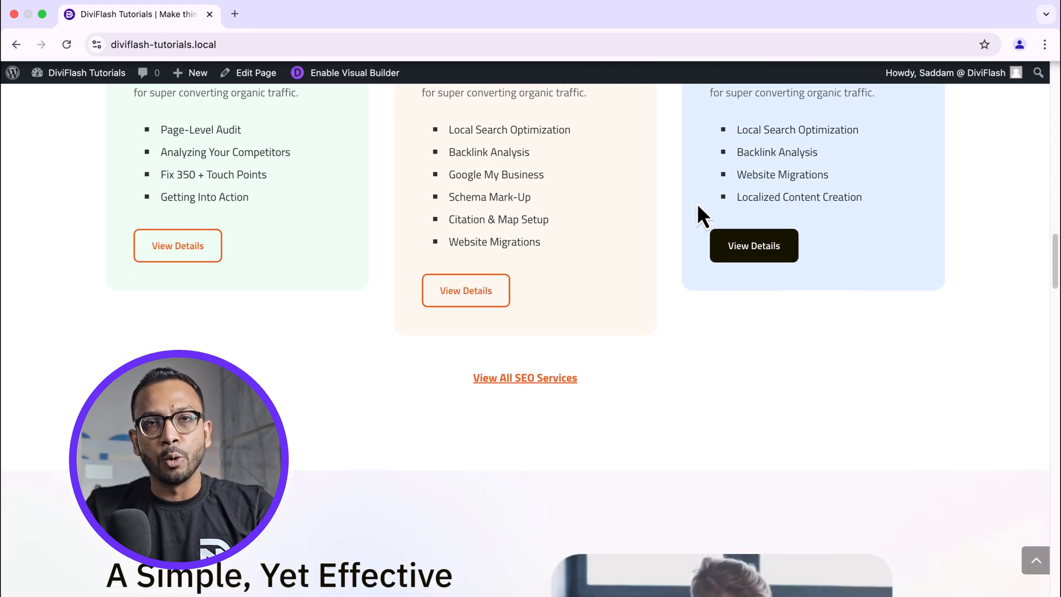
scroll("down", 3)
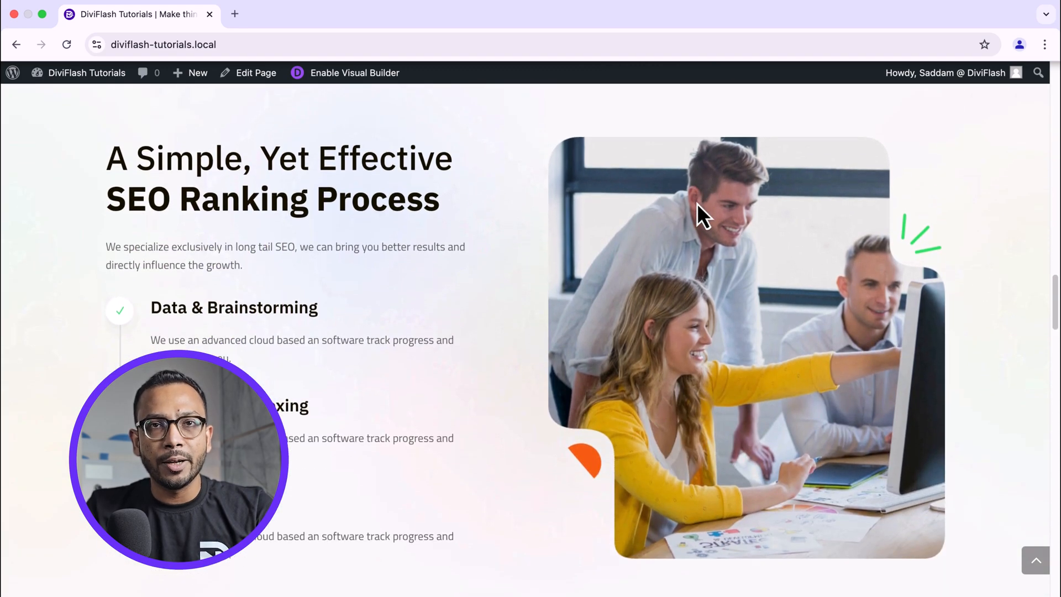
scroll("down", 3)
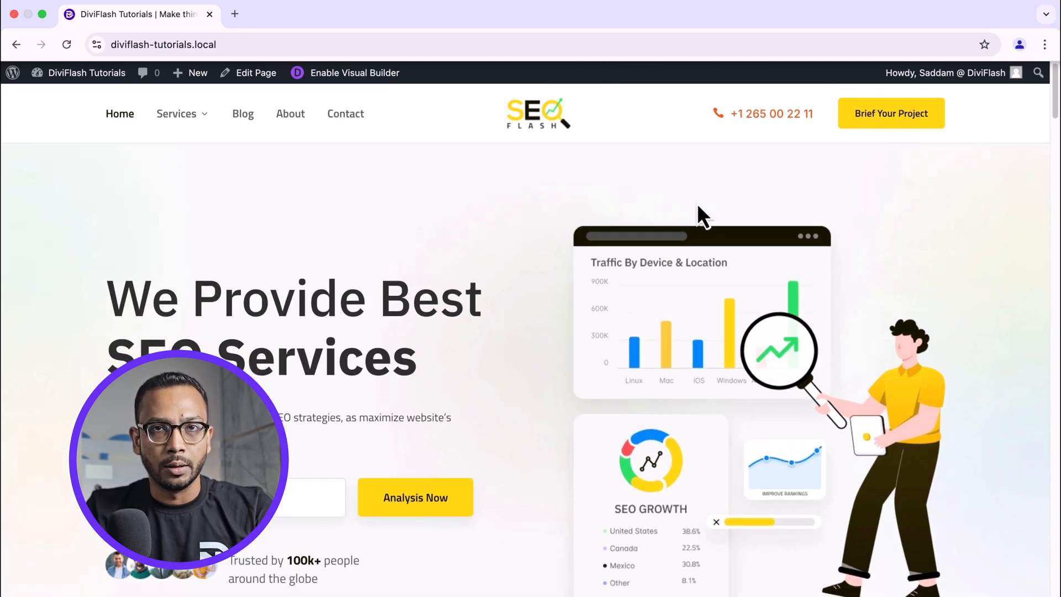
left_click(242, 114)
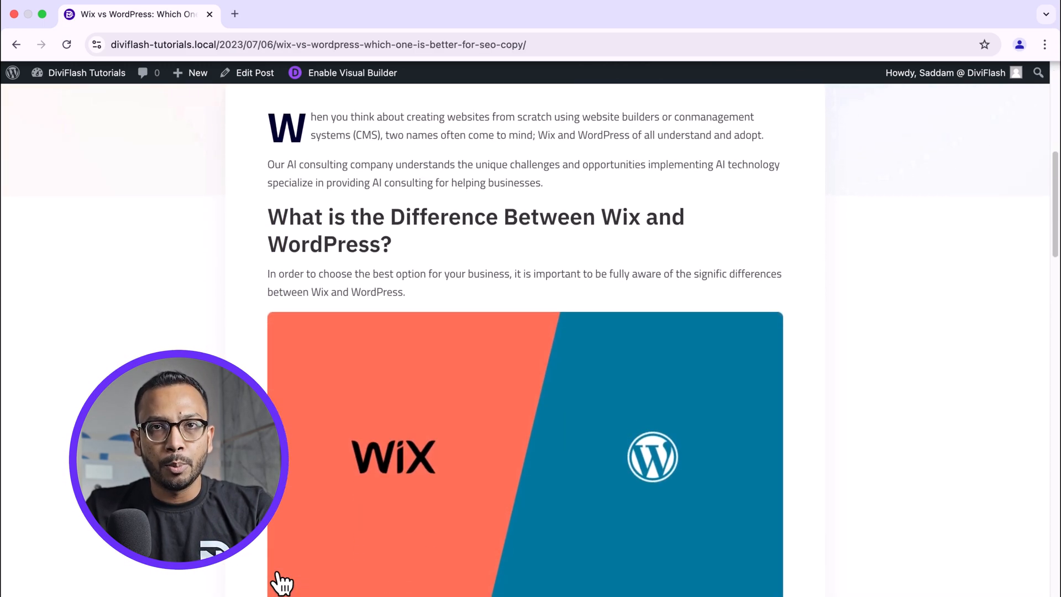
Scroll the post until the Get Free Marketing Tips popup slides in.
scroll("down", 3)
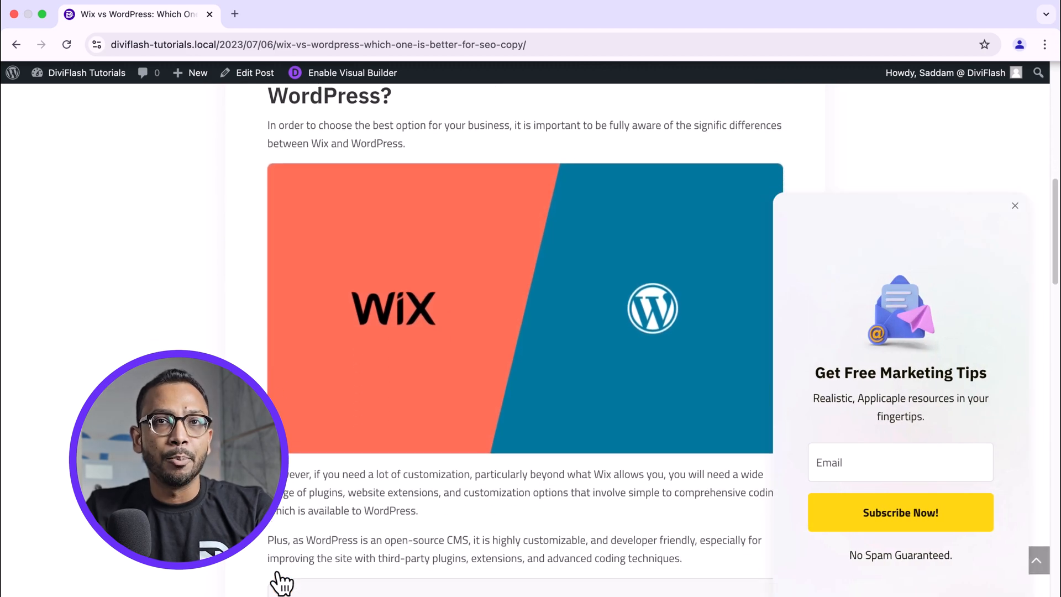
scroll("down", 3)
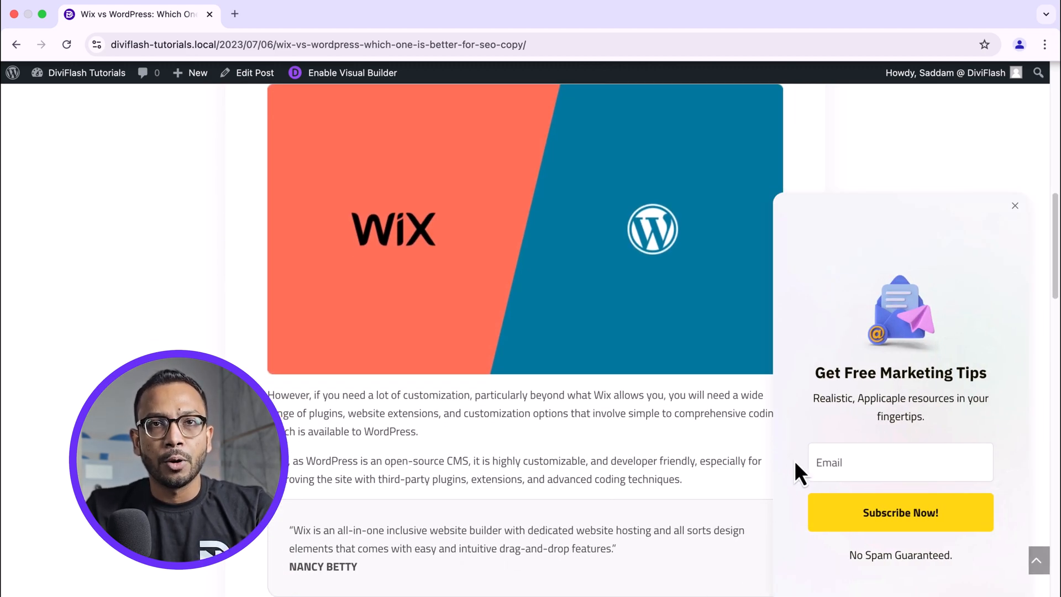
left_click(901, 462)
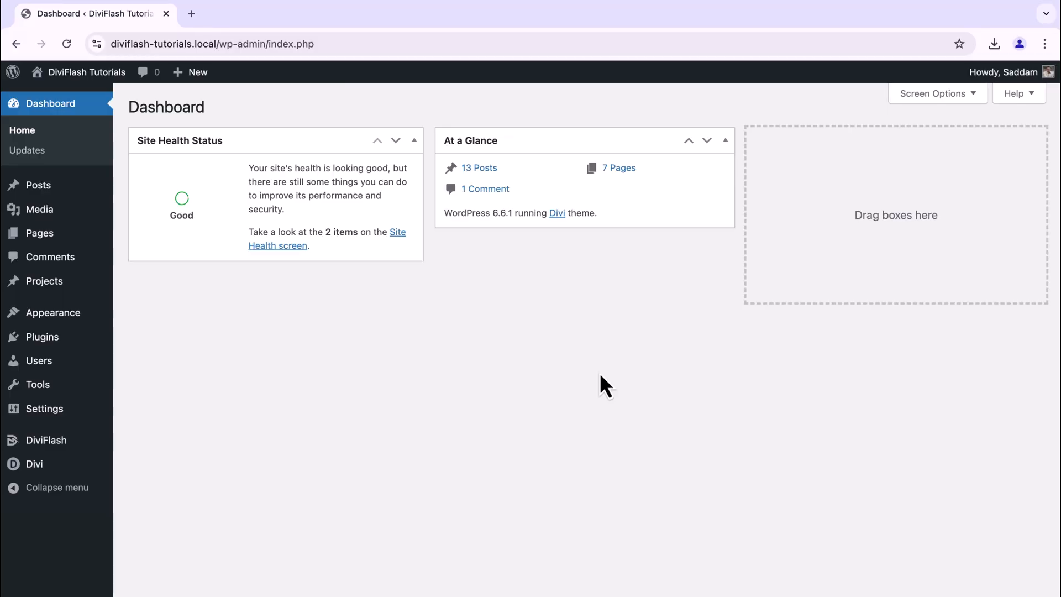
Look over the installed themes, then return to the admin dashboard.
left_click(54, 312)
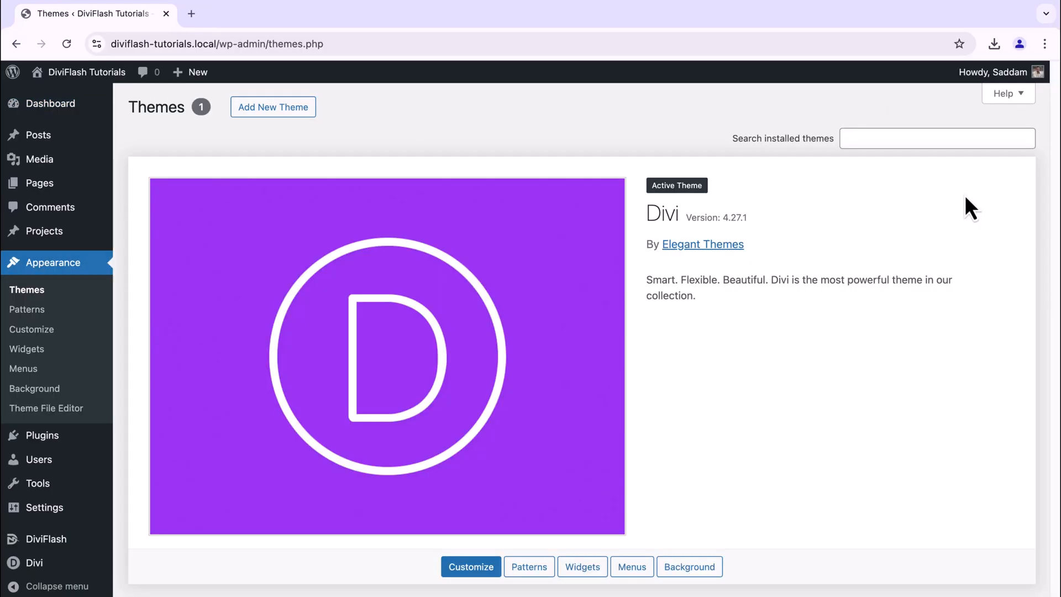
scroll("down", 3)
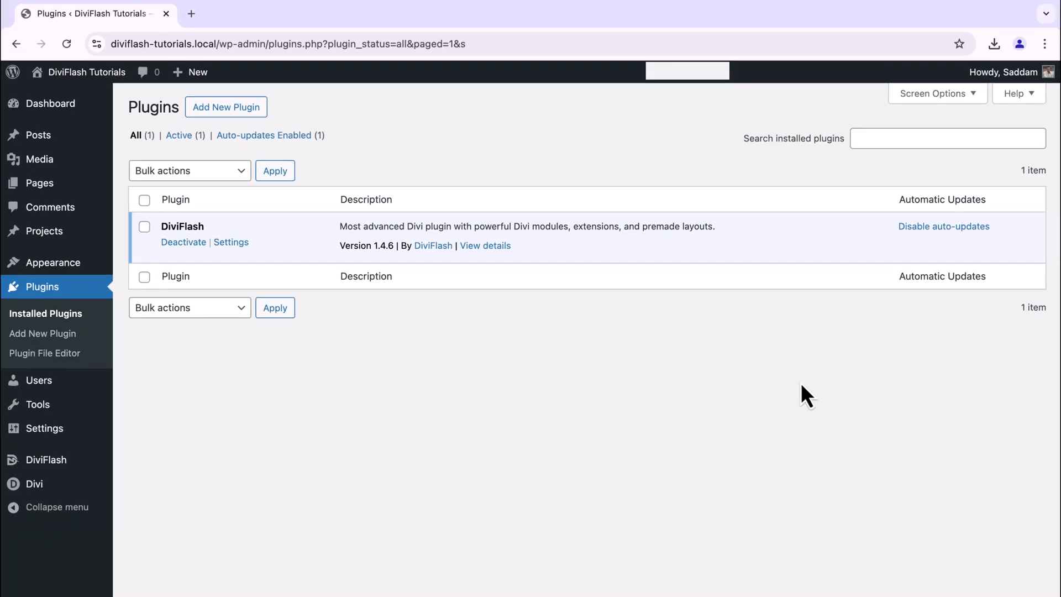
left_click(47, 103)
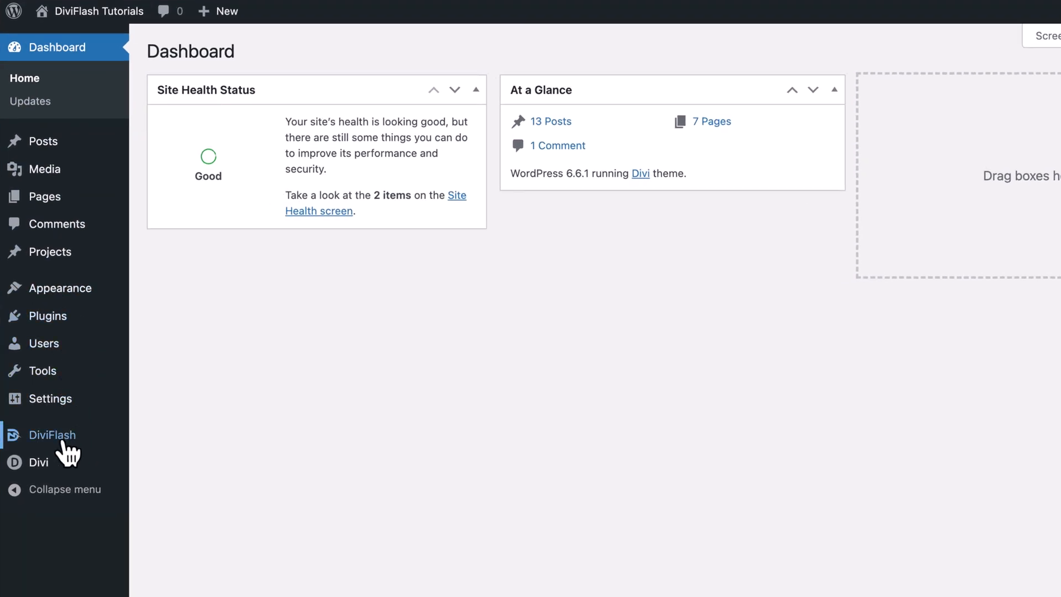
Enable Popup in DiviFlash's settings and show the DF Popups list.
left_click(51, 435)
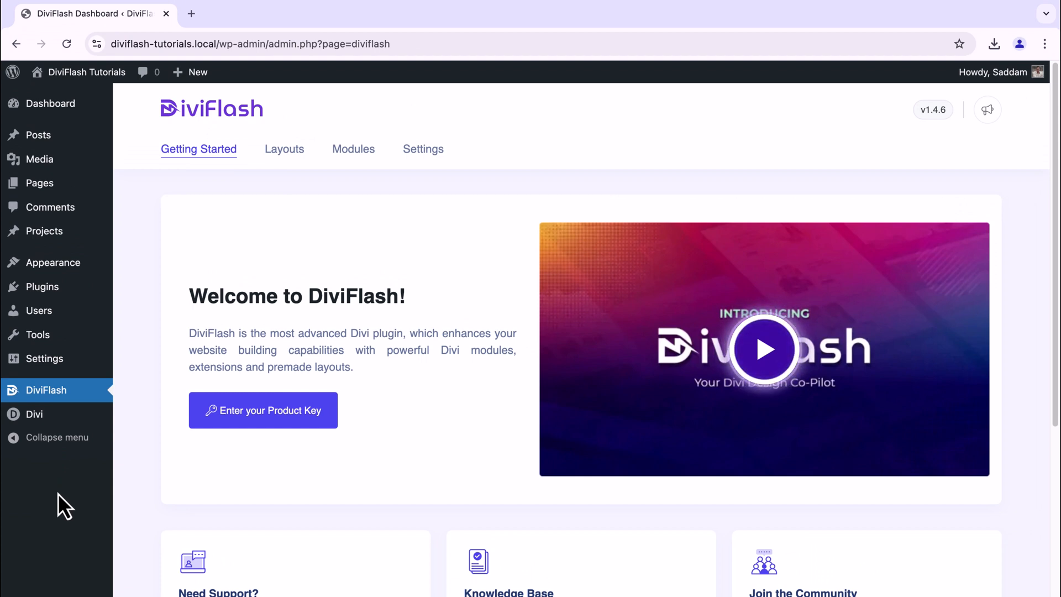
left_click(423, 149)
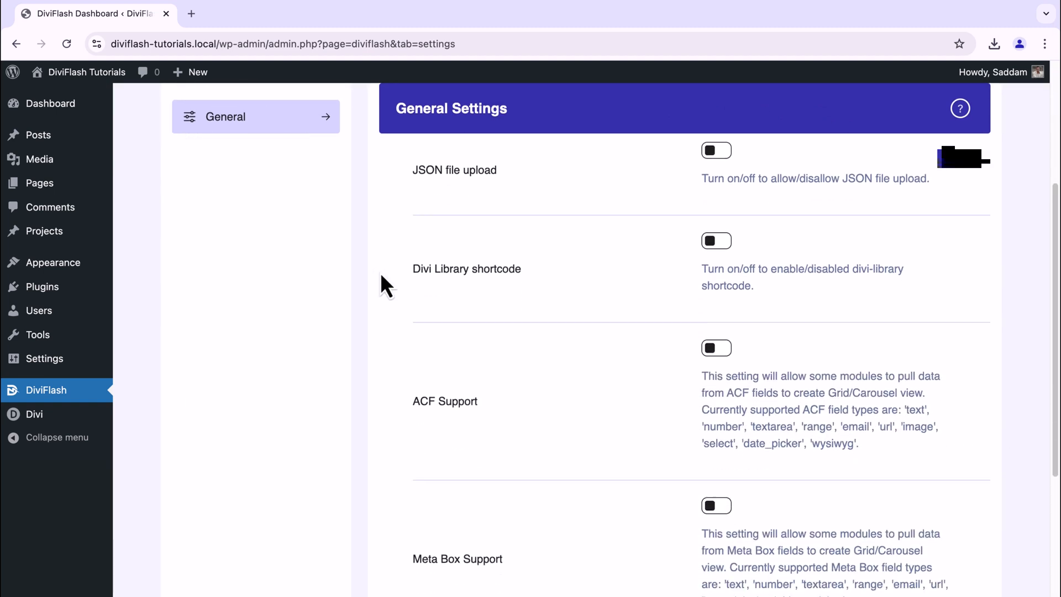
scroll("down", 3)
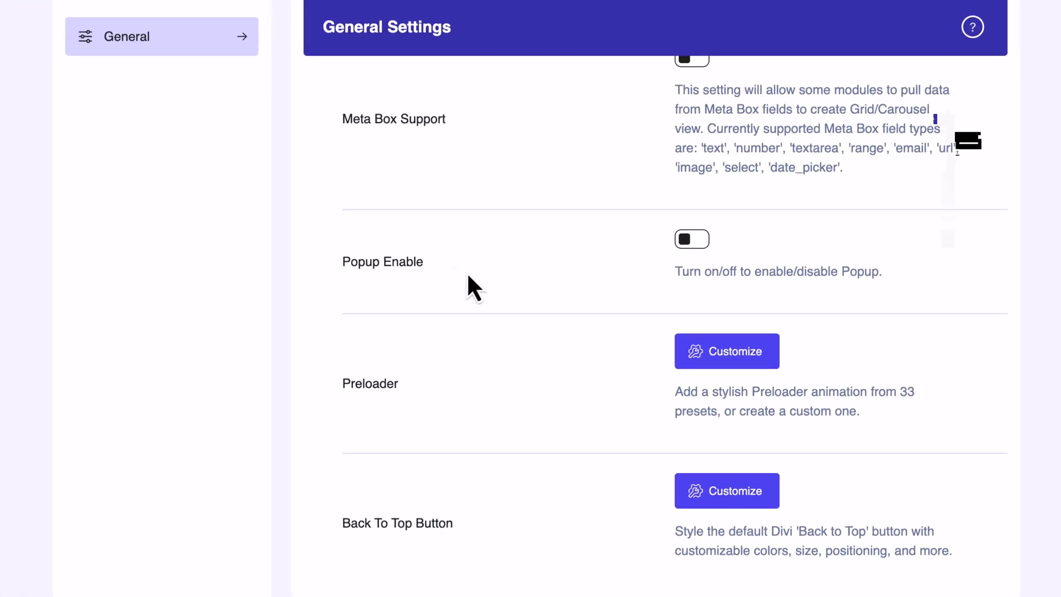
left_click(692, 239)
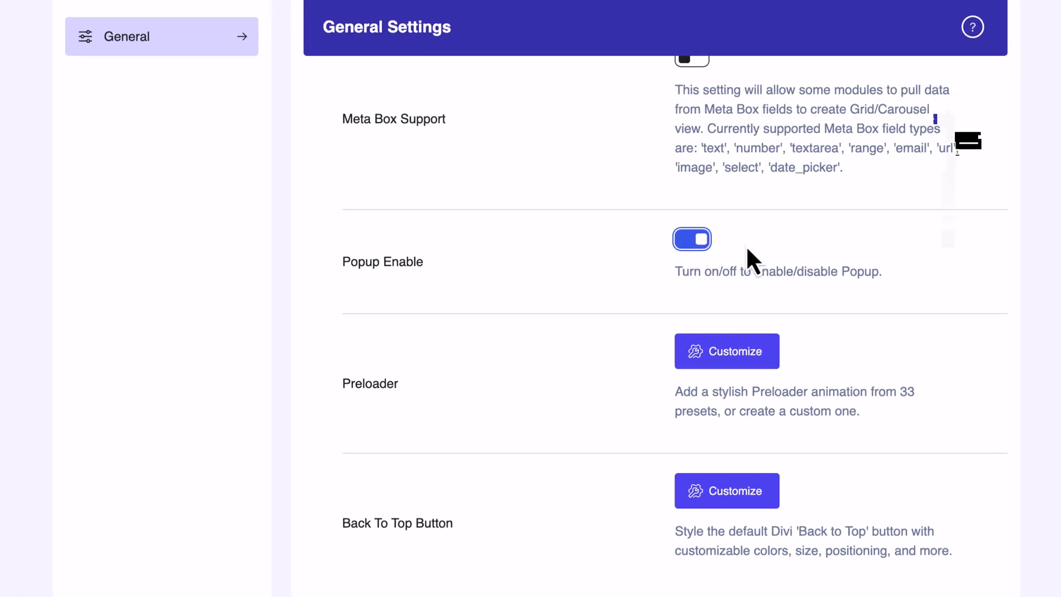
mouse_move(498, 274)
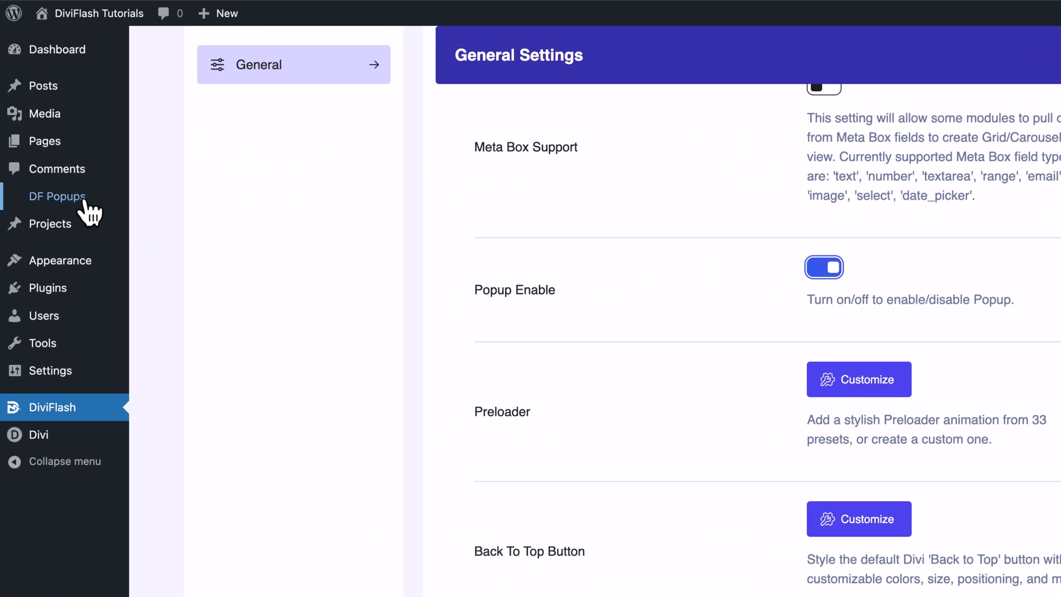
mouse_move(108, 213)
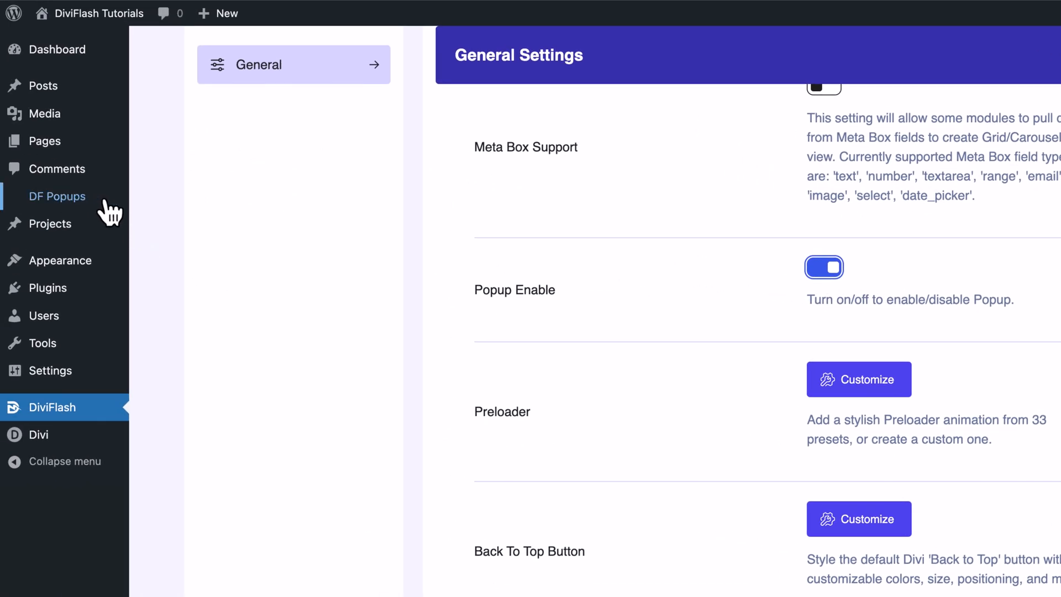
left_click(56, 196)
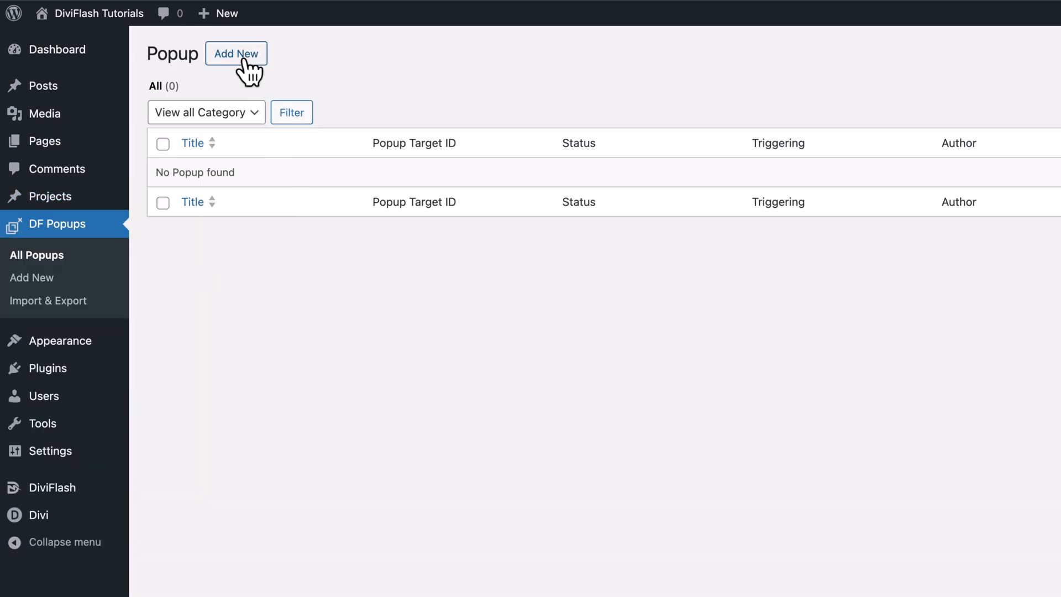
Create a new popup titled 'Email Subscribers from Blog Posts' and save it as a draft.
left_click(235, 54)
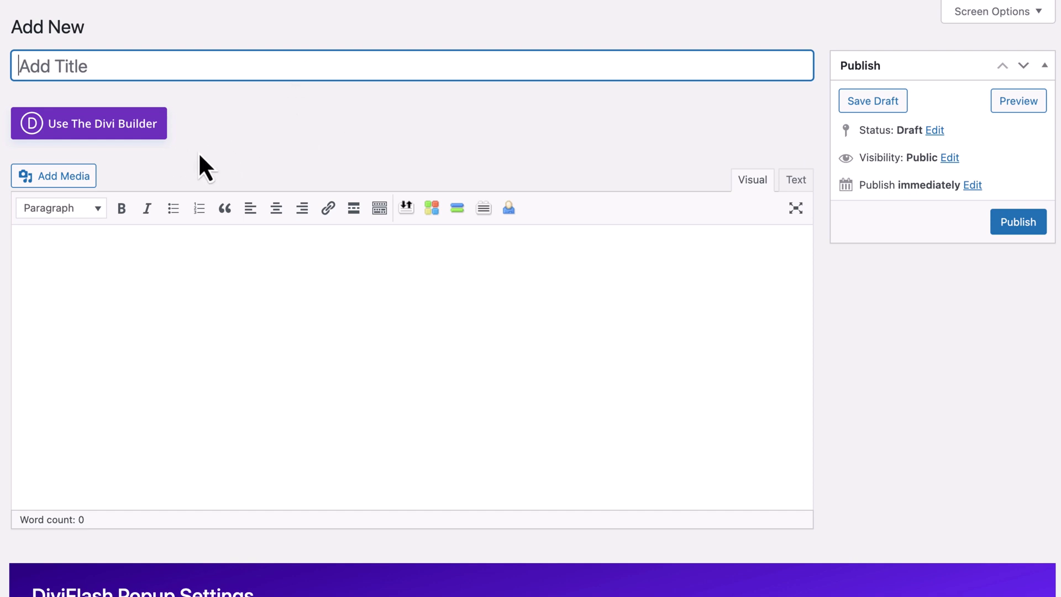
scroll("down", 3)
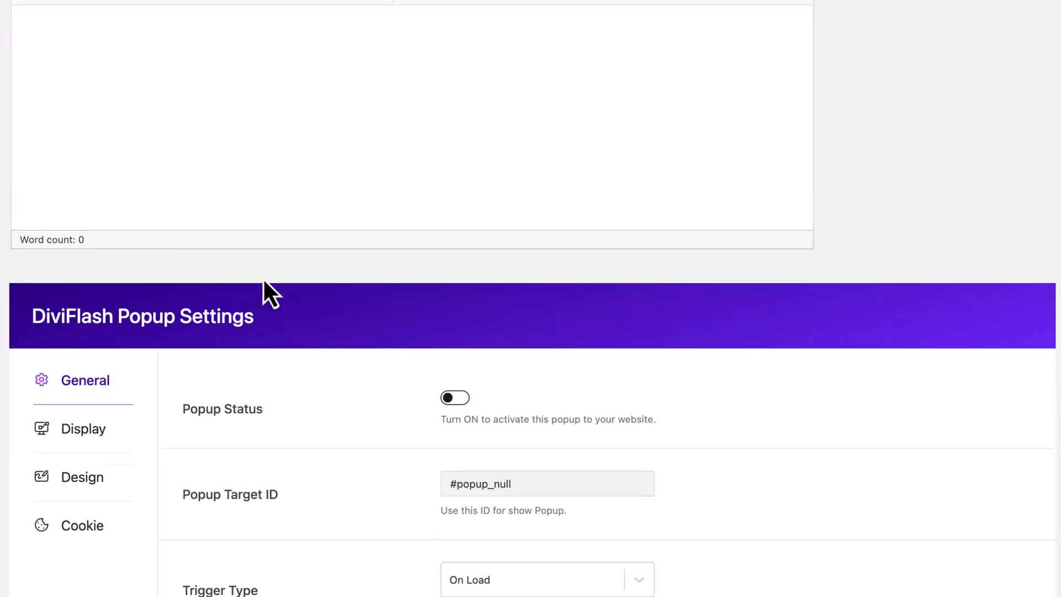
scroll("down", 3)
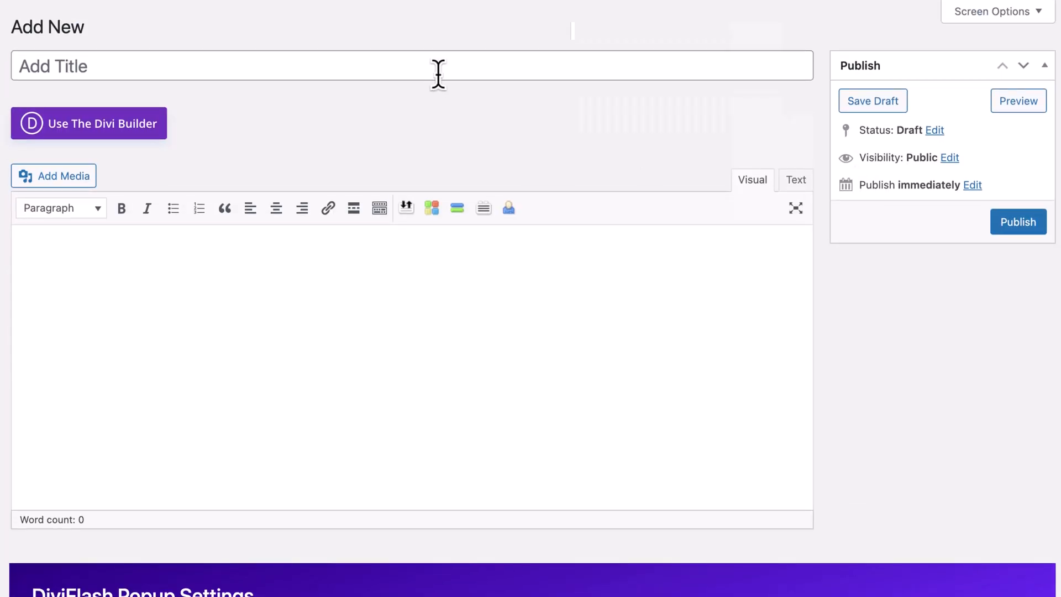
type("Email Sub")
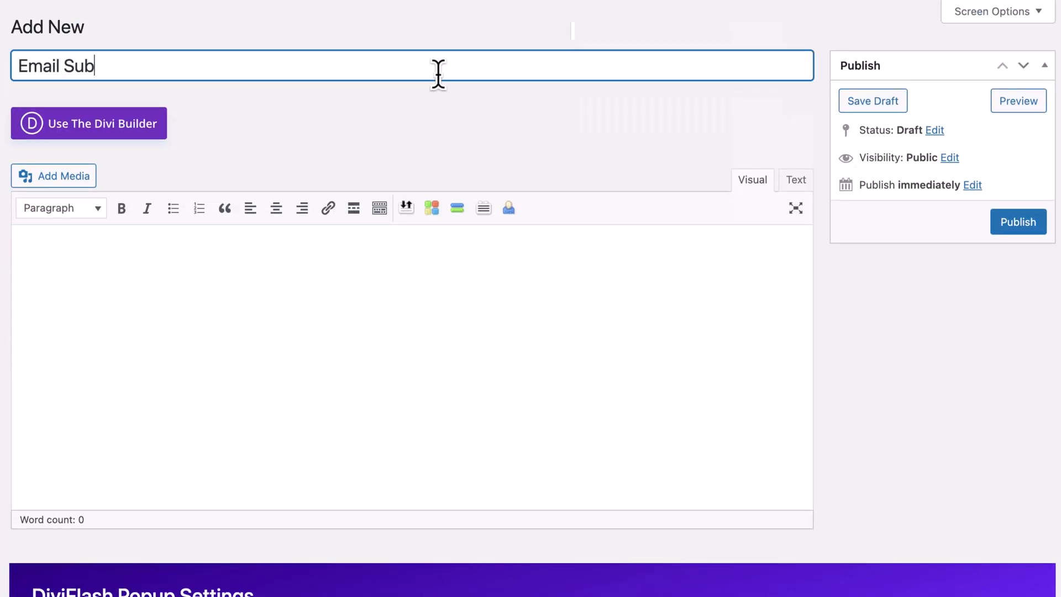
type("scribers")
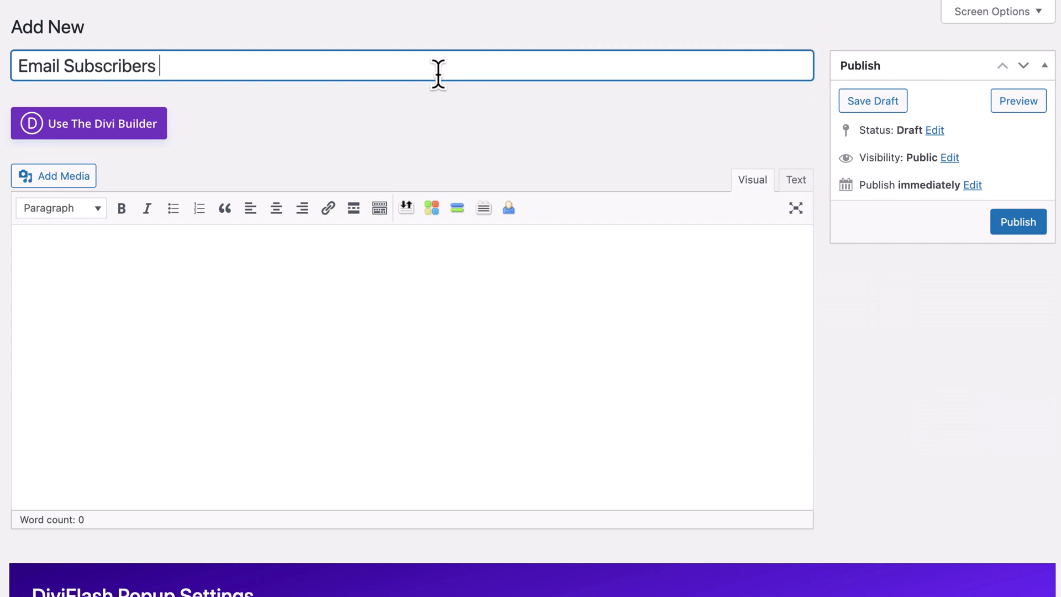
type("from Blog")
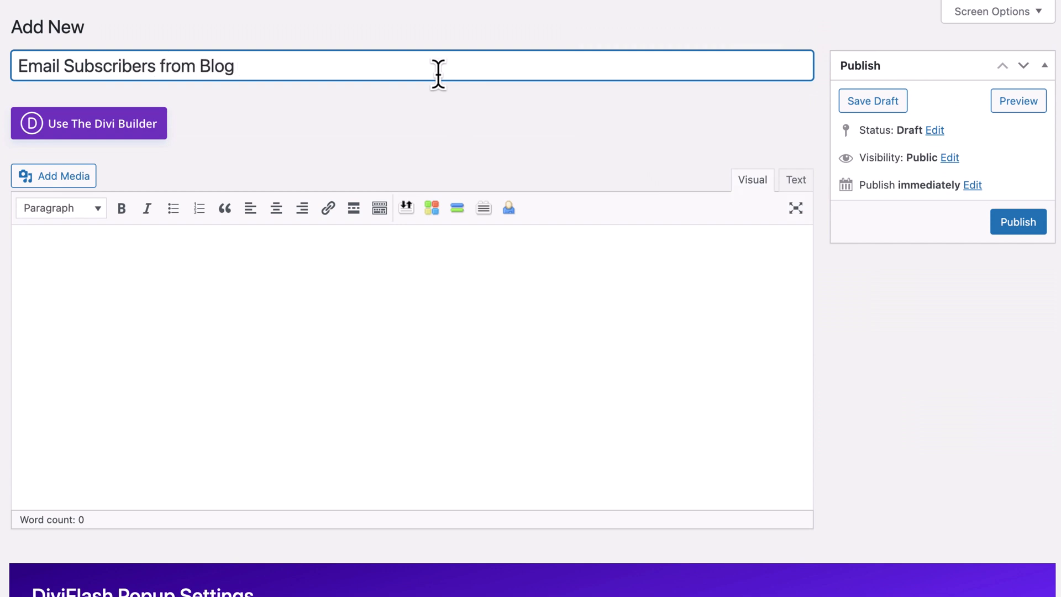
type("Posts")
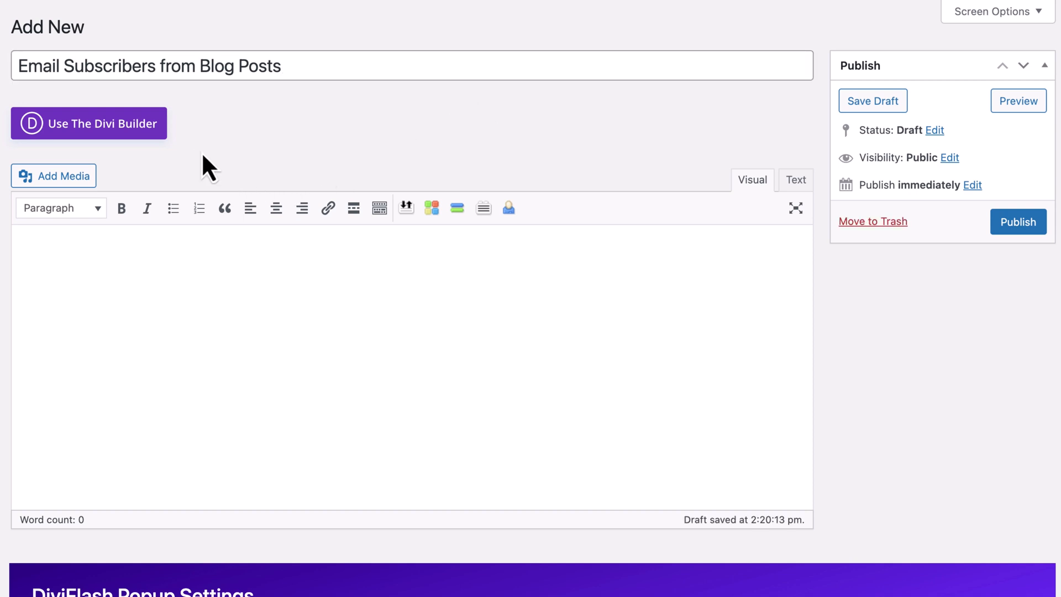
mouse_move(115, 128)
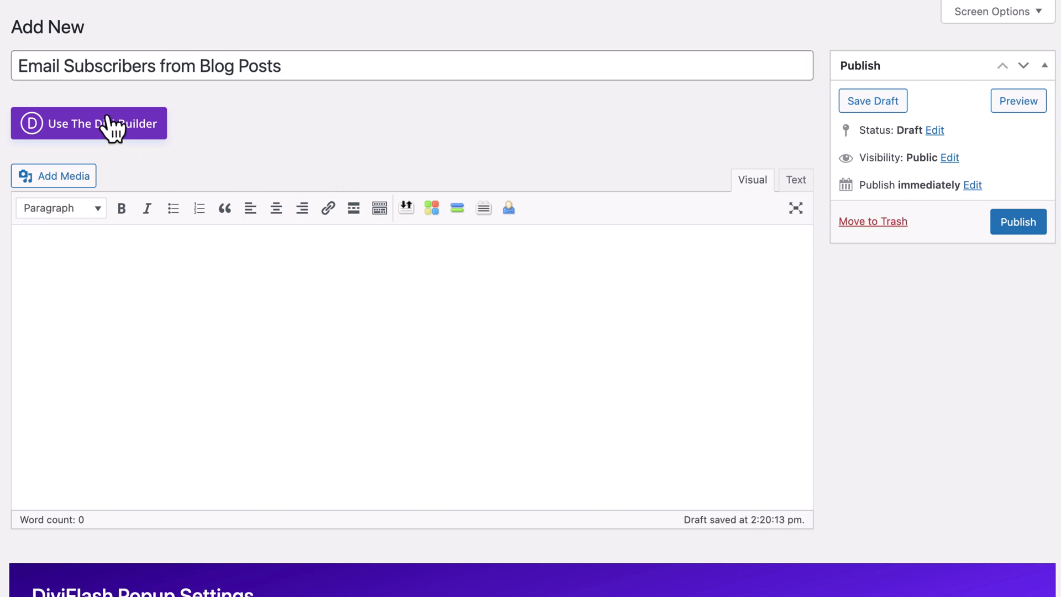
Enable the Divi Builder on the popup and choose Build From Scratch.
left_click(88, 124)
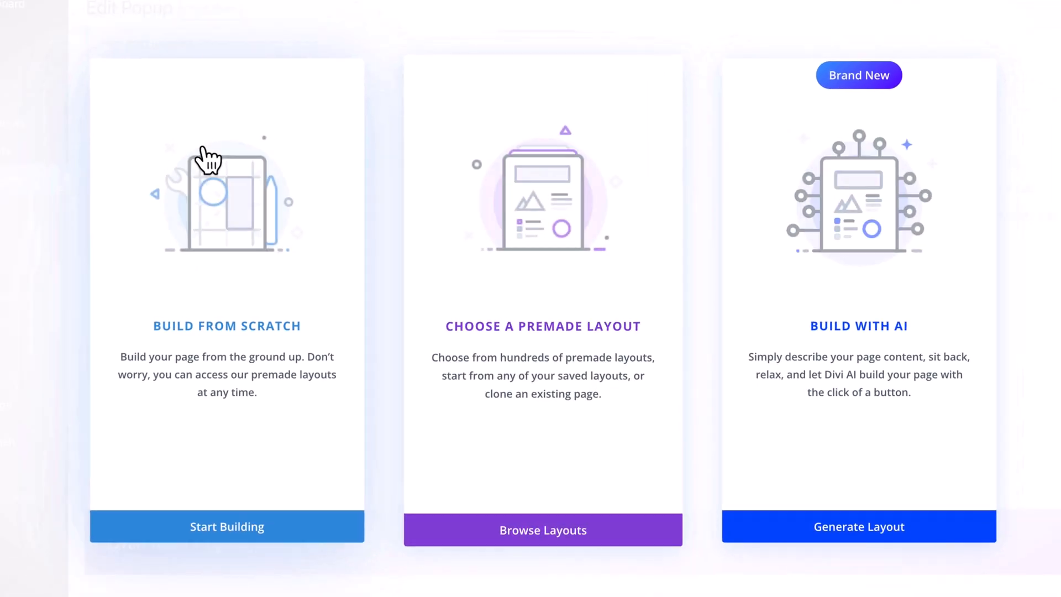
left_click(226, 526)
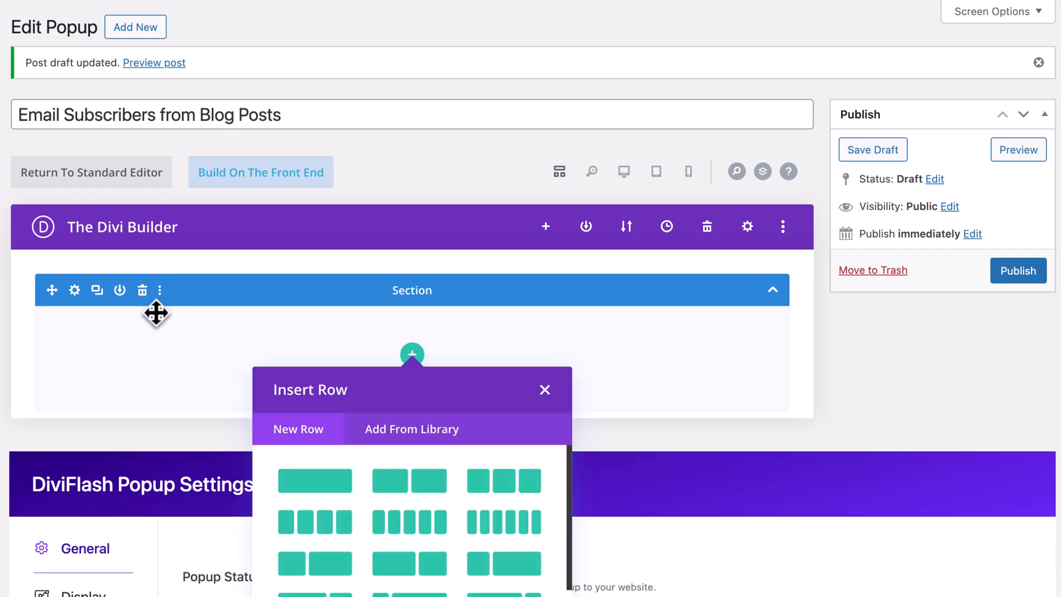
mouse_move(379, 320)
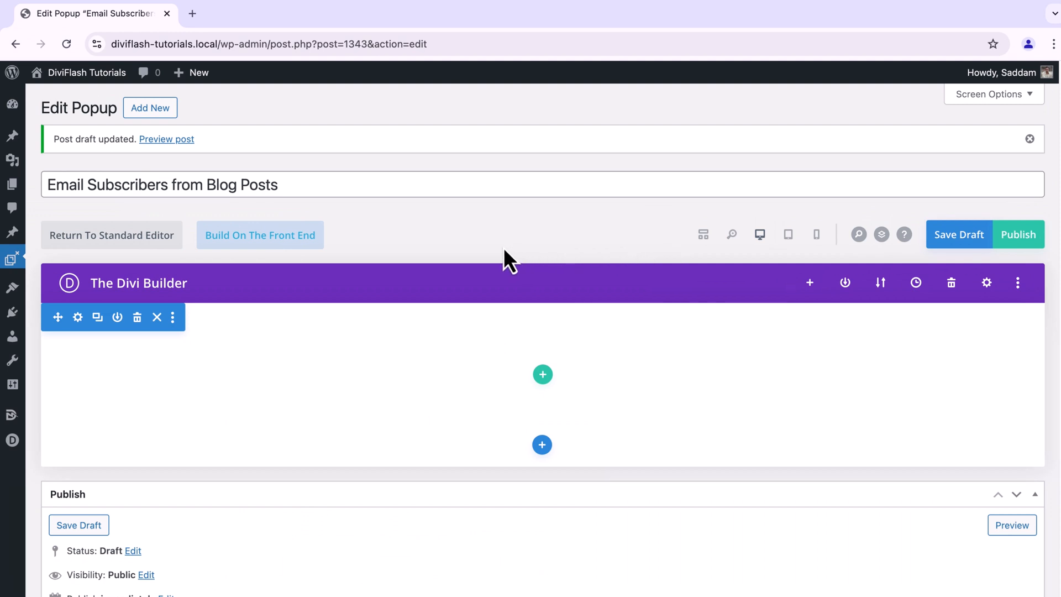
mouse_move(434, 262)
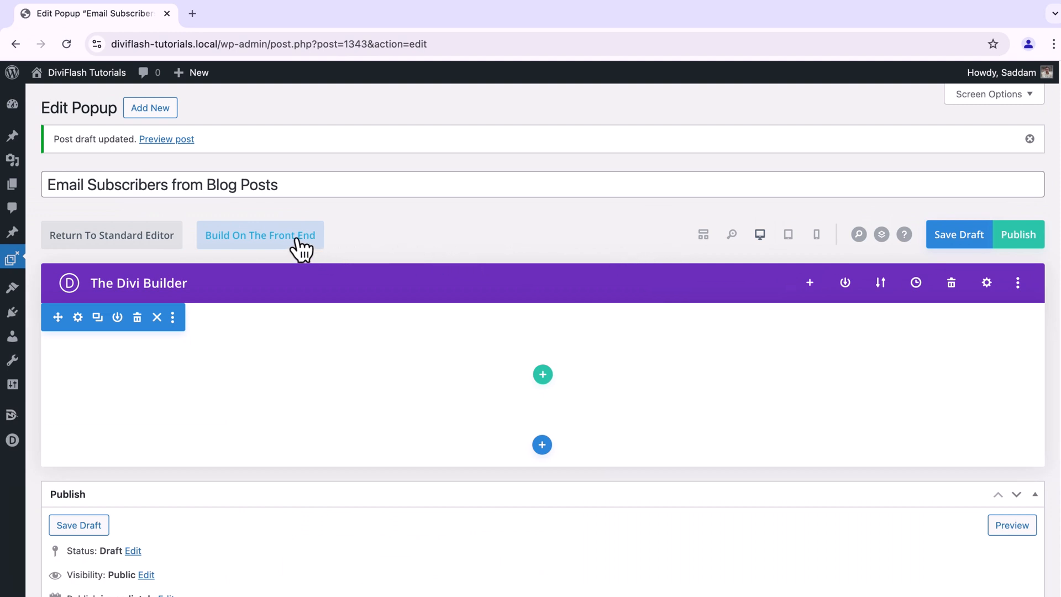
Open the popup in the visual builder and add a one-column row.
left_click(259, 235)
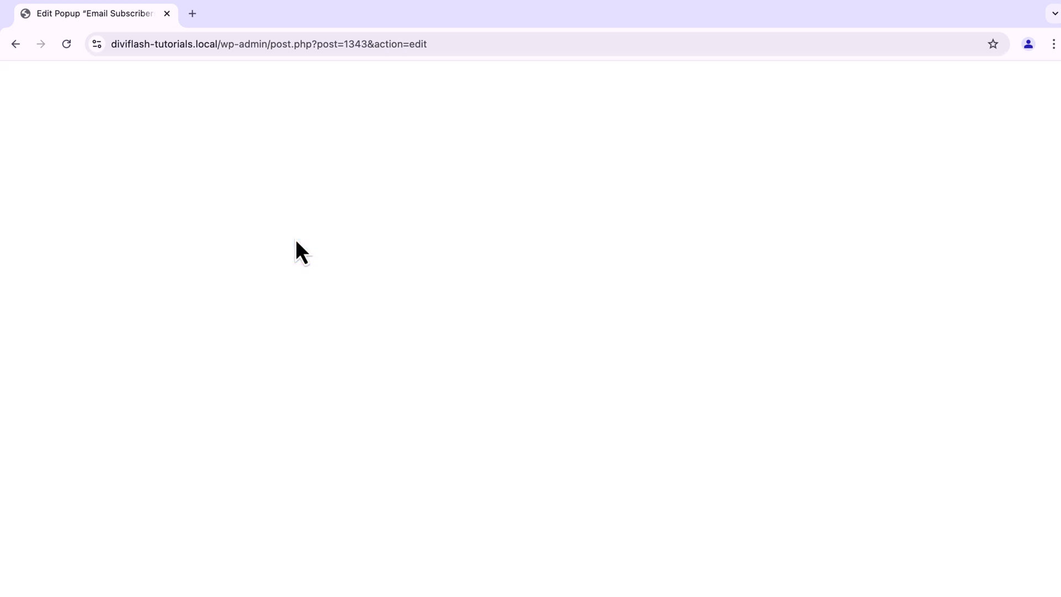
left_click(66, 44)
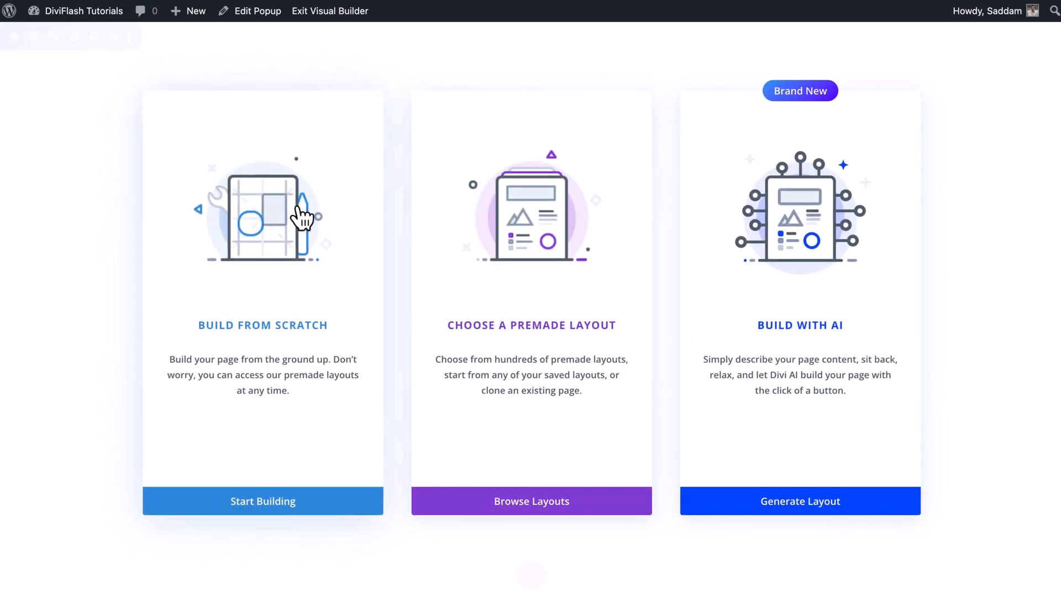
left_click(263, 501)
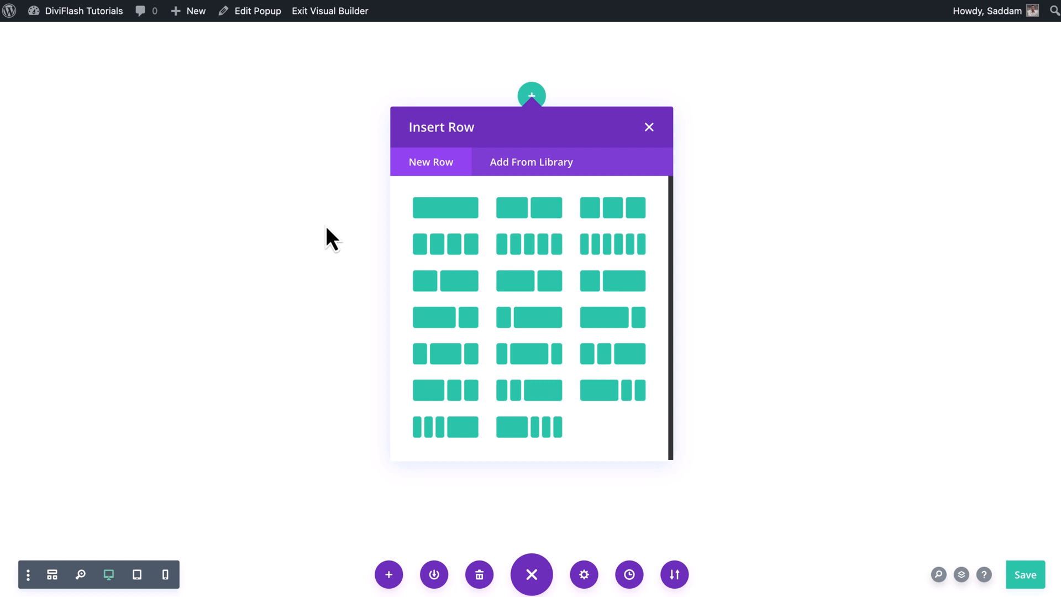
mouse_move(459, 238)
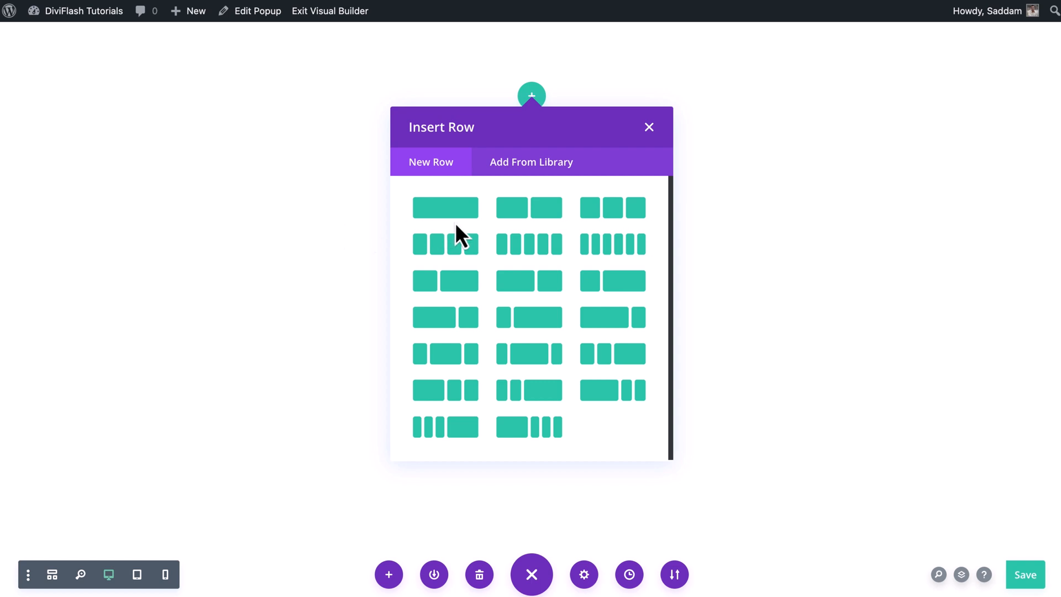
left_click(445, 207)
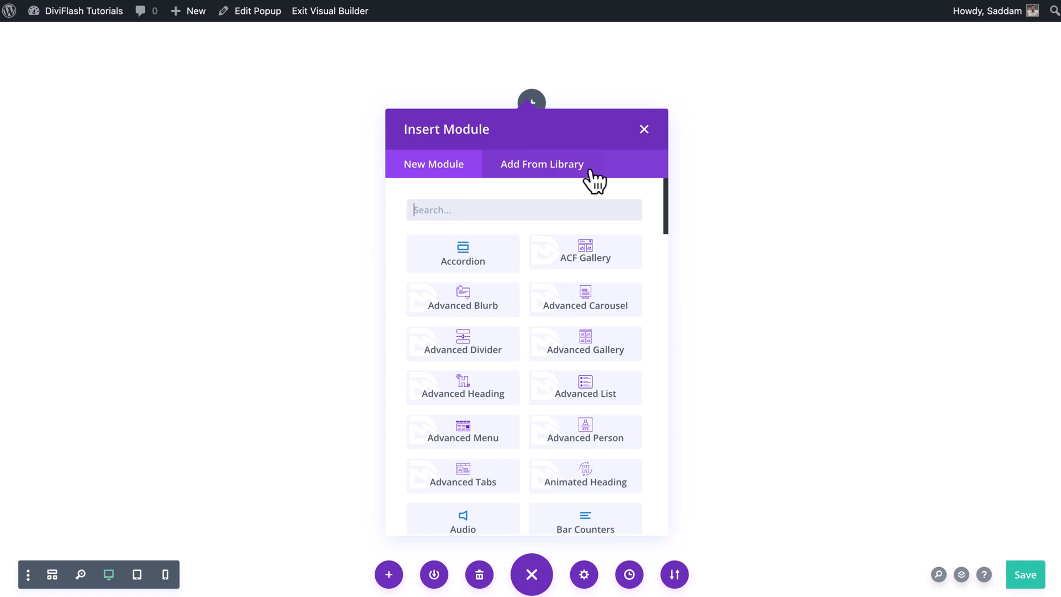
left_click(643, 129)
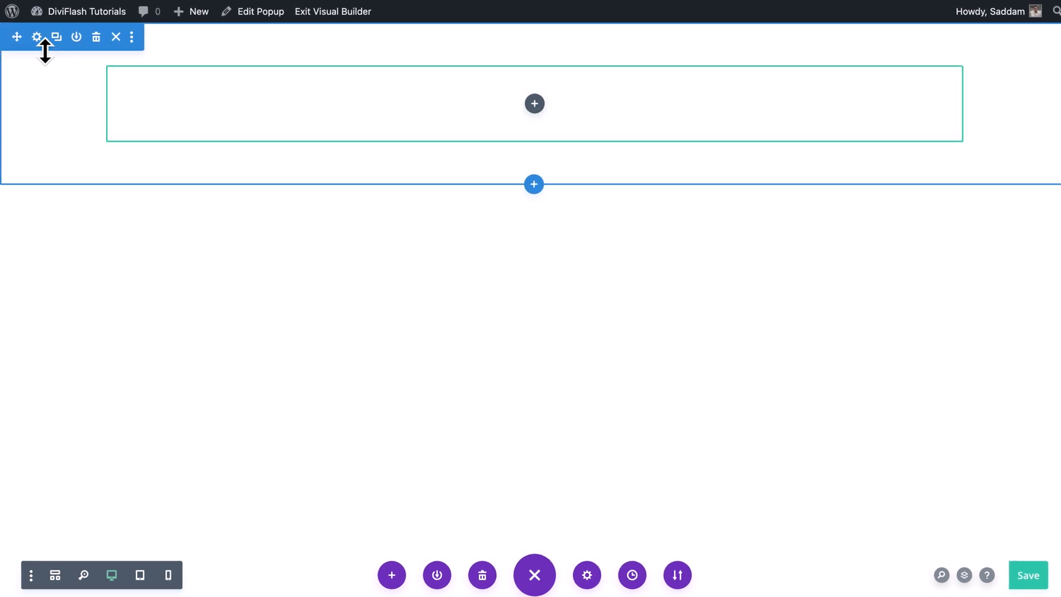
Give the section a light pastel background image from the media library.
left_click(37, 37)
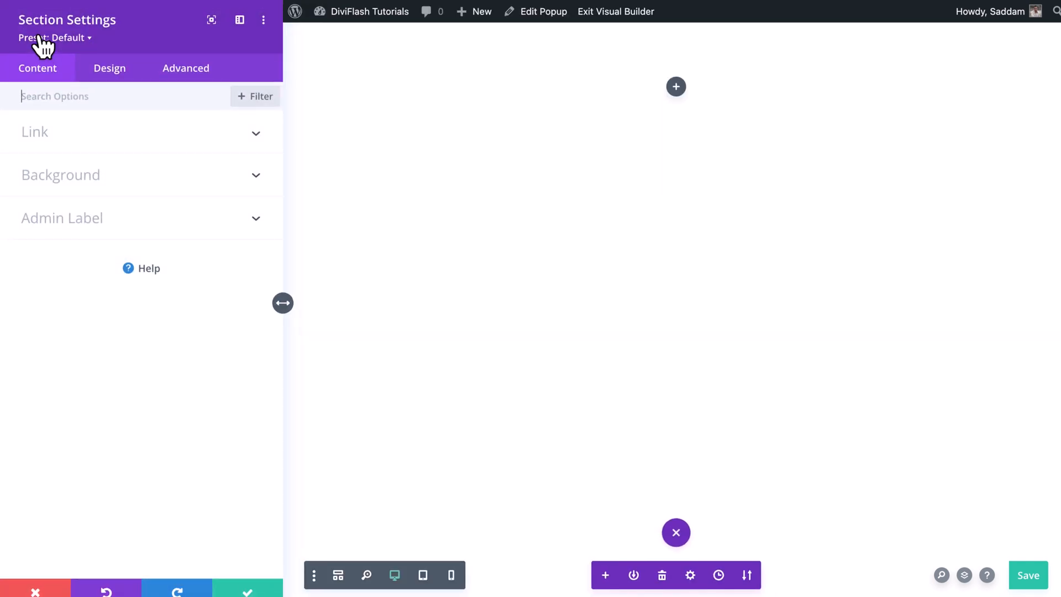
left_click(61, 175)
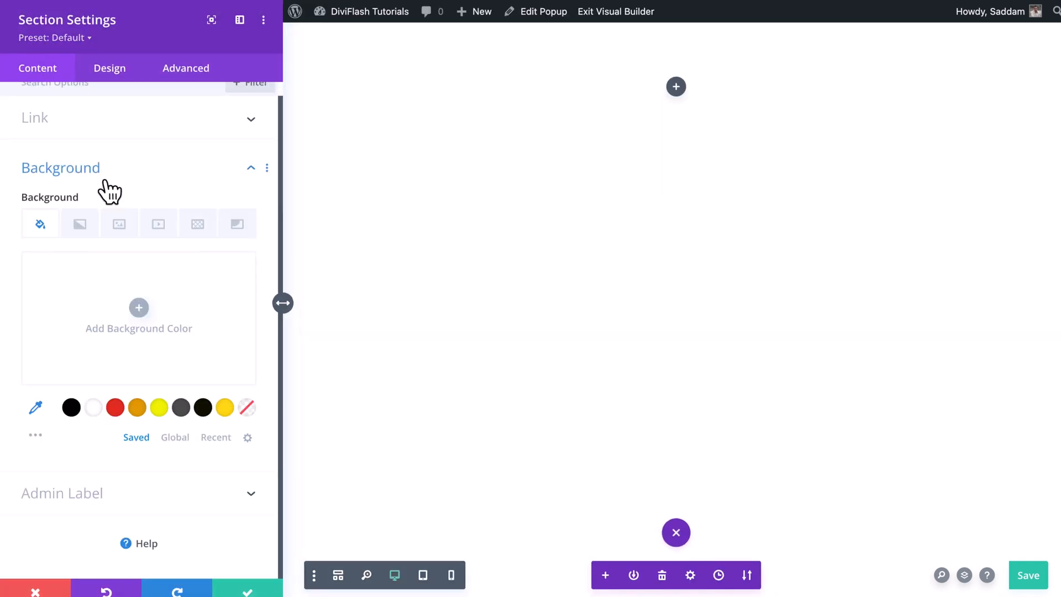
left_click(120, 223)
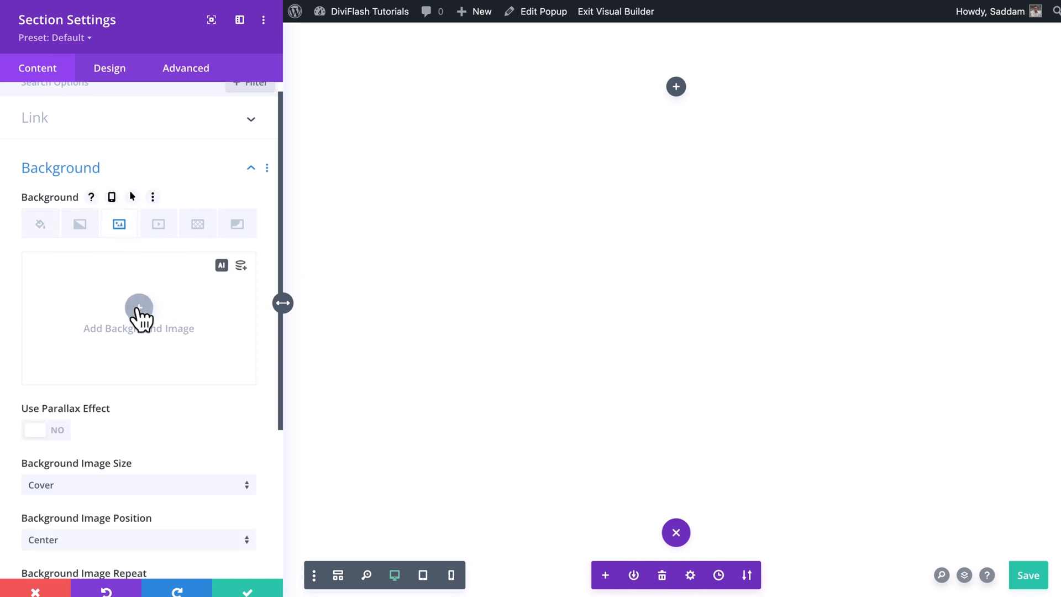
left_click(139, 310)
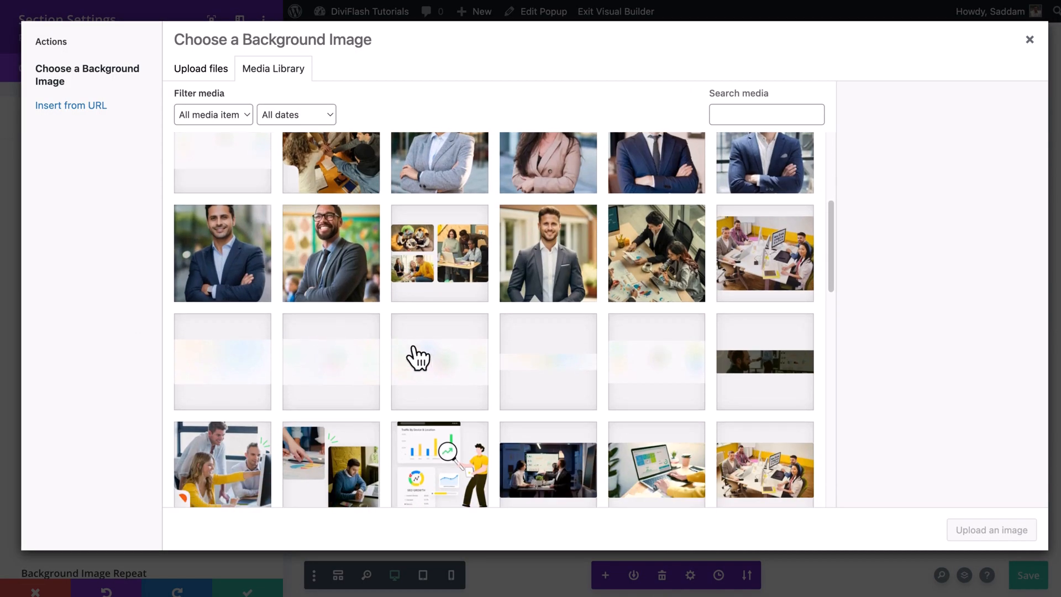
left_click(1029, 39)
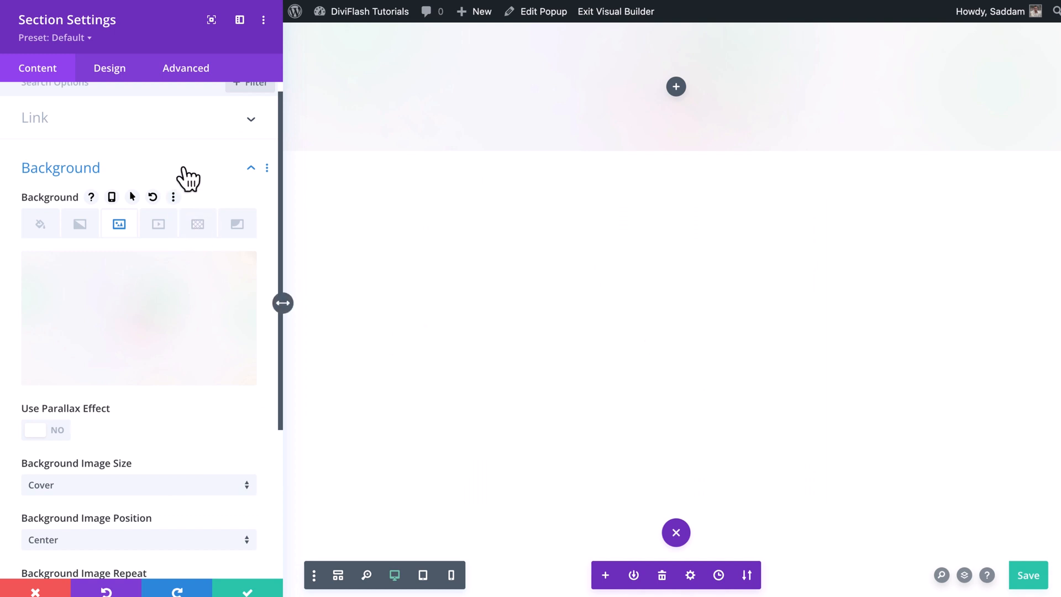
left_click(108, 68)
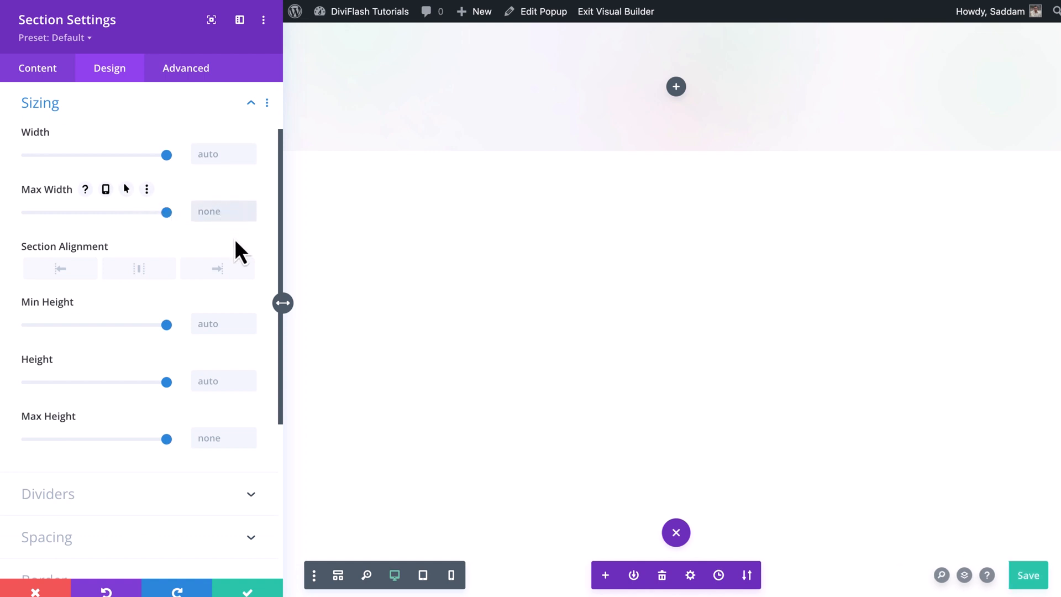
Set the section's max width, a 30px bottom margin and rounded corners.
type("365%px")
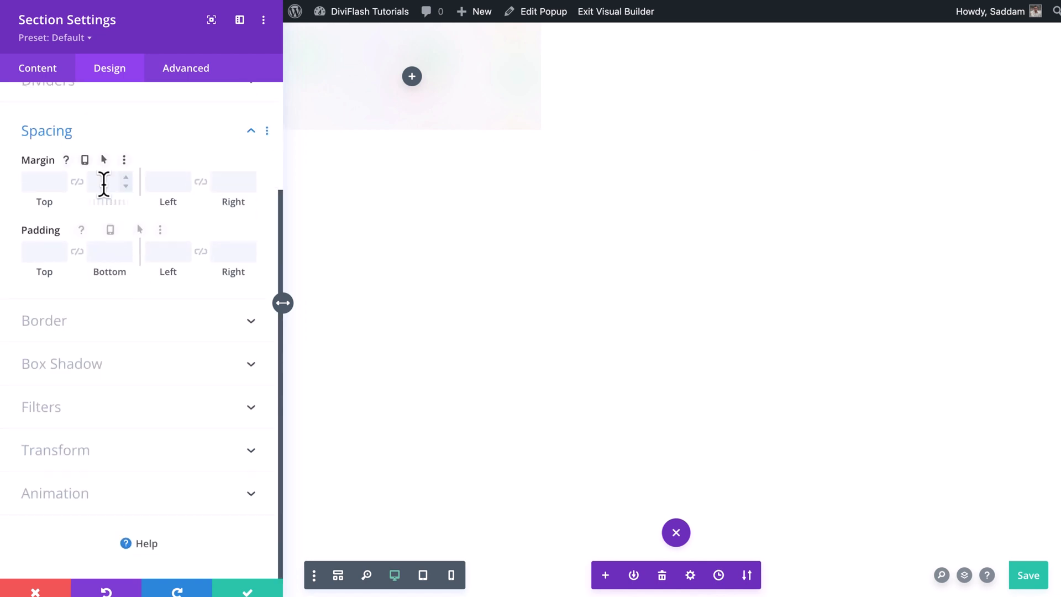
type("30px")
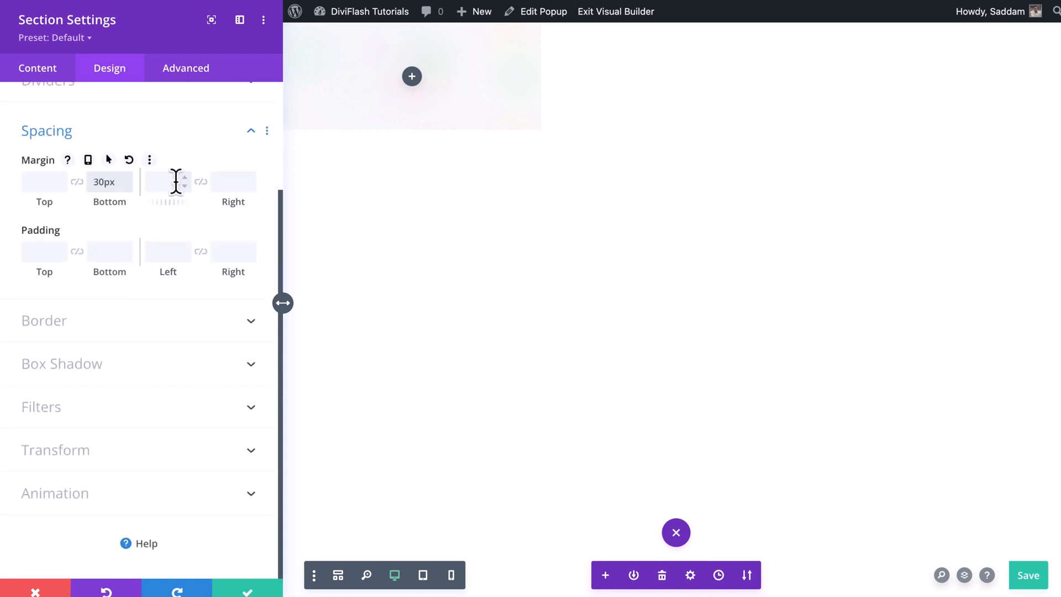
type("30px")
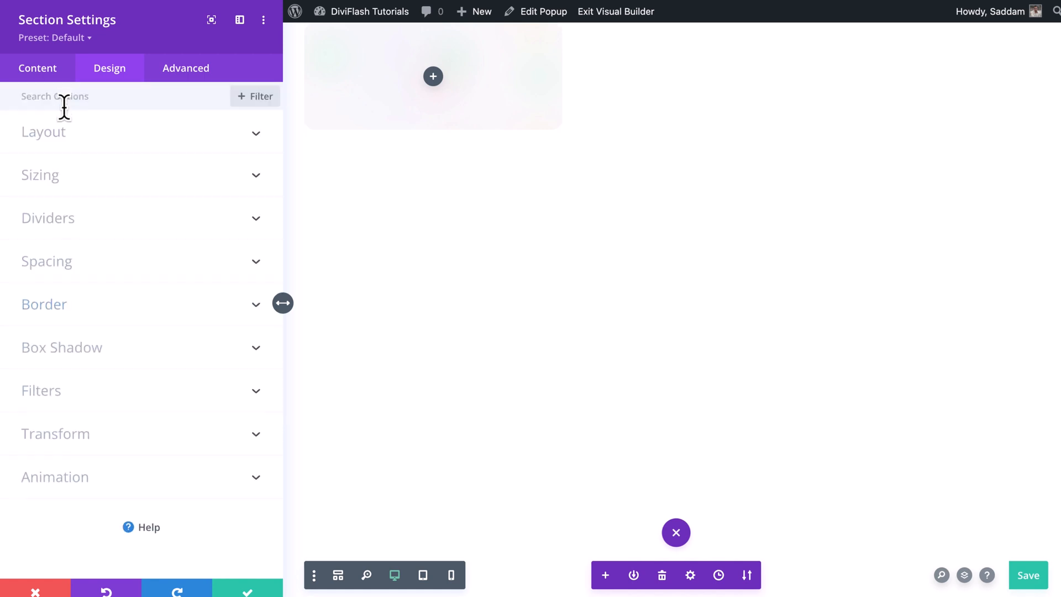
mouse_move(114, 353)
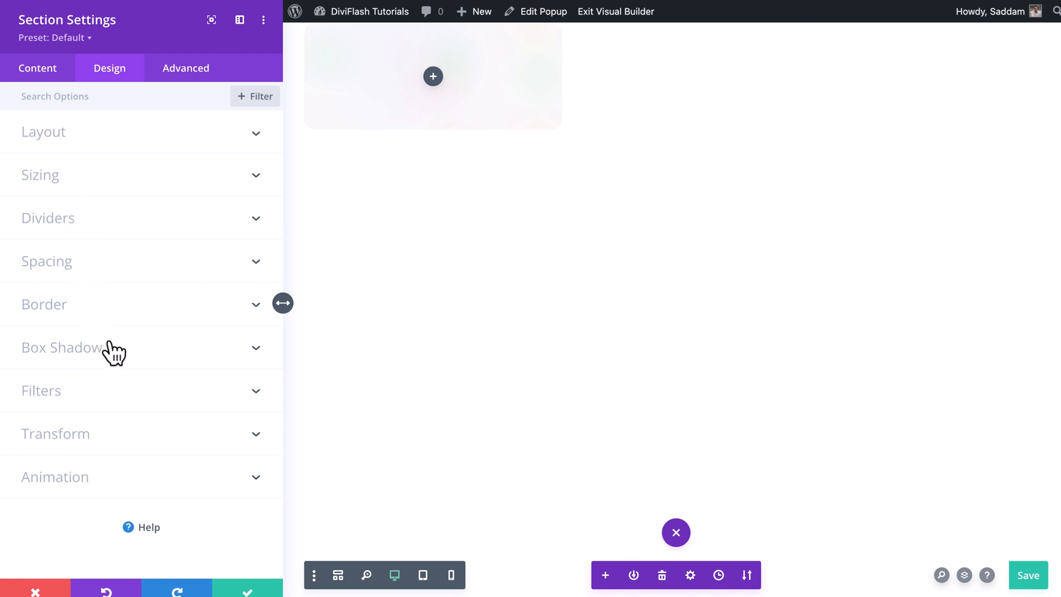
Add a soft box shadow with 8px vertical offset and 16px blur.
left_click(60, 347)
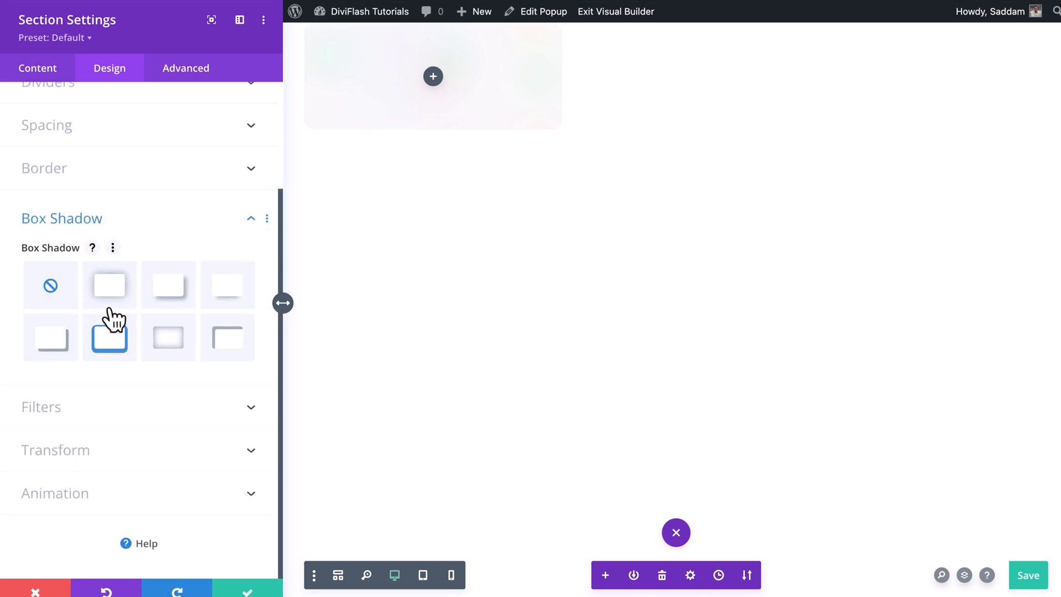
left_click(109, 284)
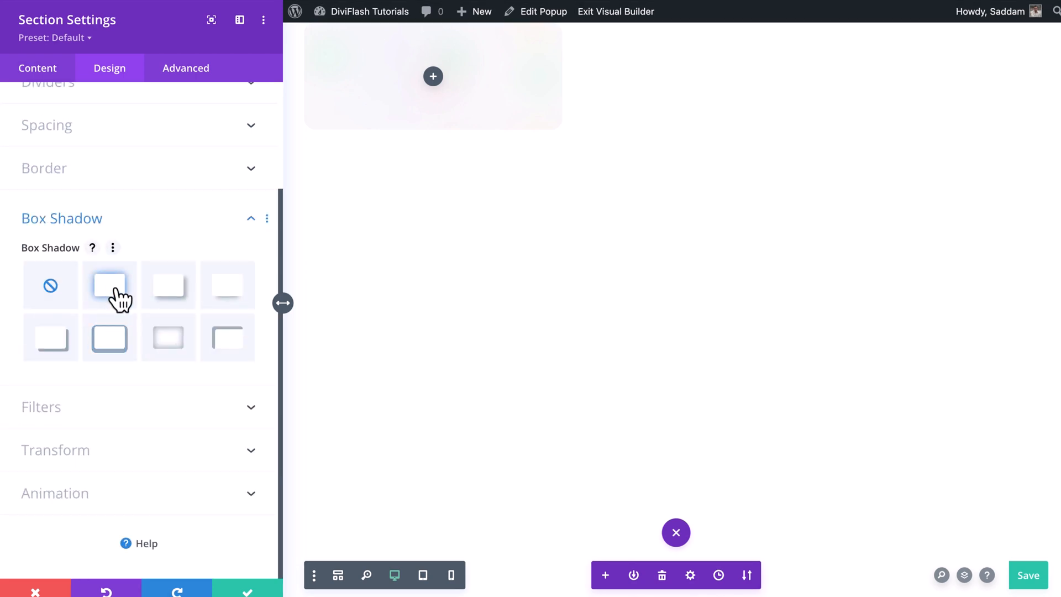
left_click(109, 285)
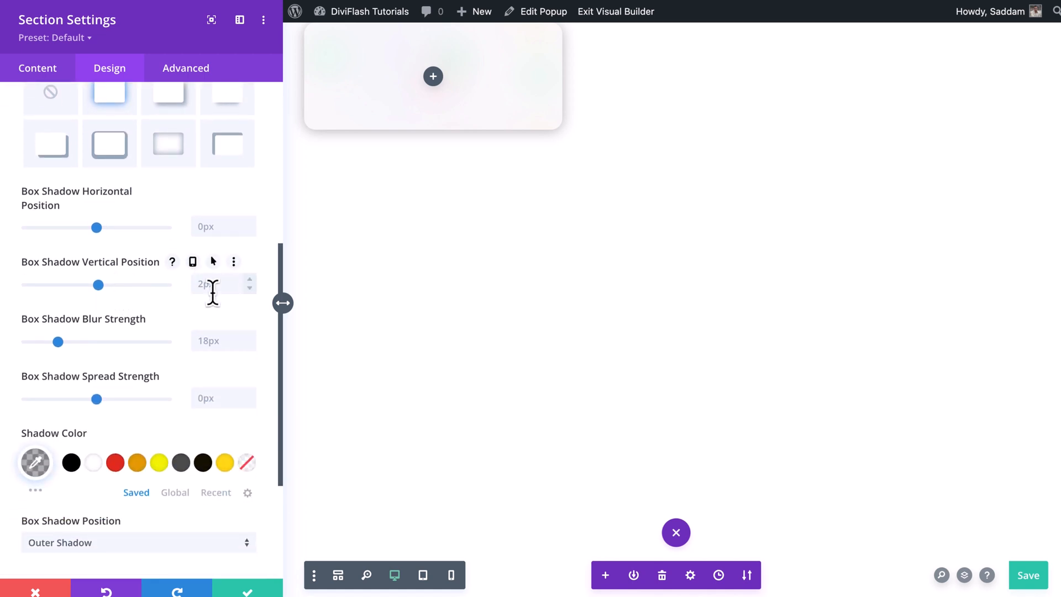
type("8px")
left_click(224, 341)
type("16")
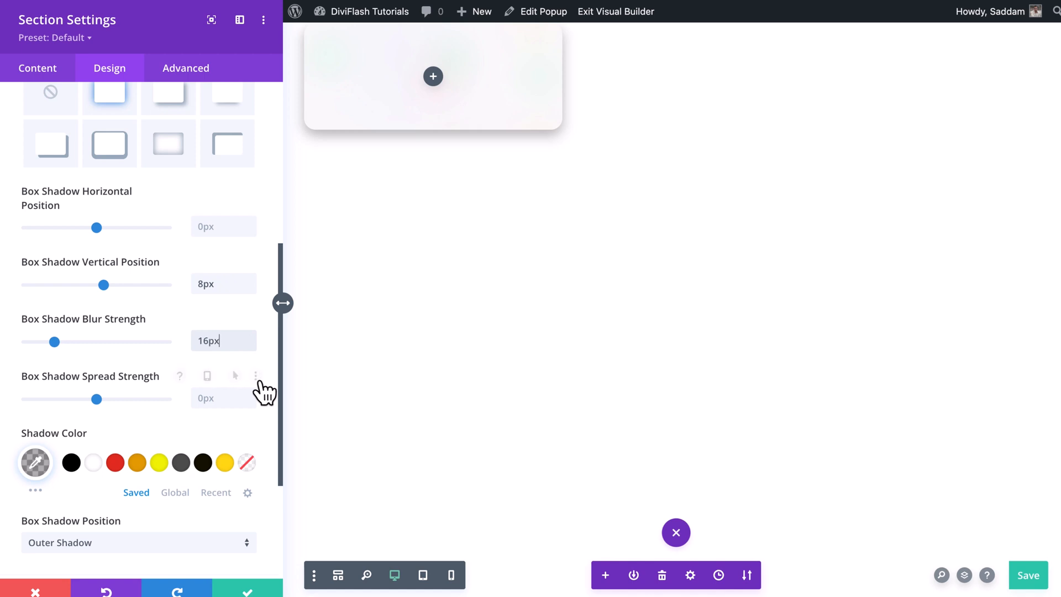
left_click(35, 462)
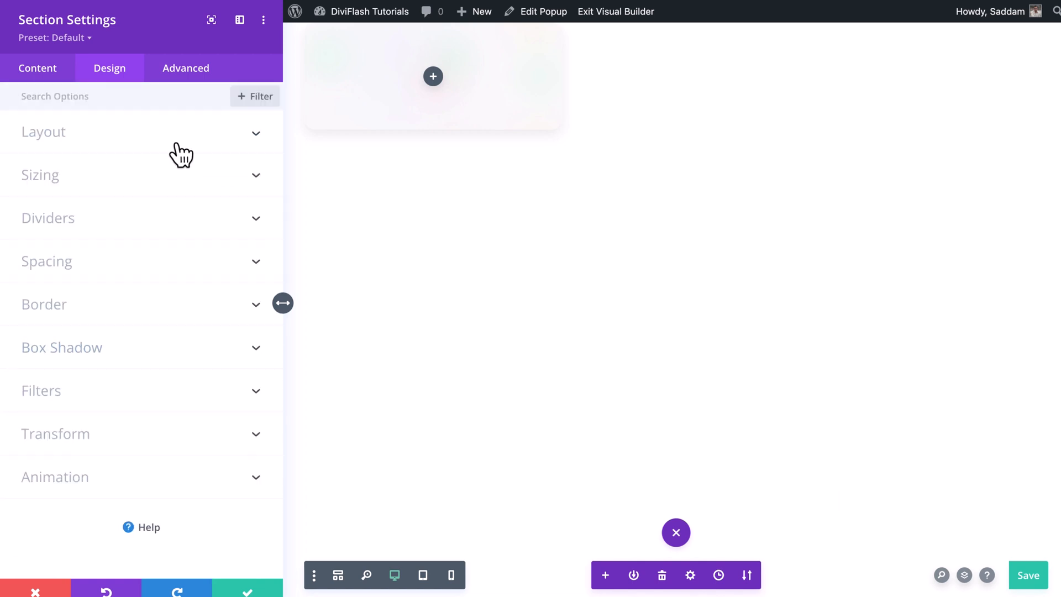
mouse_move(186, 282)
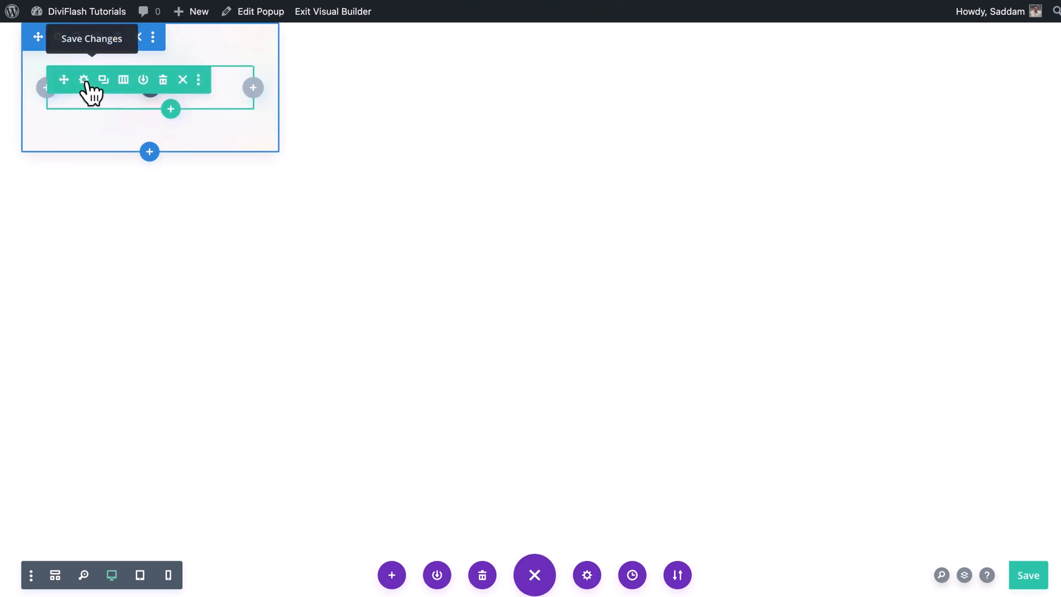
Set the row's width to 100% and its left margin to 50.
left_click(83, 80)
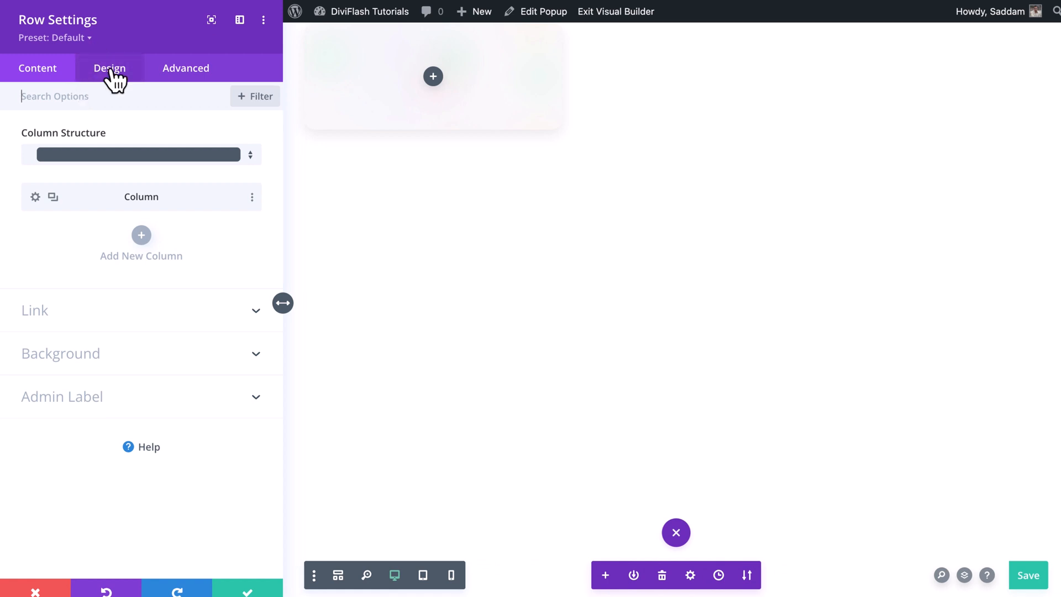
left_click(109, 67)
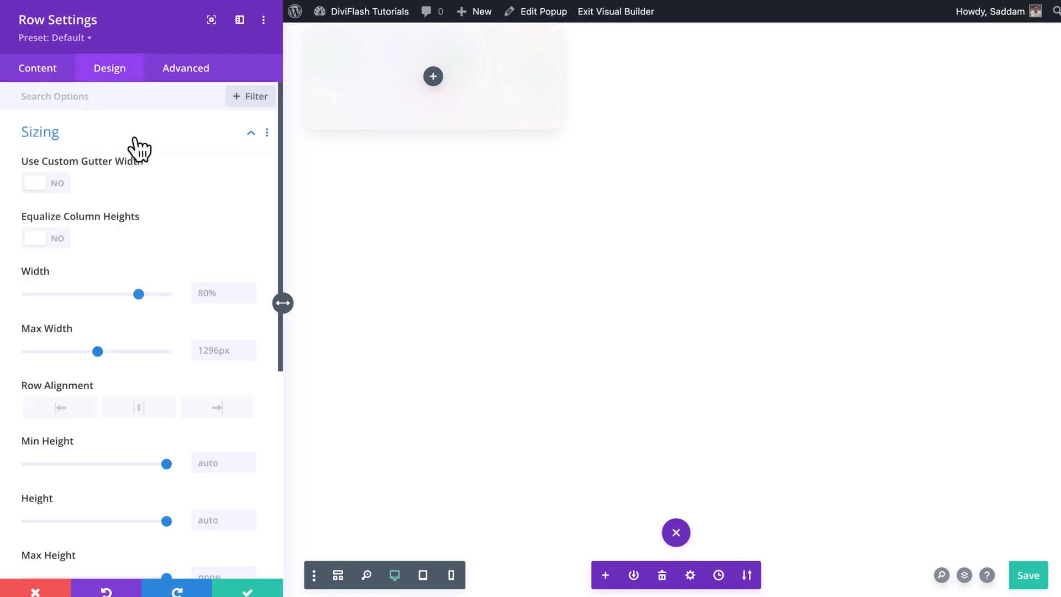
mouse_move(185, 200)
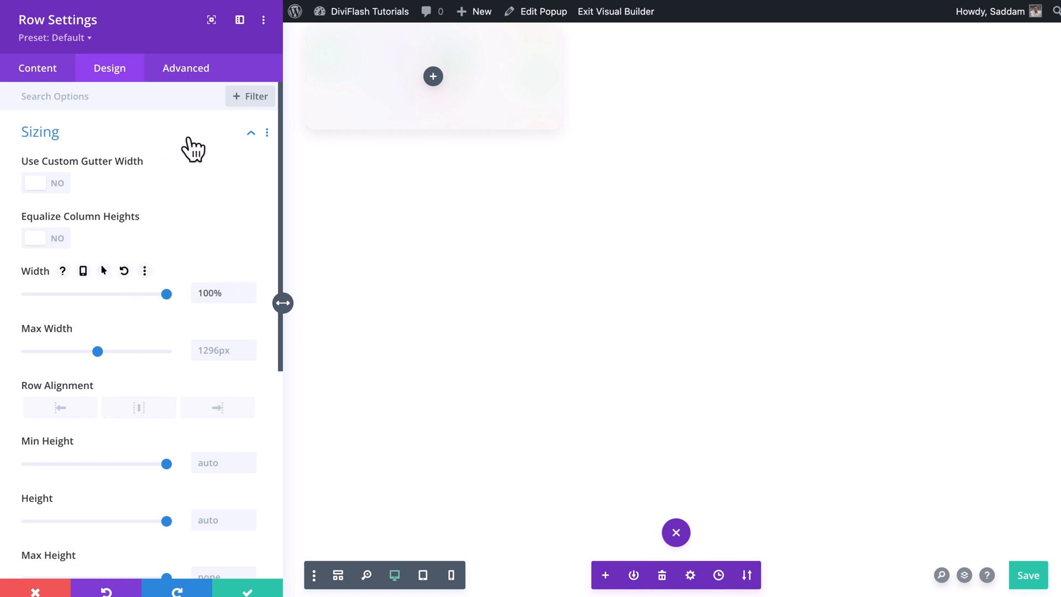
scroll("down", 3)
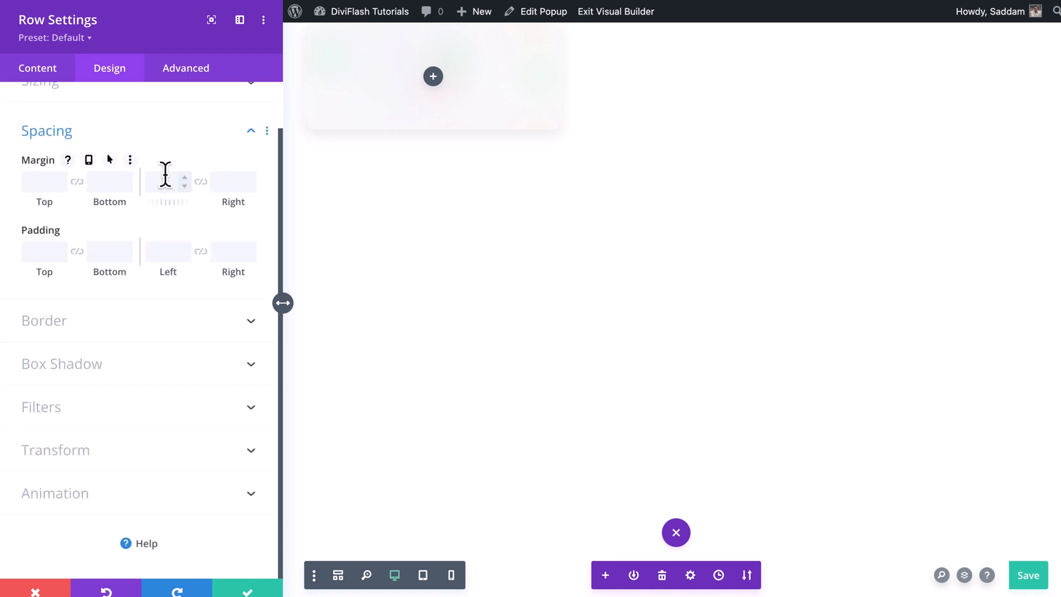
type("50")
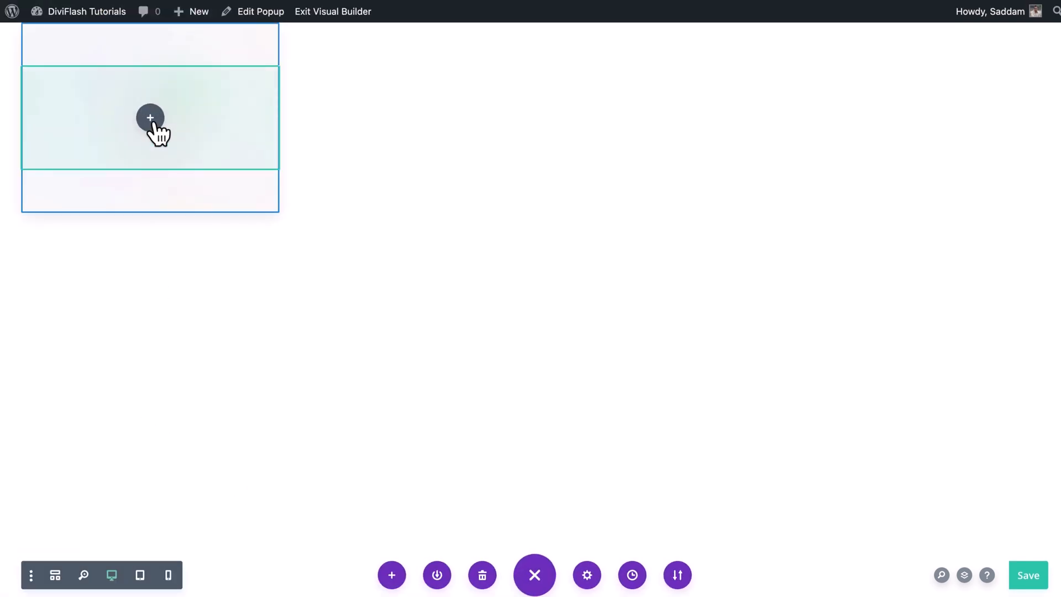
Insert an Image module showing the E-Mail-Symbol picture.
left_click(150, 117)
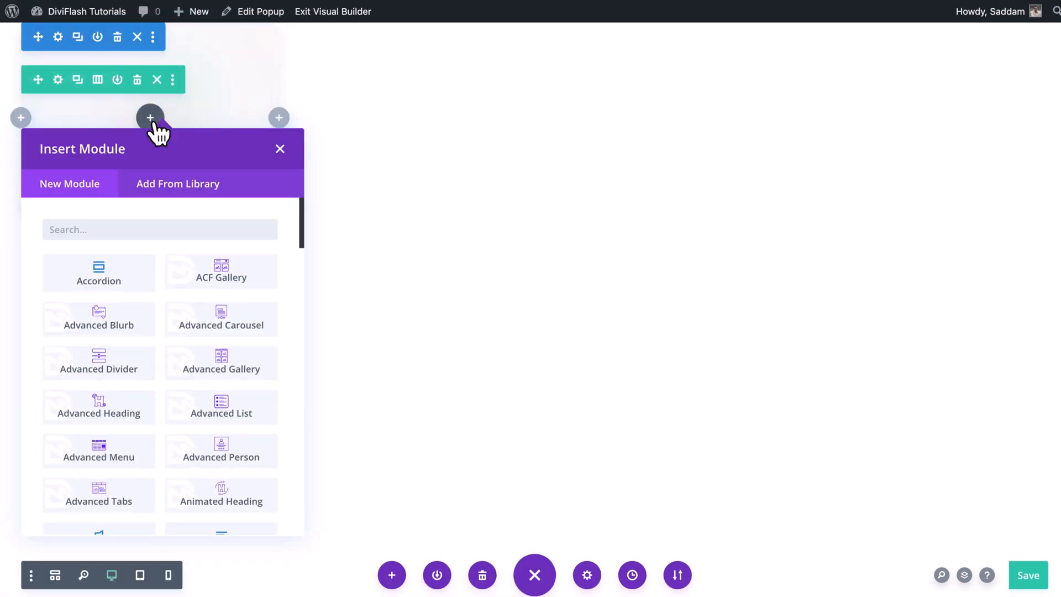
type("image")
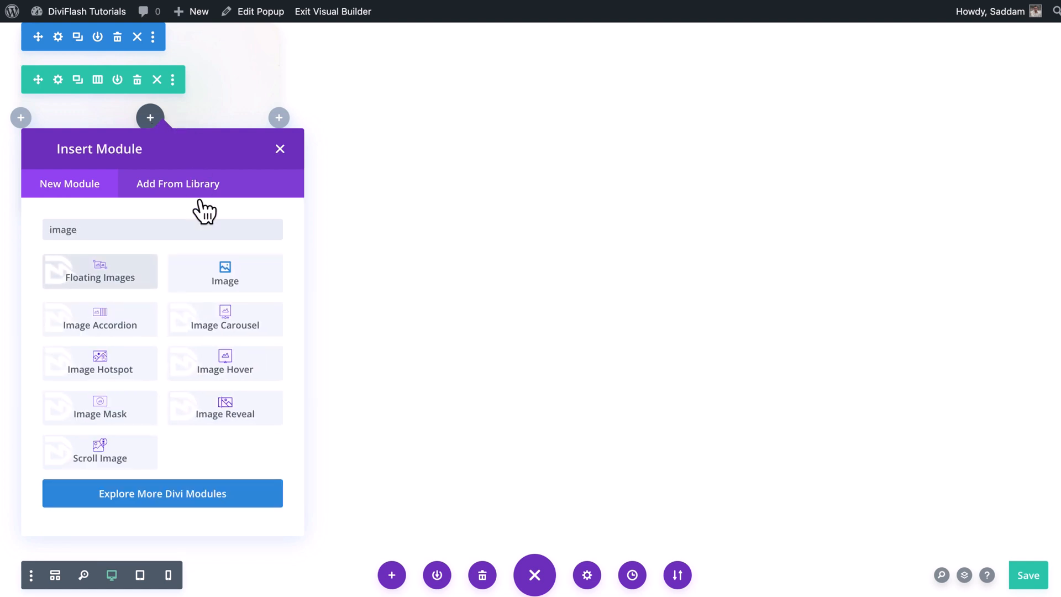
left_click(225, 272)
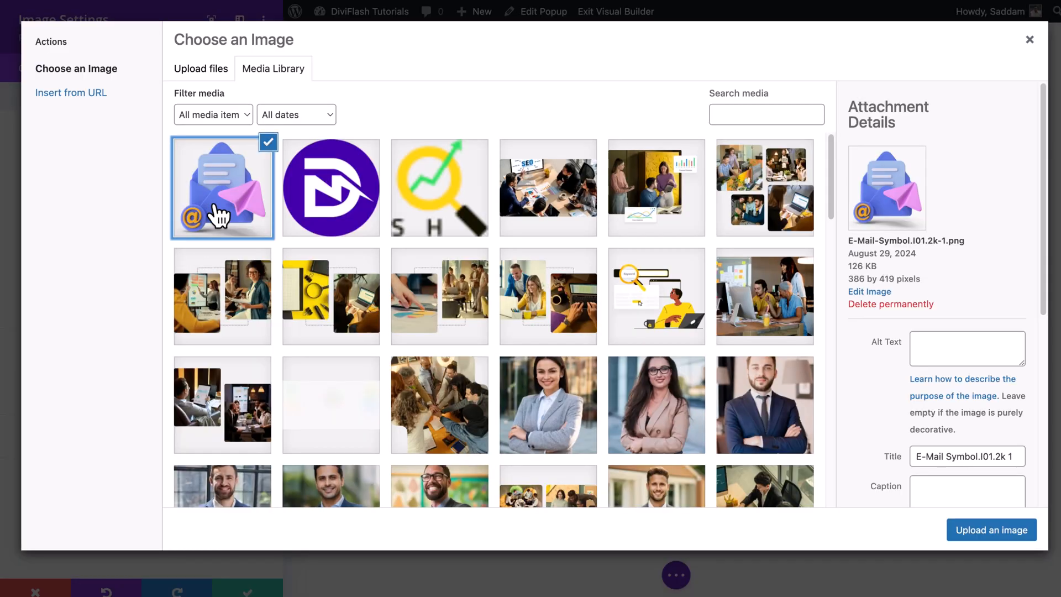
mouse_move(588, 398)
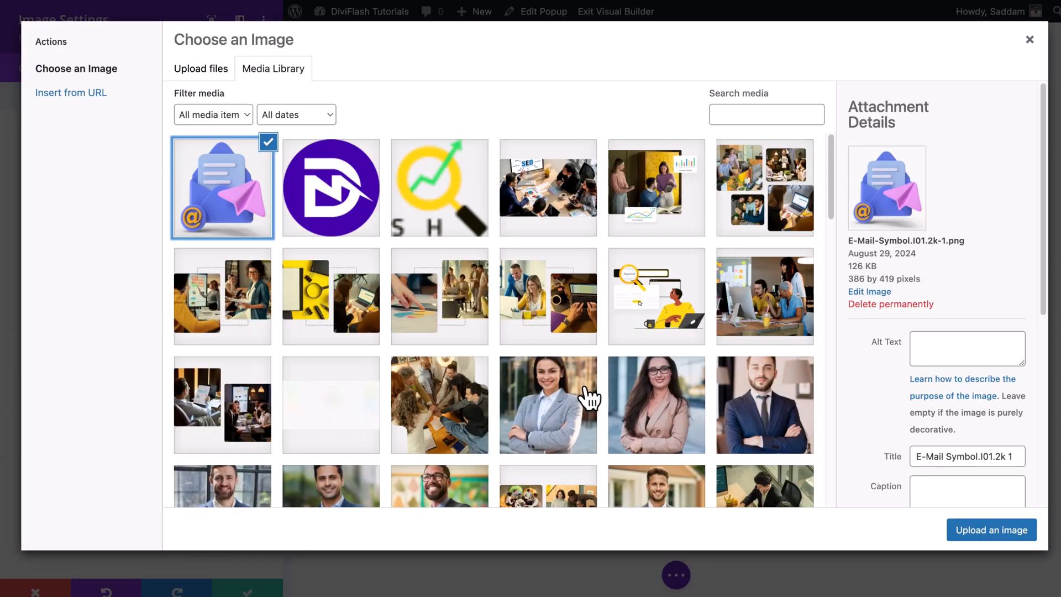
left_click(990, 530)
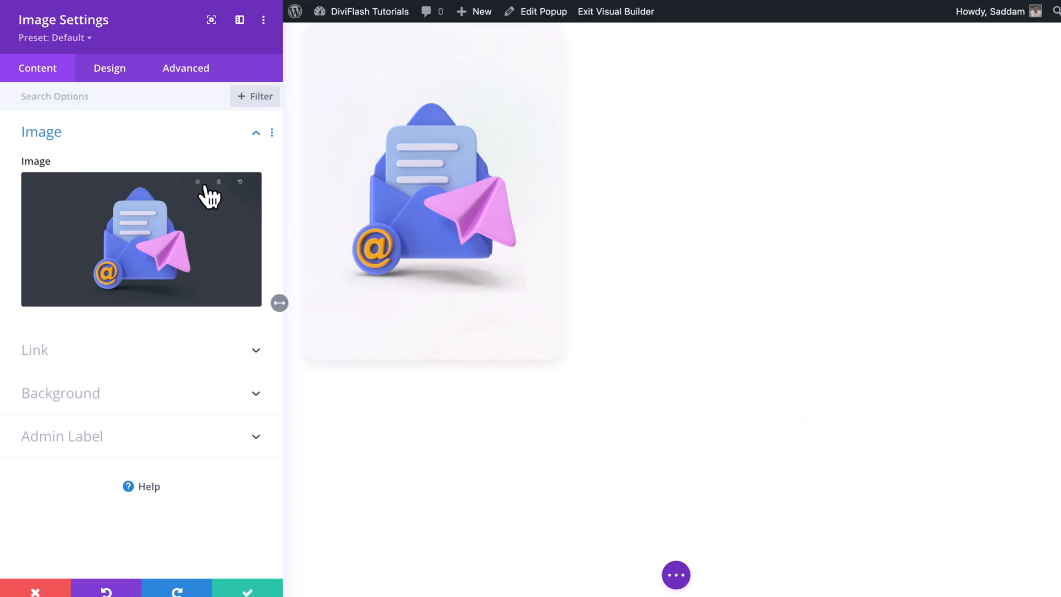
Reduce the image's max width and give it a 16px bottom margin.
left_click(109, 68)
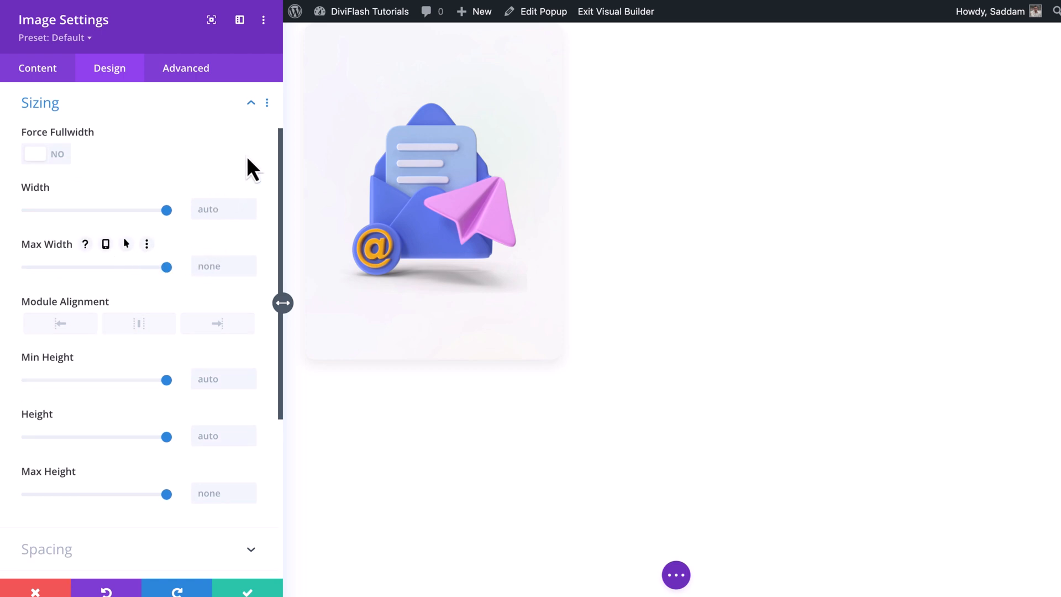
mouse_move(252, 315)
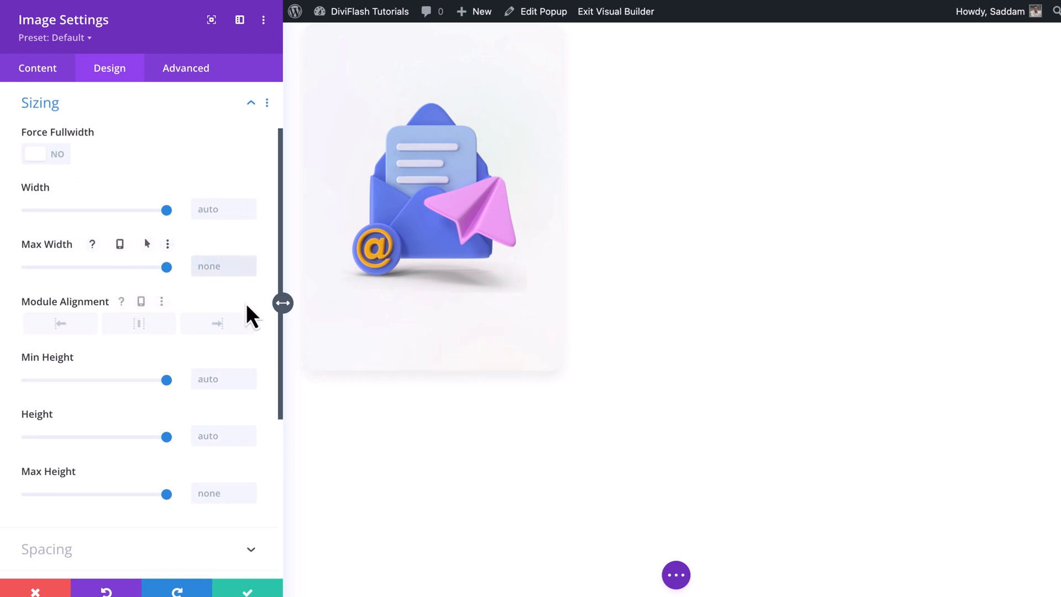
left_click_drag(166, 267, 85, 267)
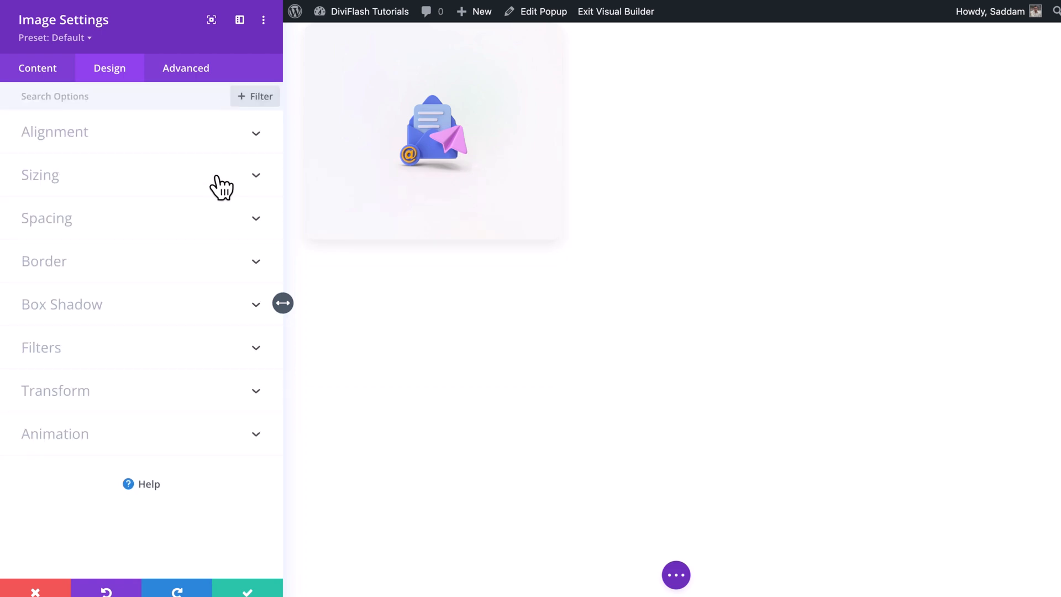
left_click(47, 218)
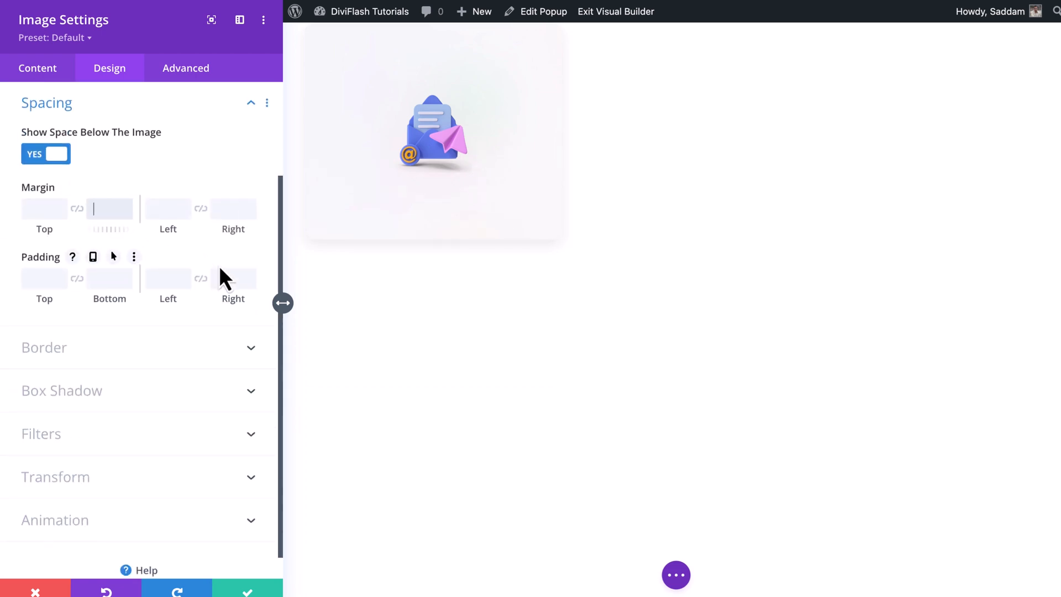
type("16px")
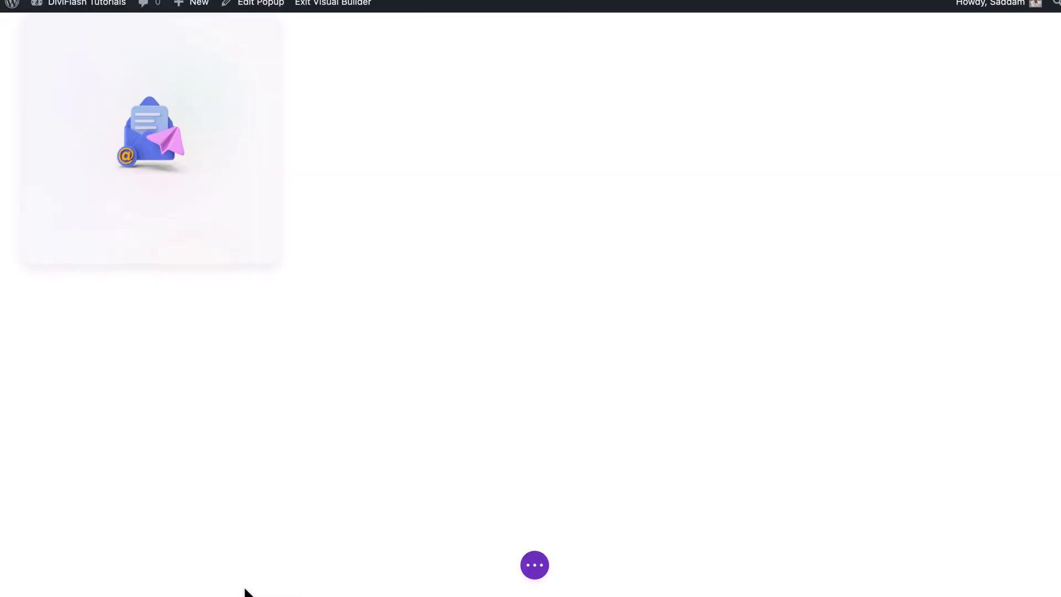
Add an Email Optin titled 'Get Free Marketing Tips' with a 'Subscribe Now!' button.
left_click(150, 140)
type("email")
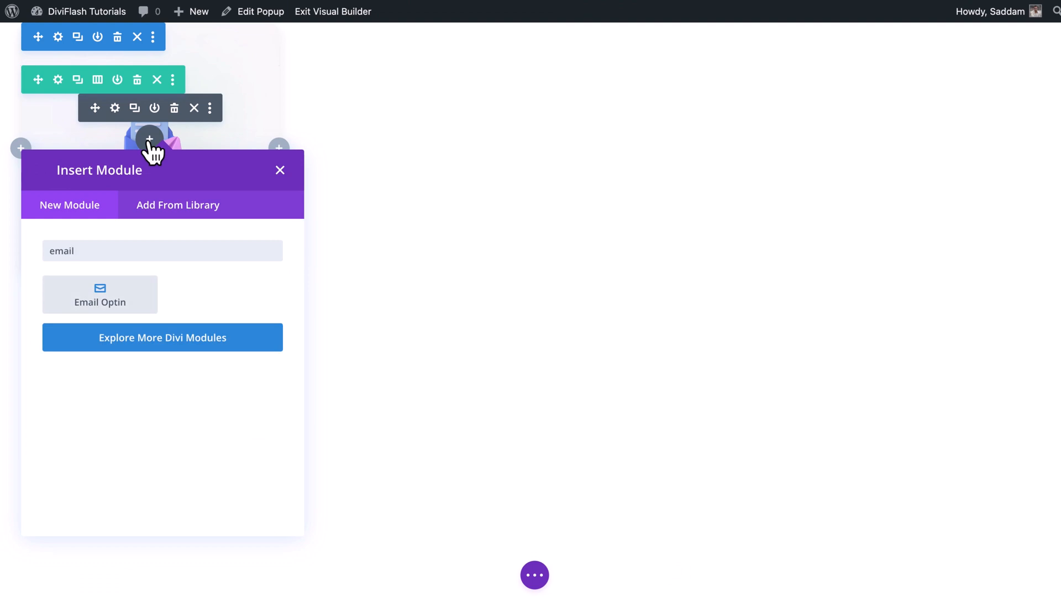
left_click(99, 295)
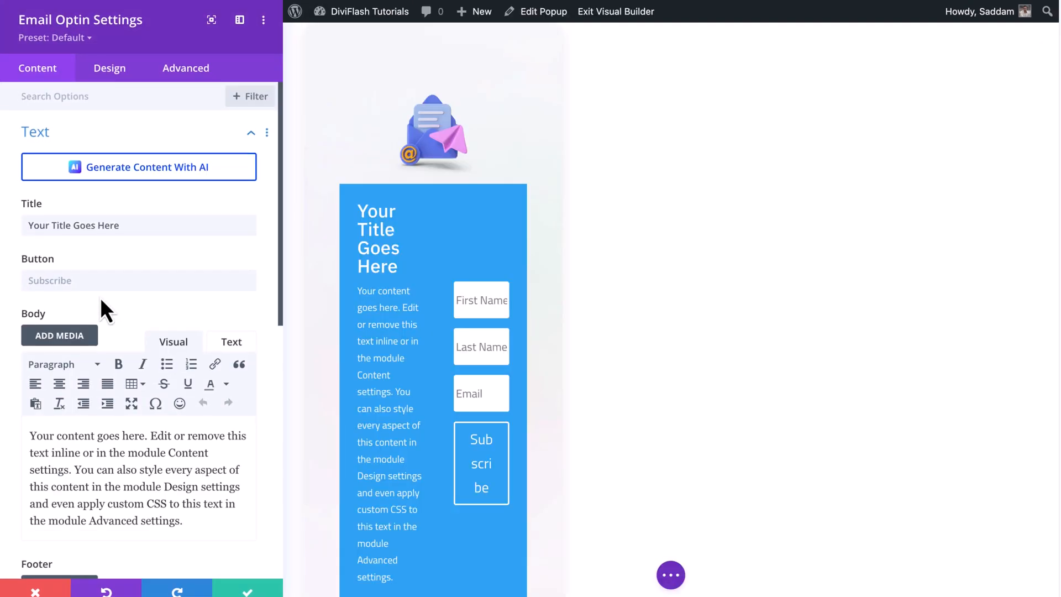
type("Get Free Marketi")
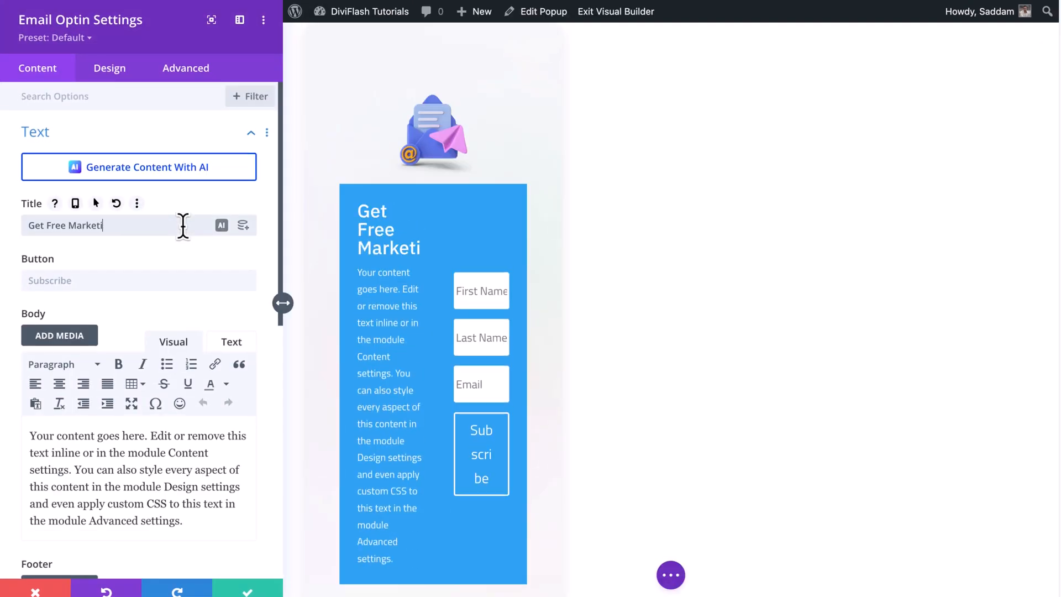
type("Subscribe Now!")
type("No Spam Guaranteed.")
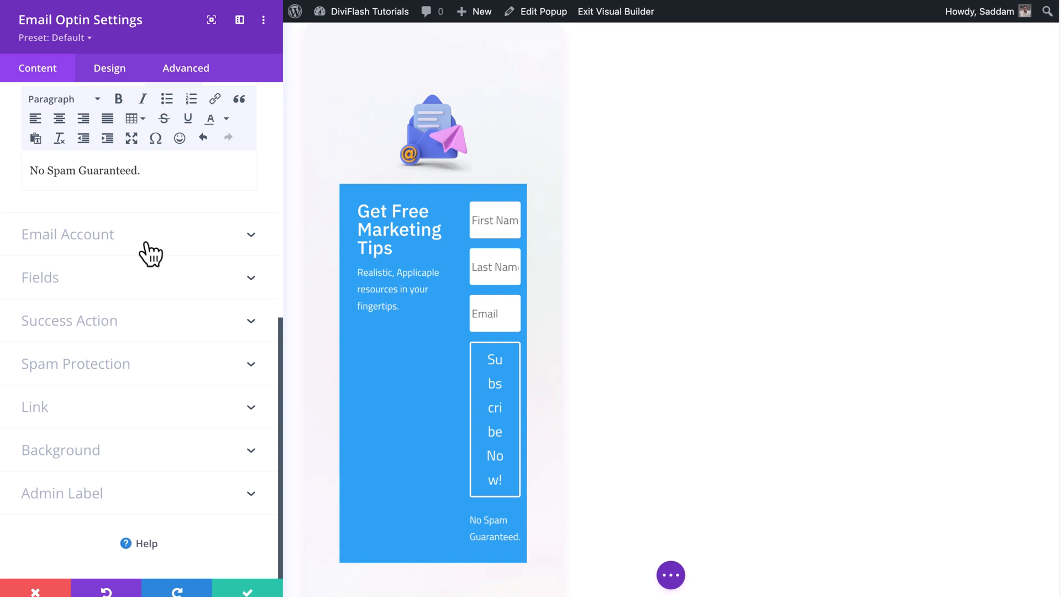
mouse_move(143, 286)
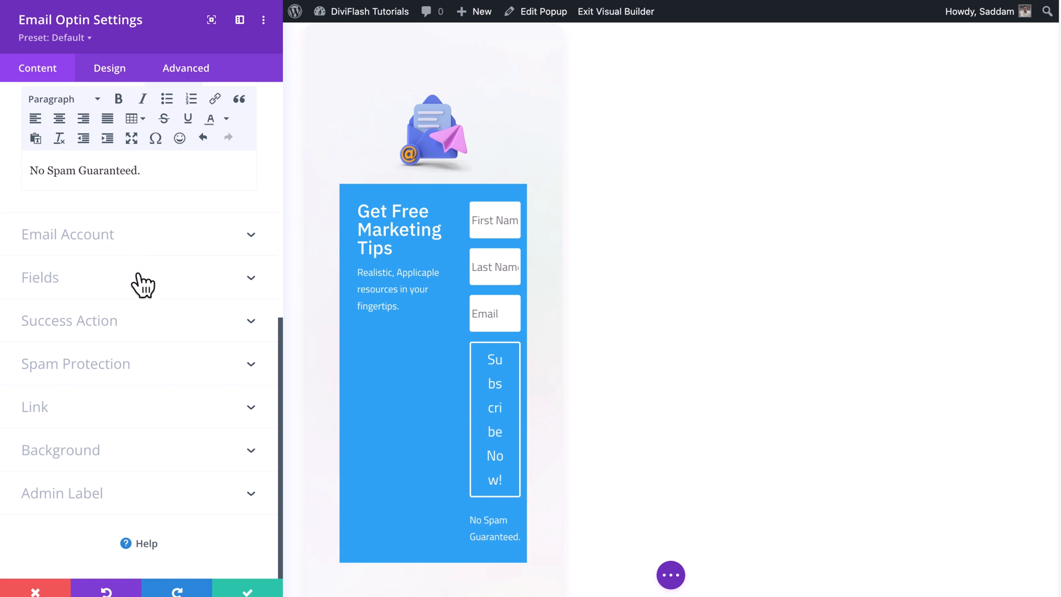
Hide the first and last name fields and remove the form's blue background.
left_click(140, 171)
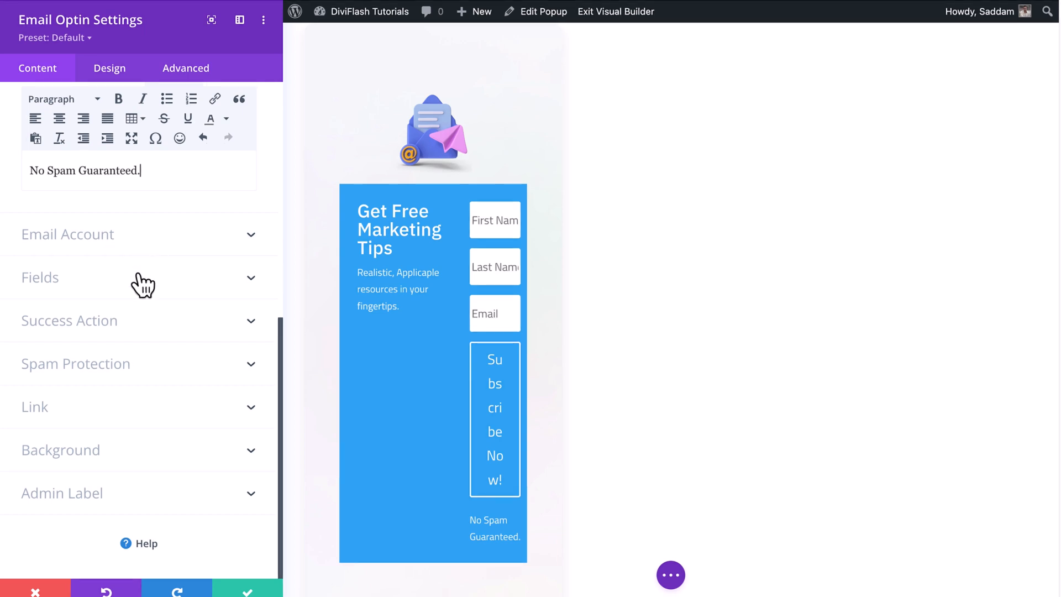
left_click(40, 277)
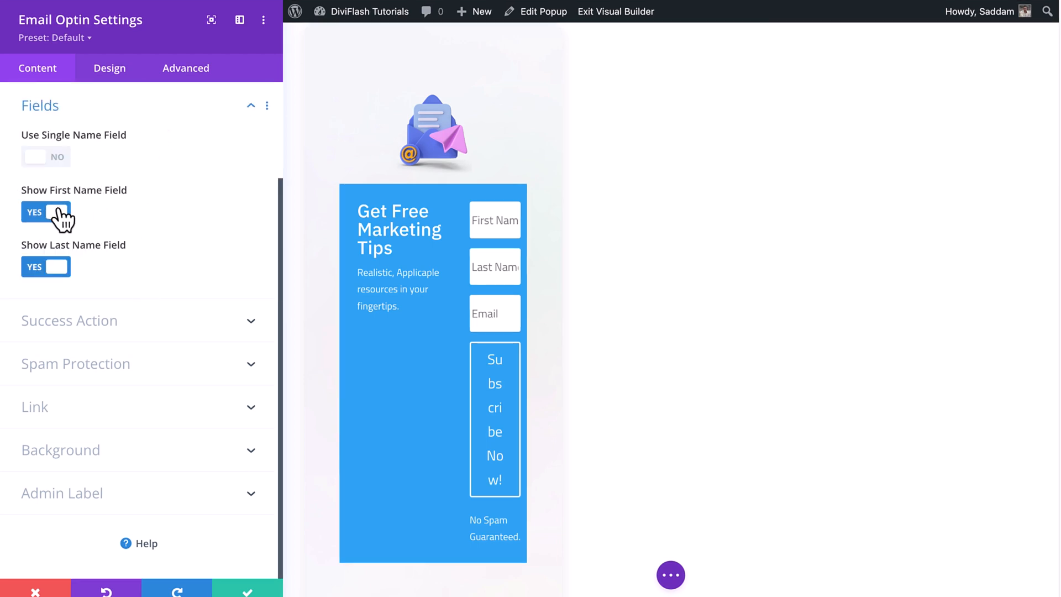
left_click(45, 212)
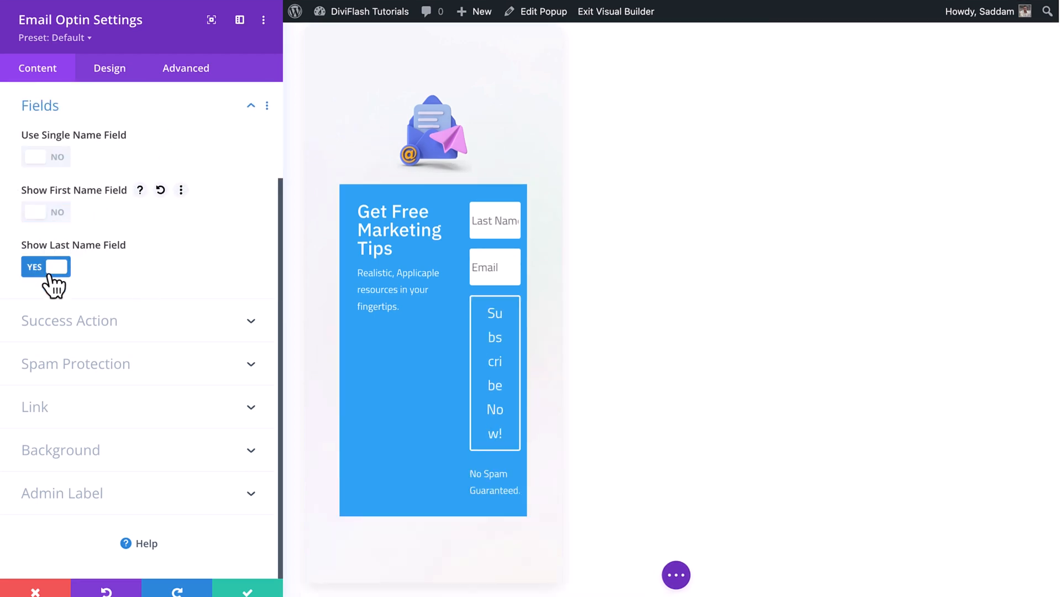
left_click(46, 266)
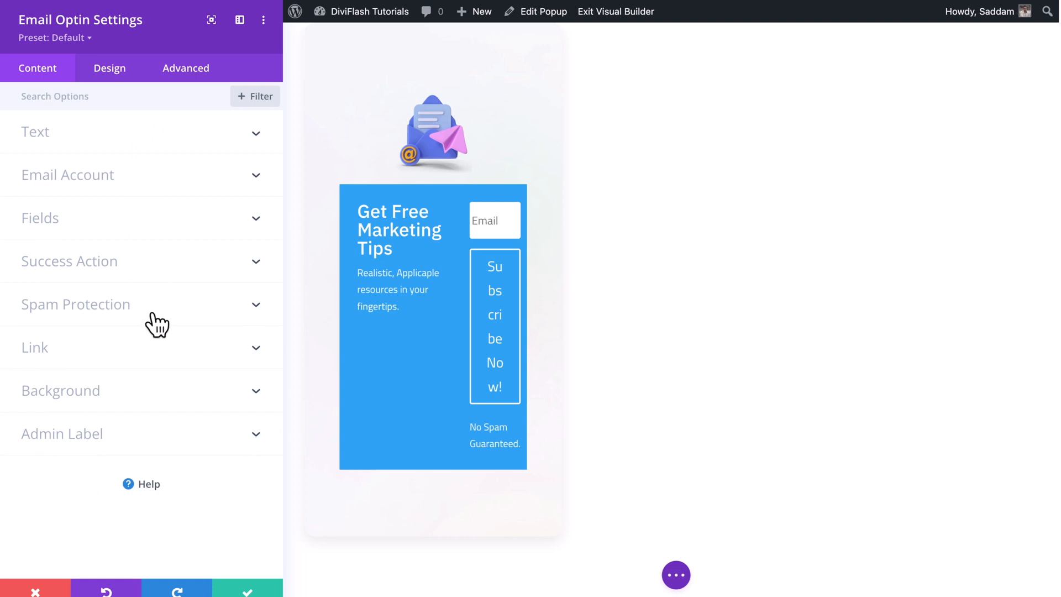
mouse_move(158, 401)
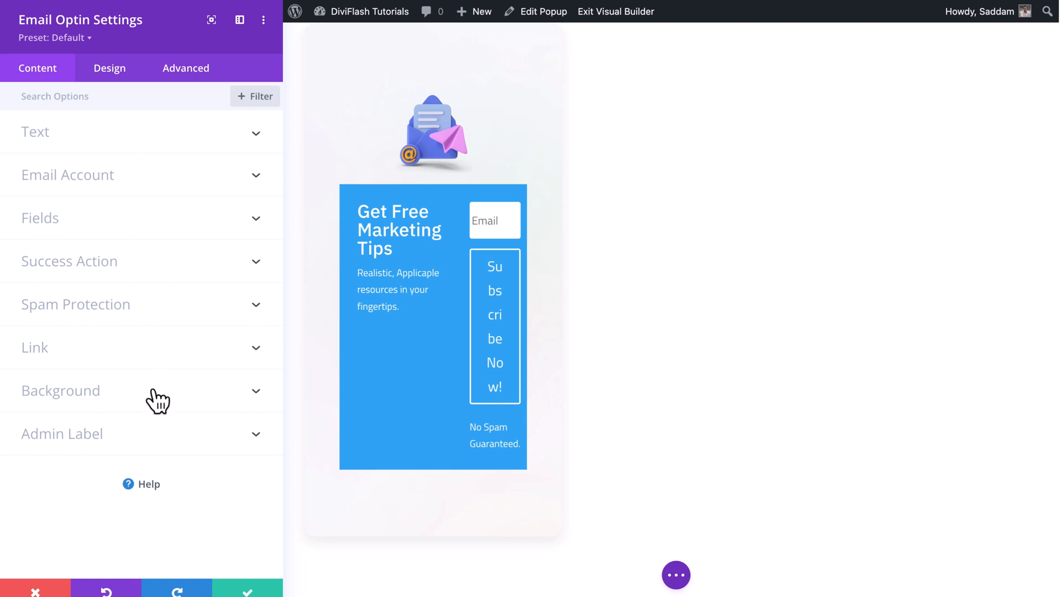
left_click(61, 391)
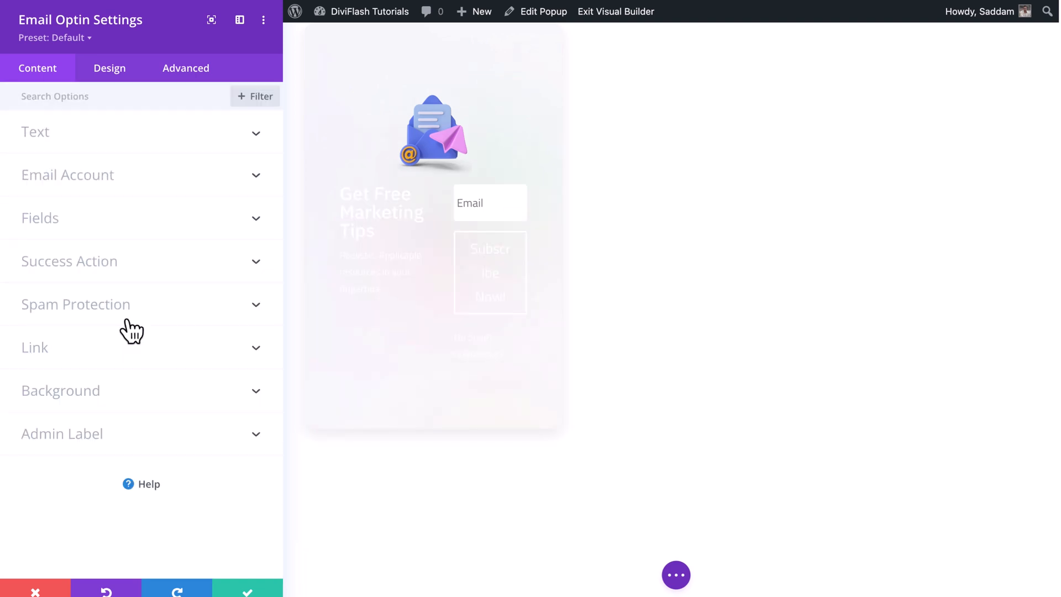
Set the Email Optin's Text Color to Dark in its design settings.
left_click(108, 67)
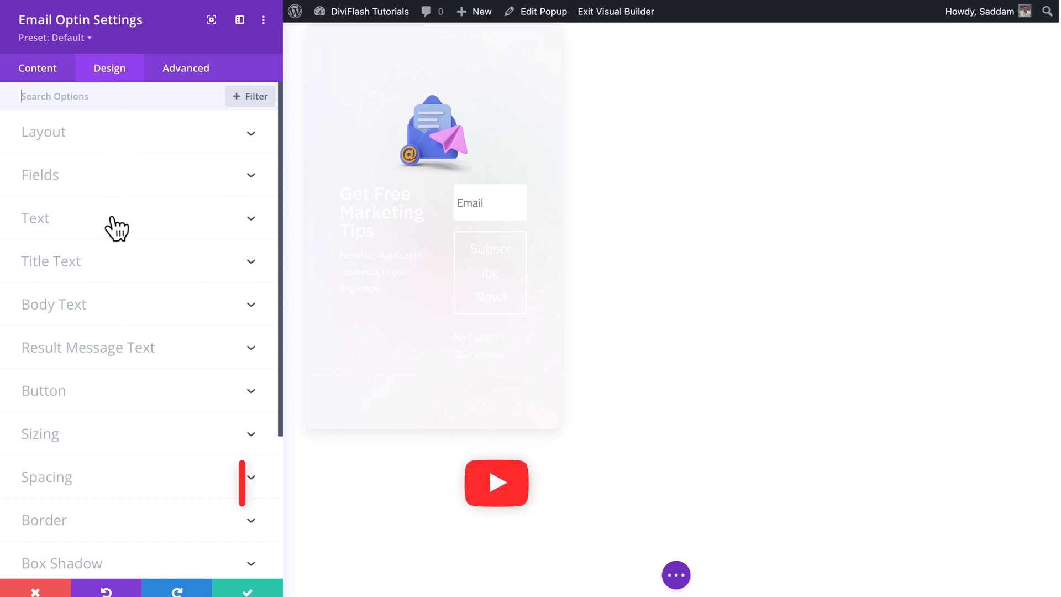
left_click(36, 218)
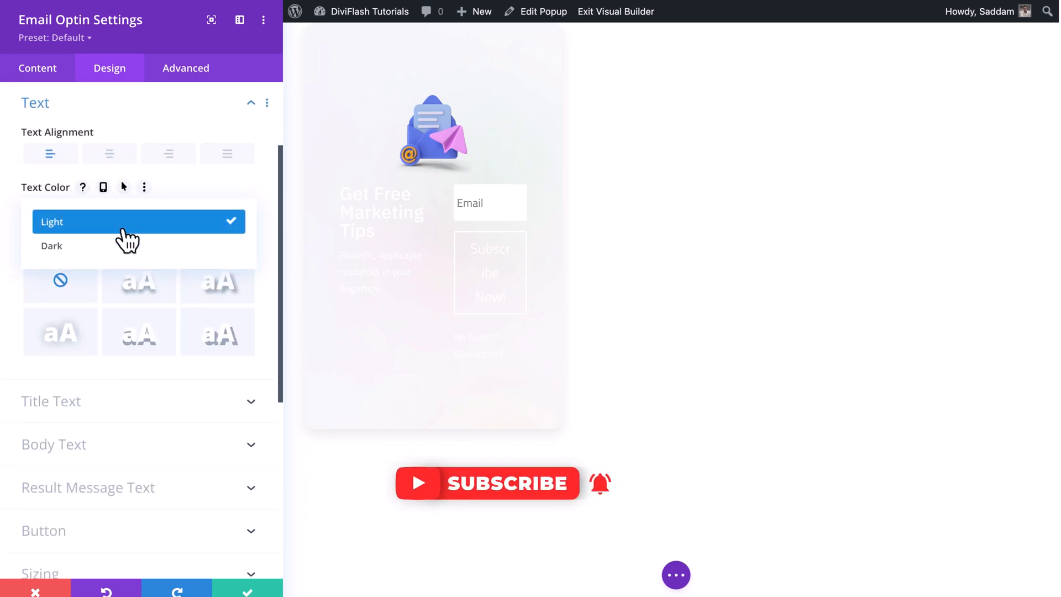
left_click(51, 246)
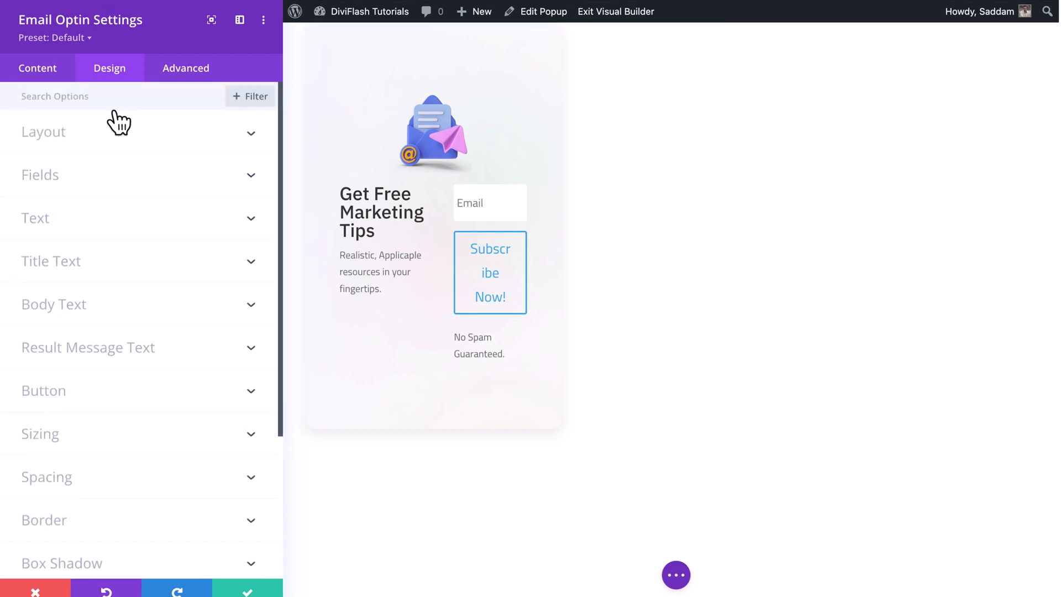
Set the optin layout to Body On Top, Form On Bottom.
left_click(43, 132)
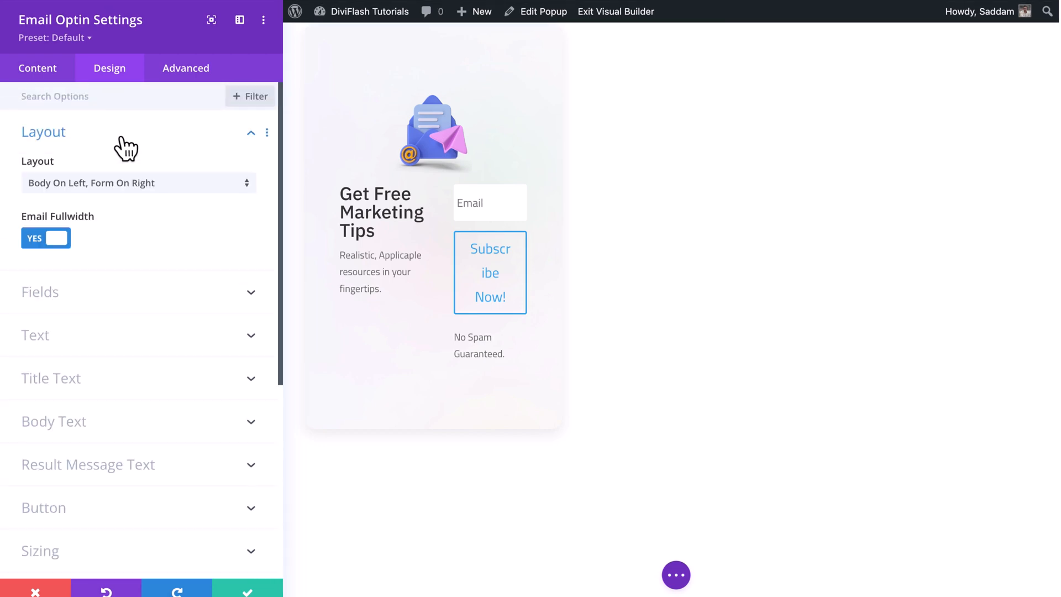
left_click(139, 183)
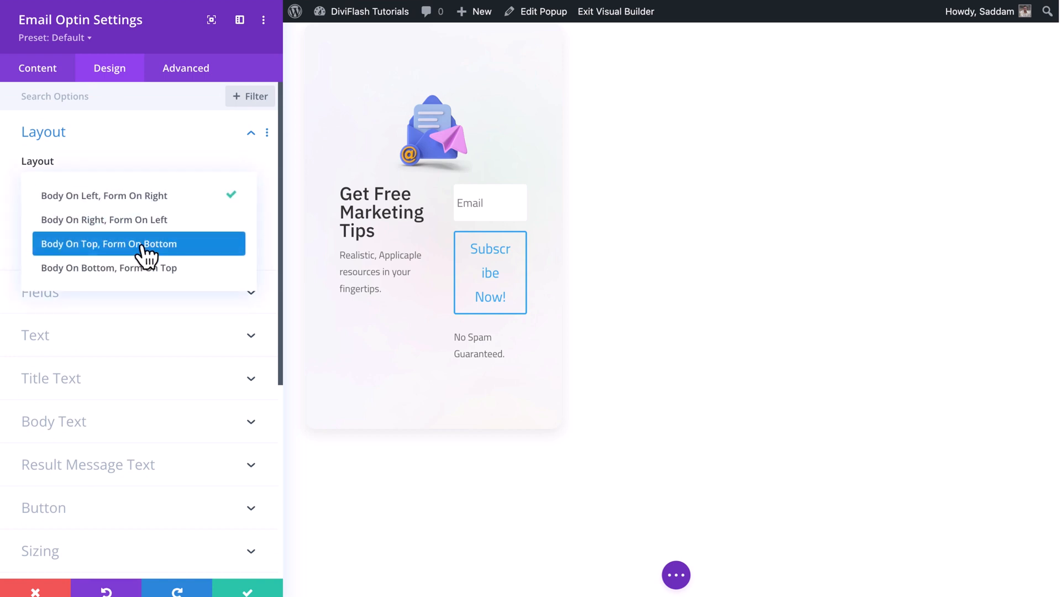
left_click(107, 243)
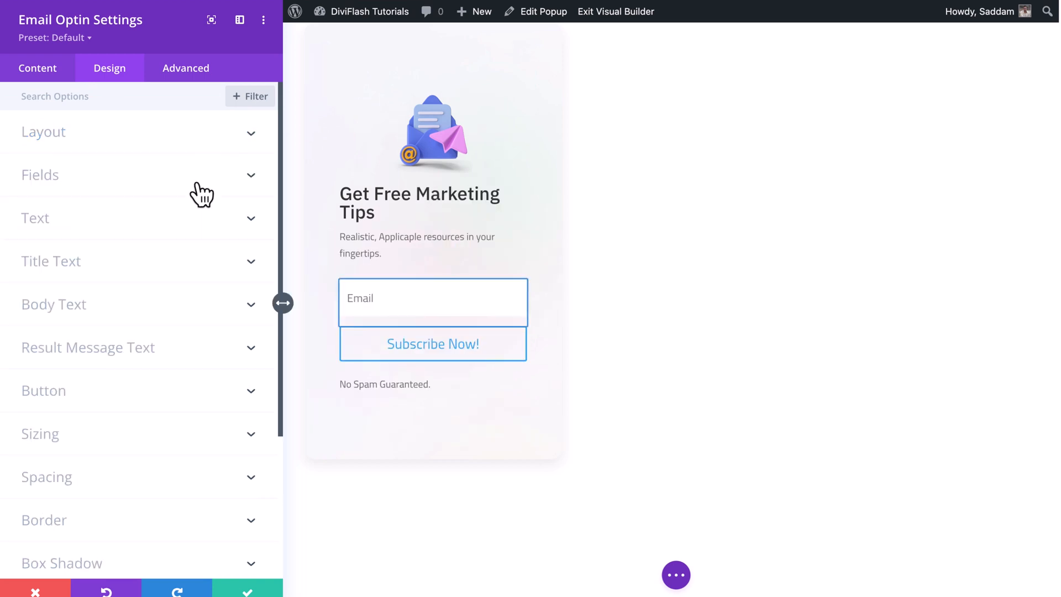
Style the email field with 14px padding, Titillium Web 16px text, and #e0e0e0 border.
left_click(40, 175)
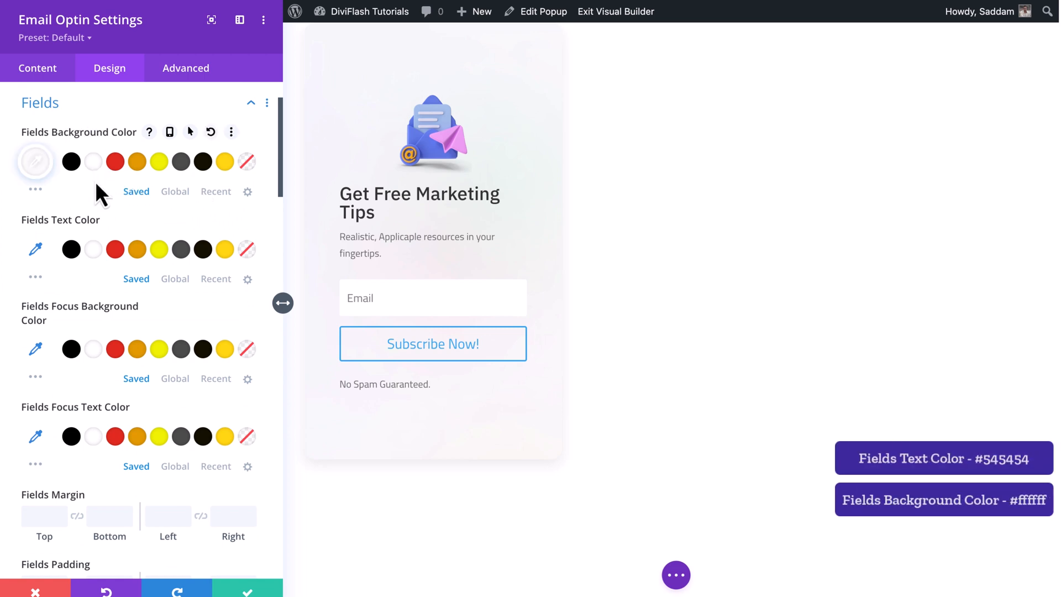
mouse_move(35, 249)
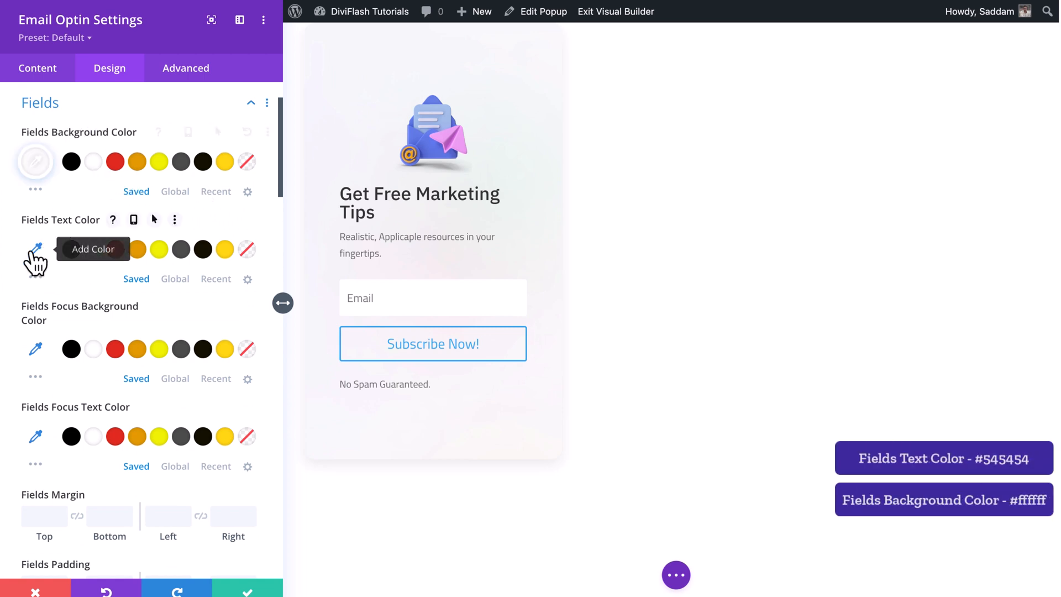
scroll("down", 3)
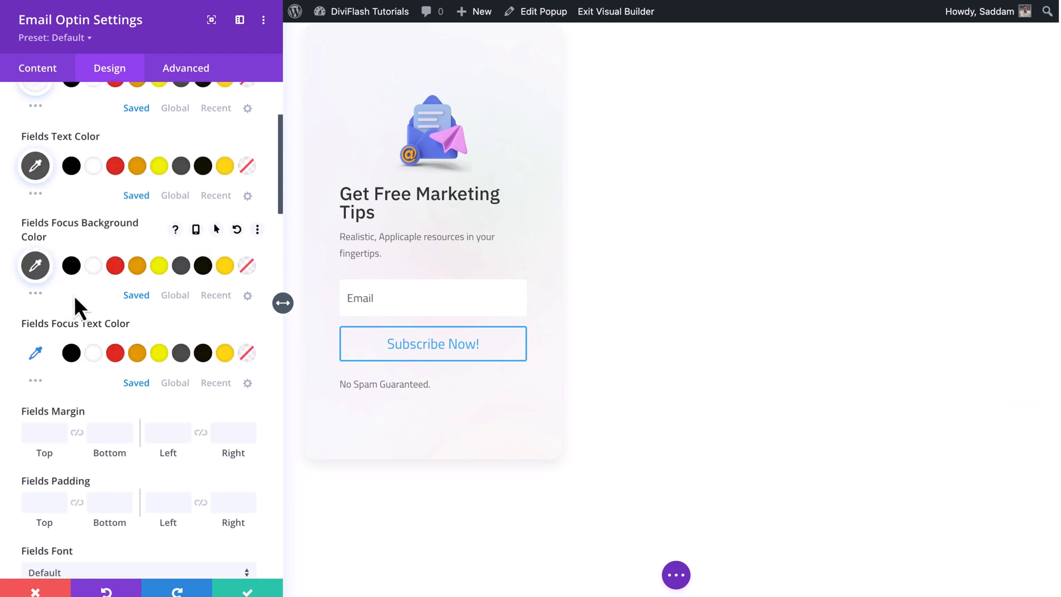
scroll("down", 3)
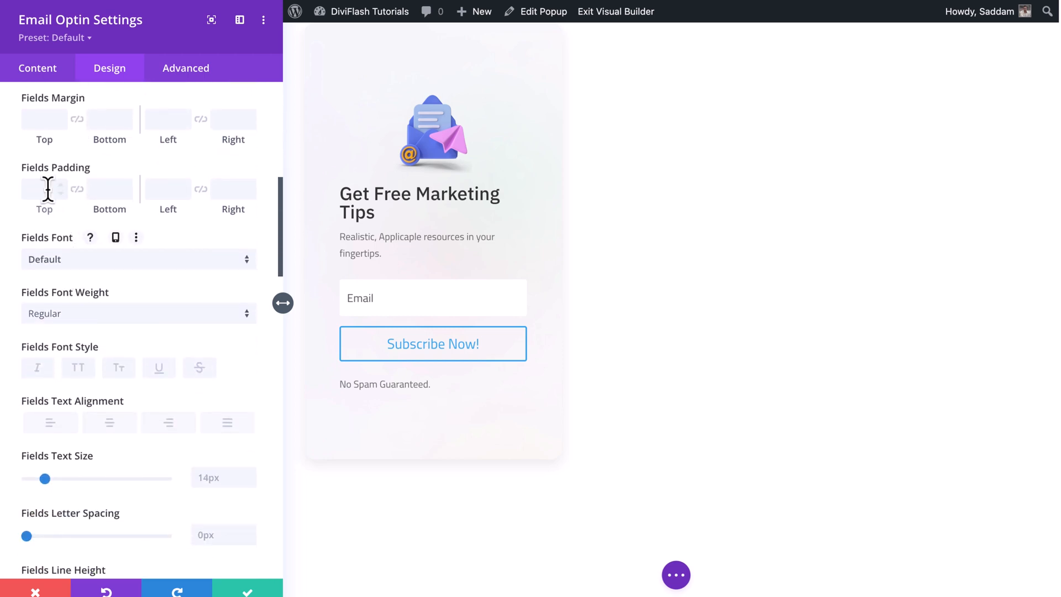
type("14px")
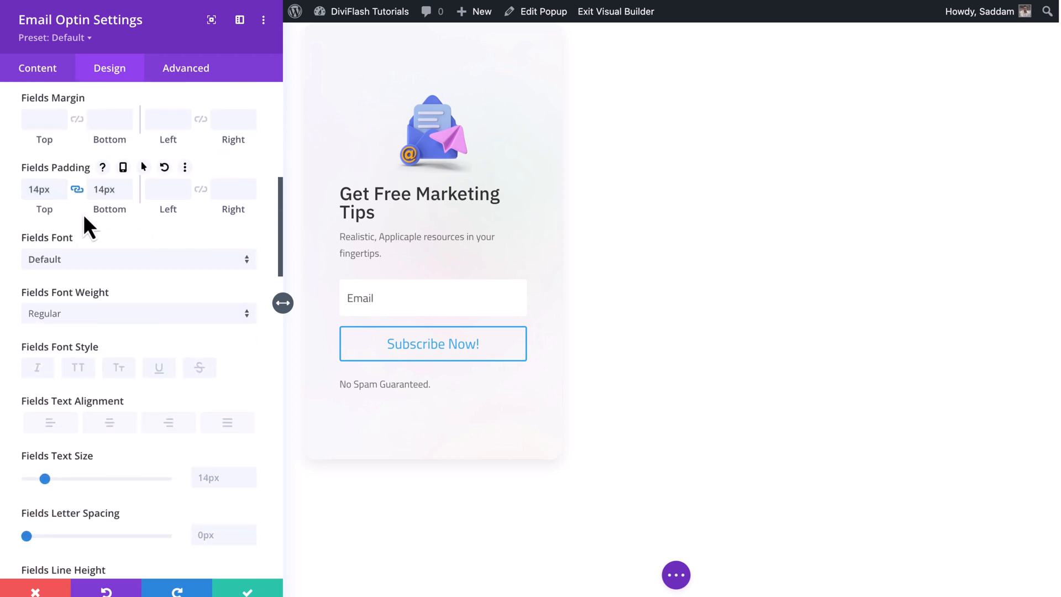
type("tit")
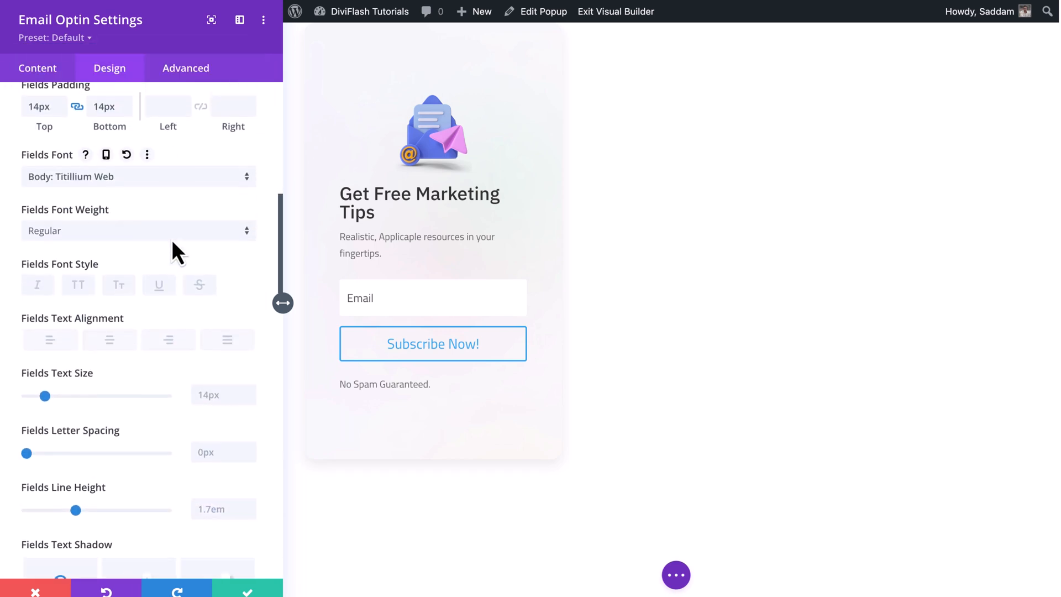
type("16px")
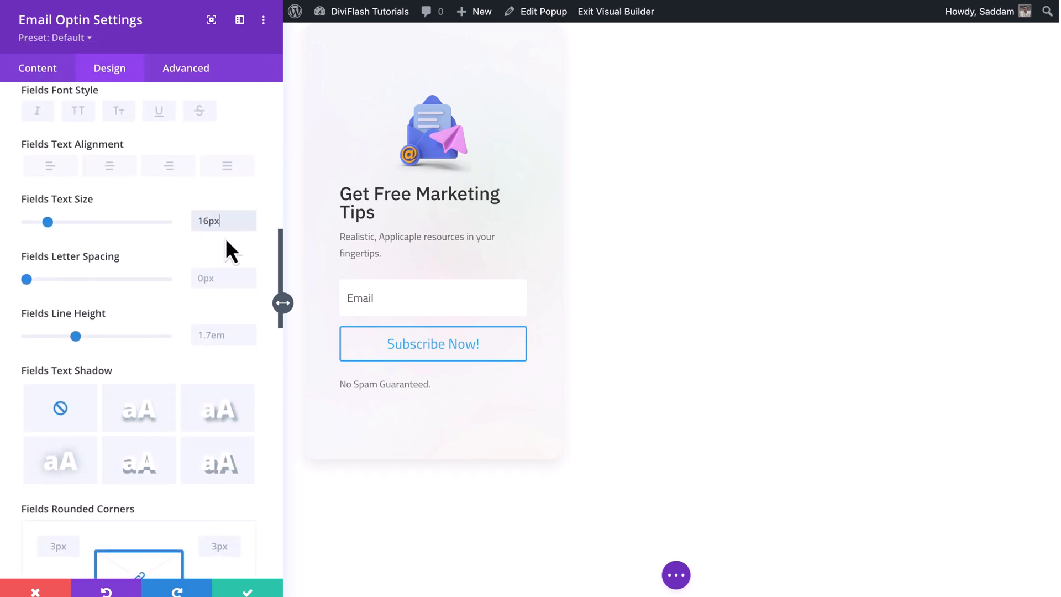
scroll("down", 3)
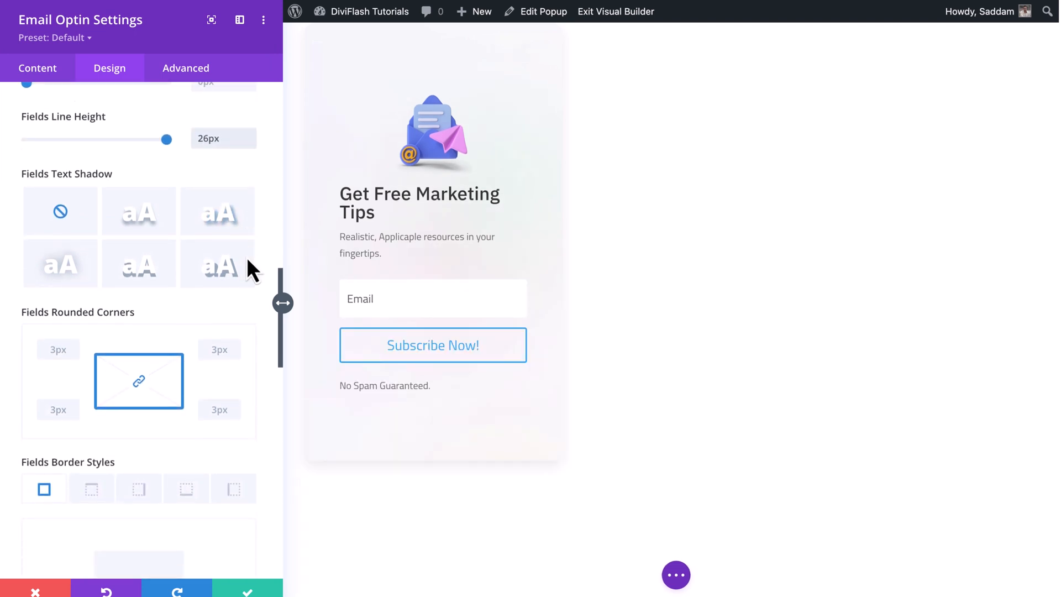
type("5")
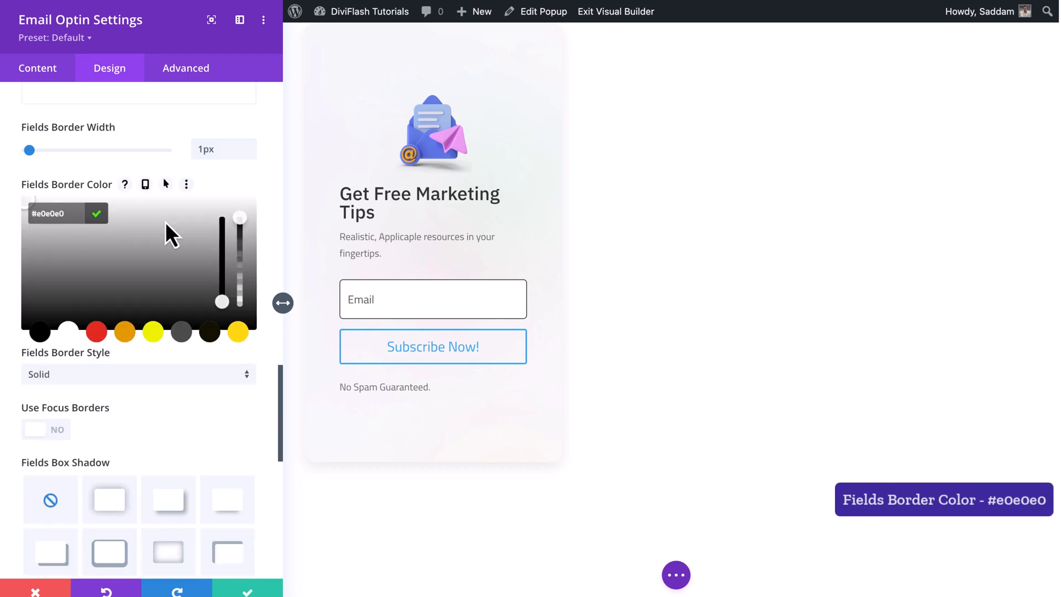
scroll("down", 3)
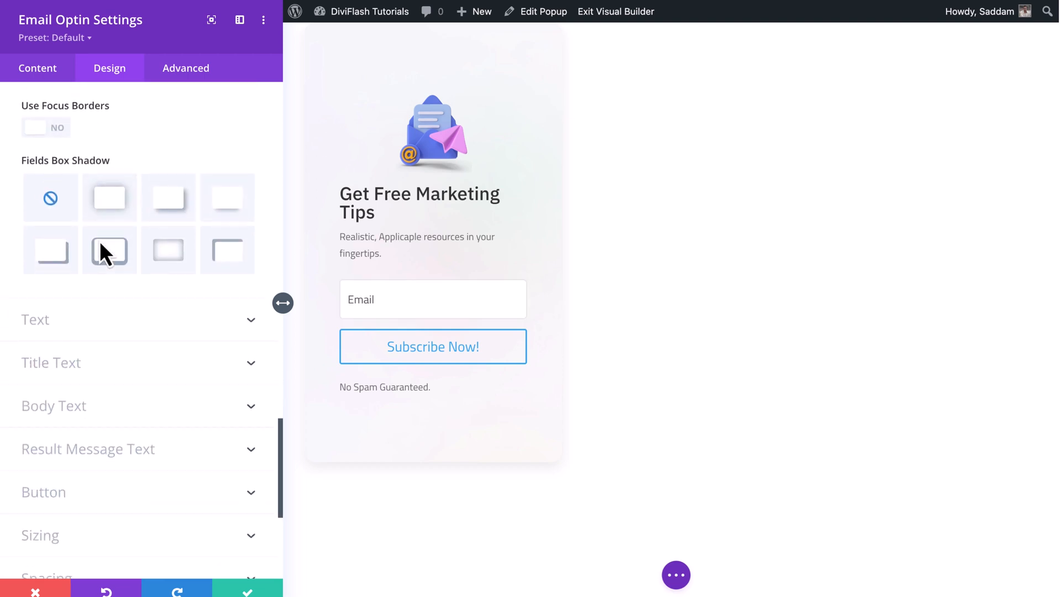
scroll("down", 3)
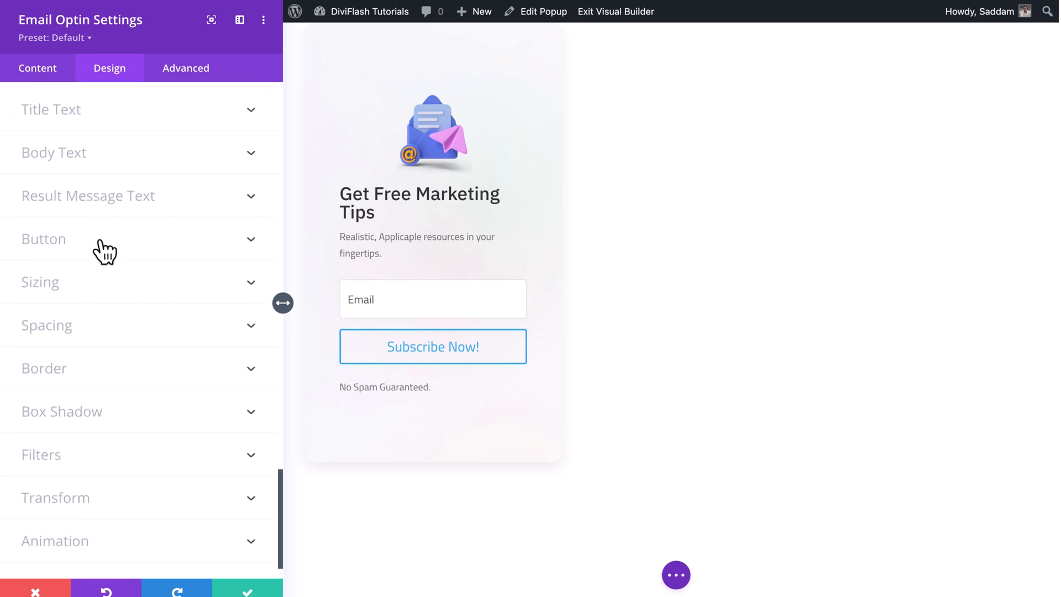
Make the 'Get Free Marketing Tips' title bold, centred, dark, 22px with 26px line height.
left_click(51, 109)
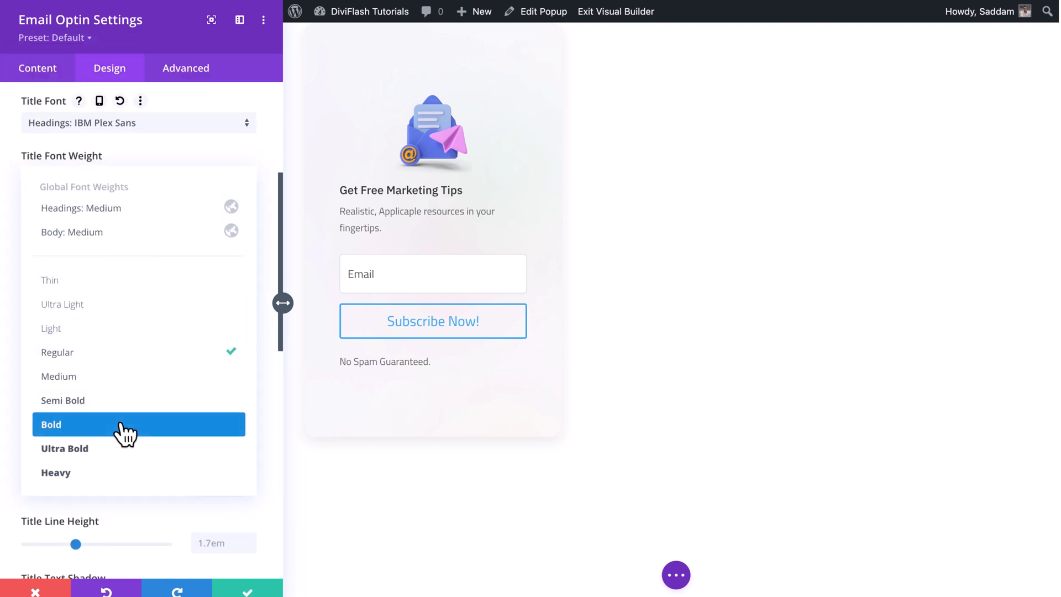
left_click(51, 425)
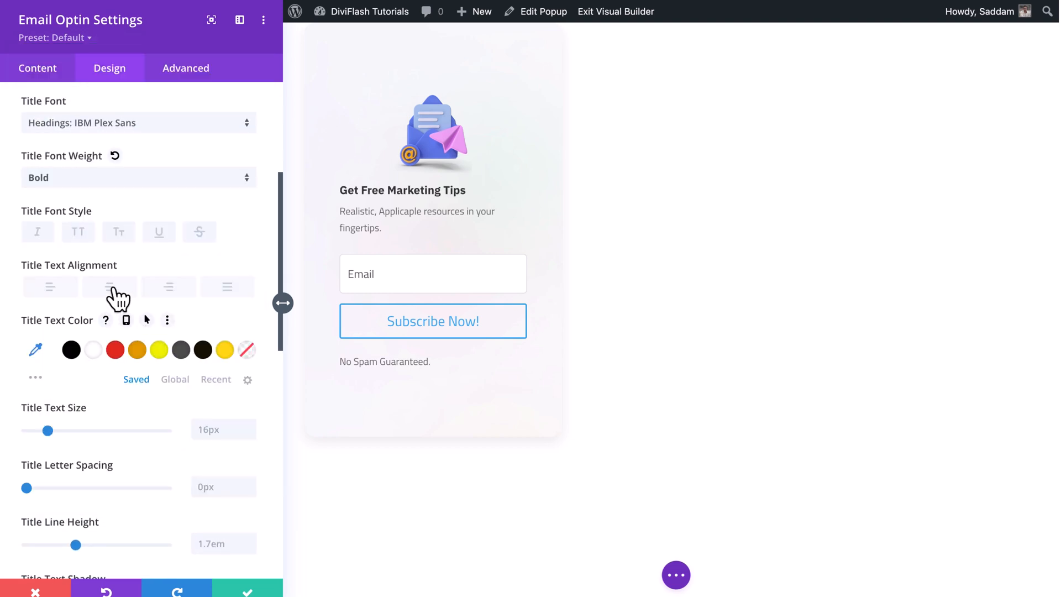
left_click(35, 350)
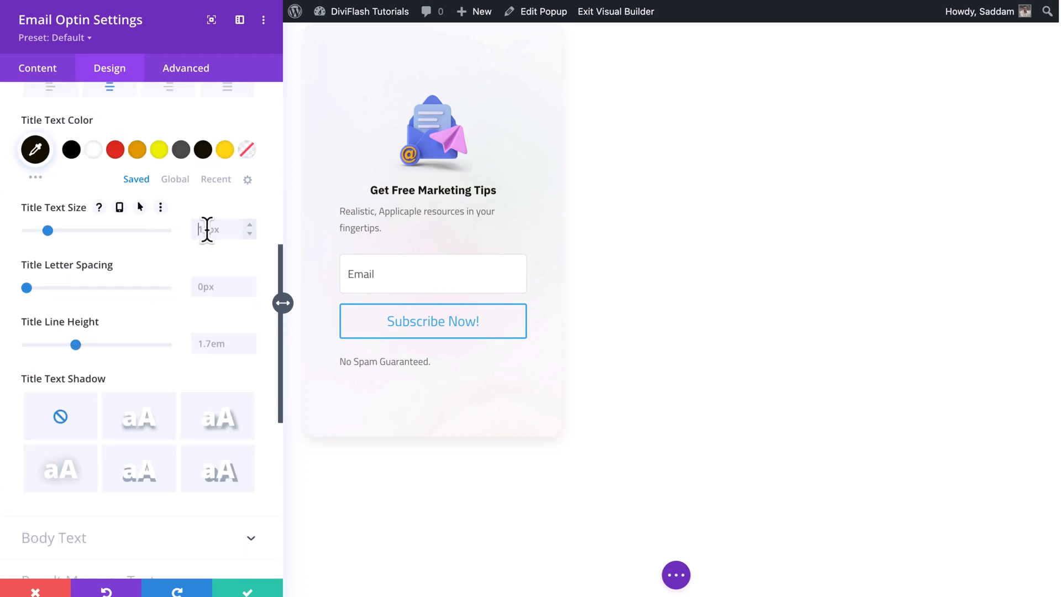
type("22px")
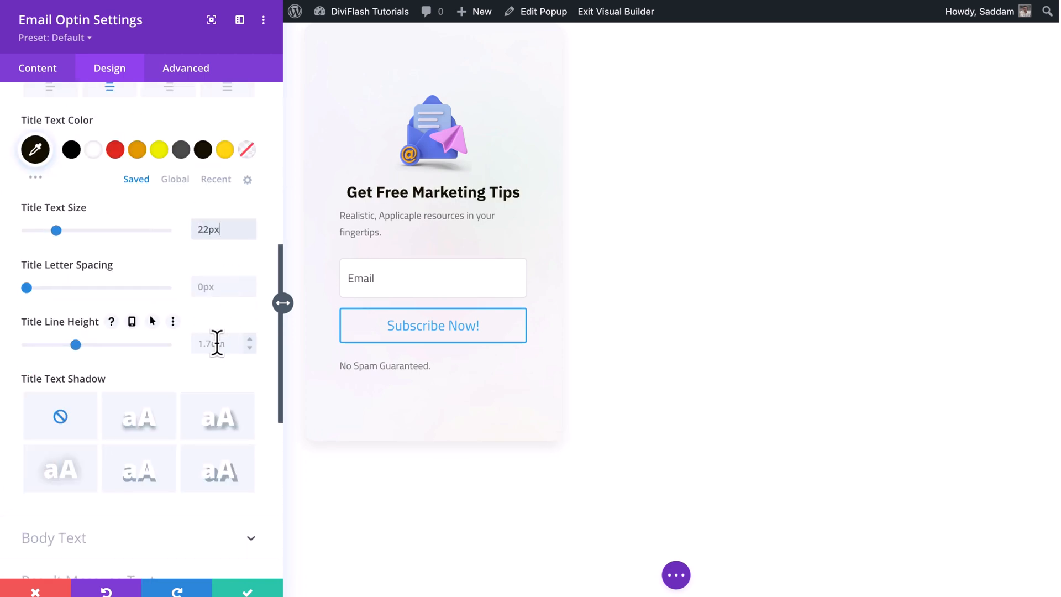
scroll("down", 3)
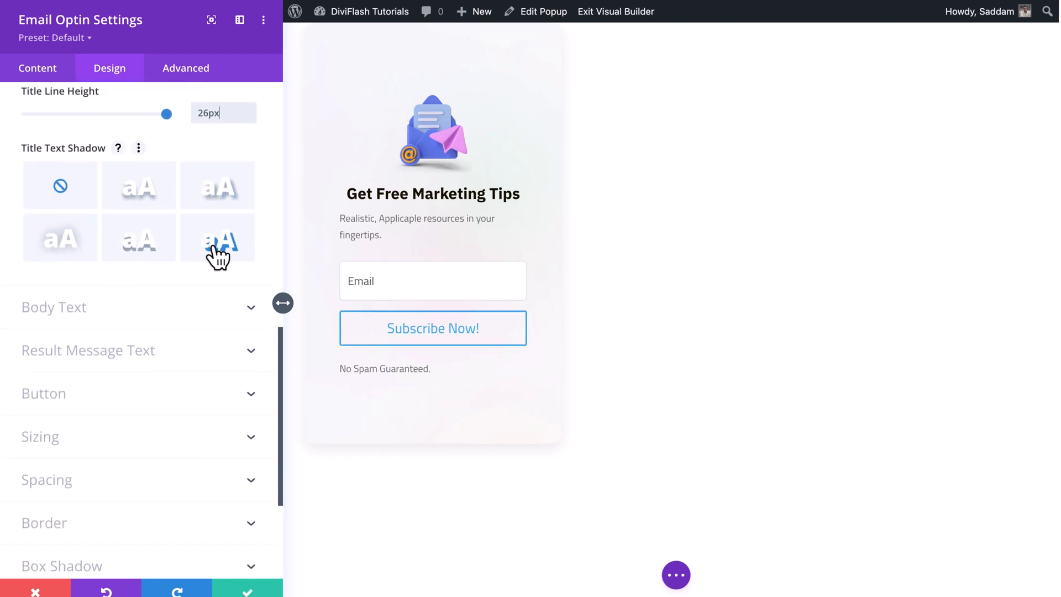
Set the body text to centred Titillium Web, #141100, 16px with 26px line height.
left_click(55, 307)
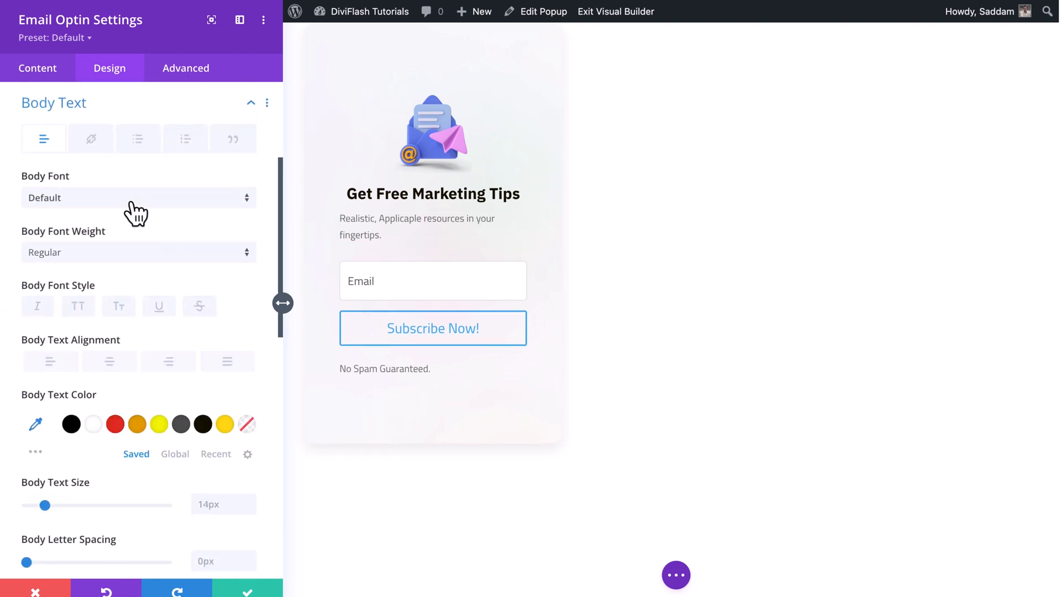
left_click(138, 197)
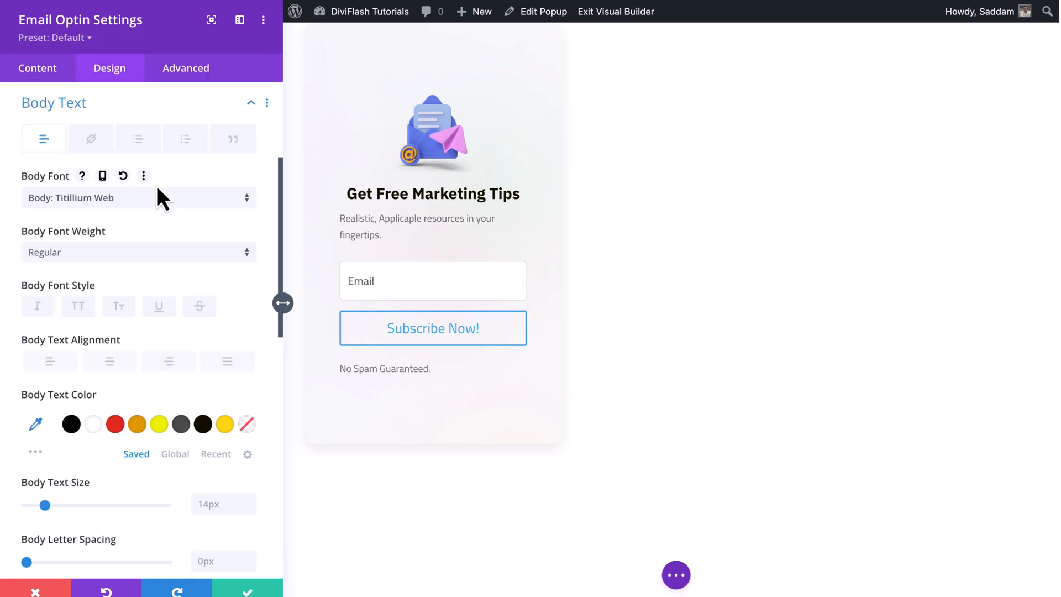
scroll("down", 3)
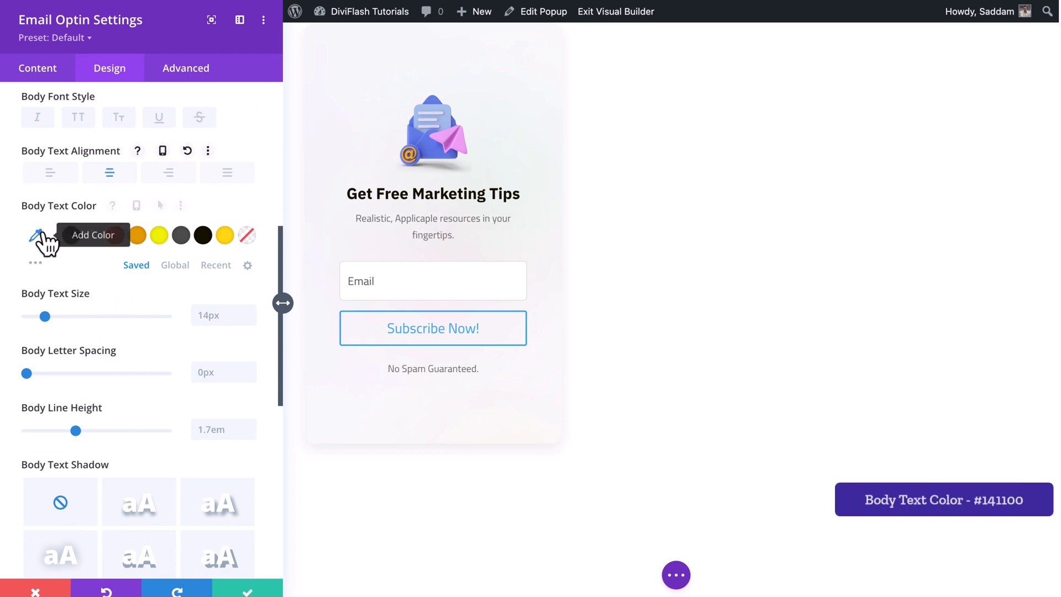
left_click(37, 236)
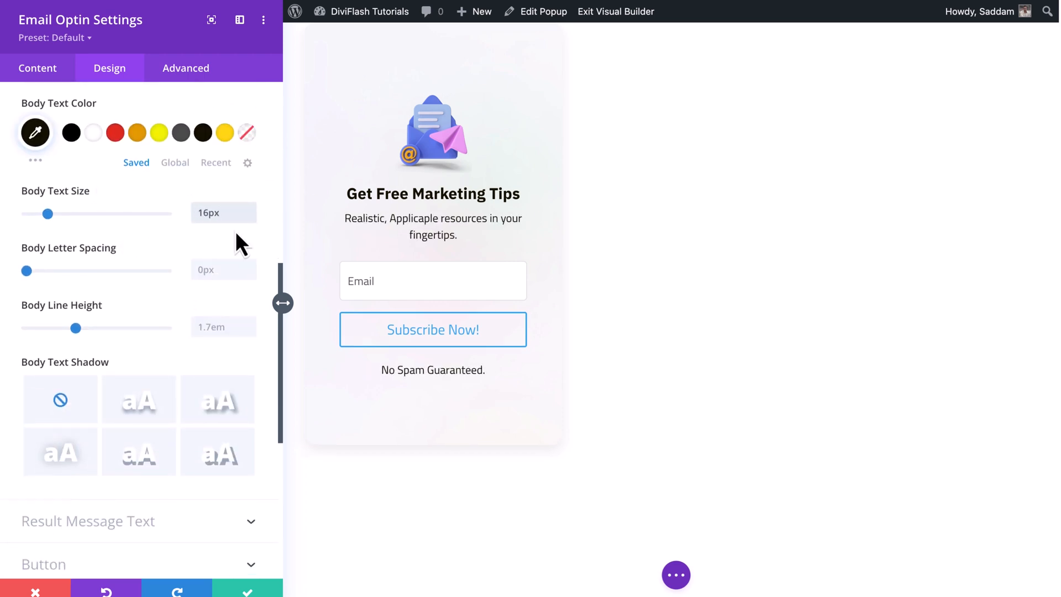
left_click(224, 327)
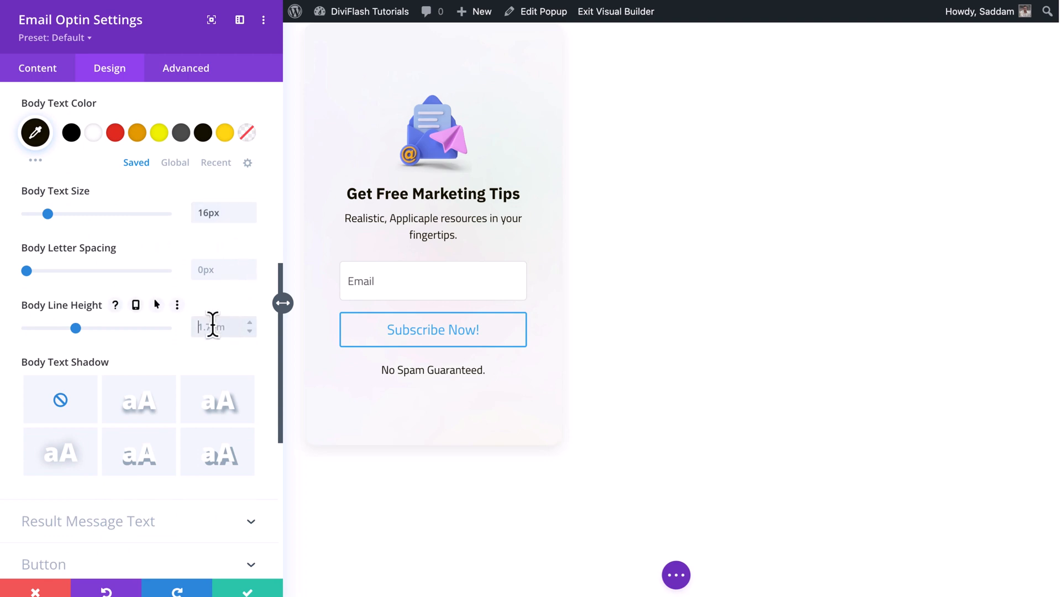
type("26px")
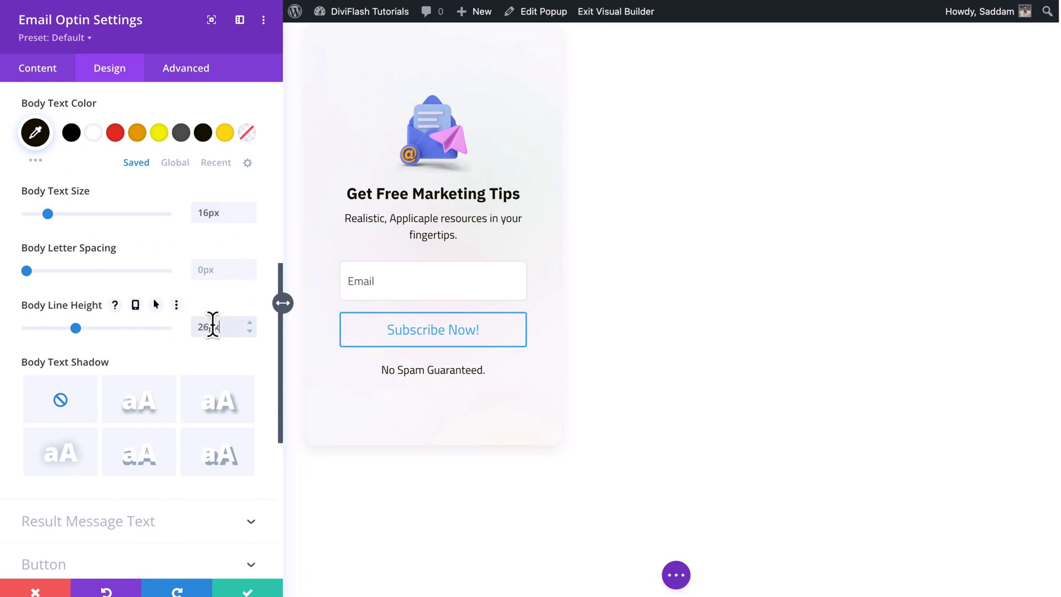
scroll("down", 3)
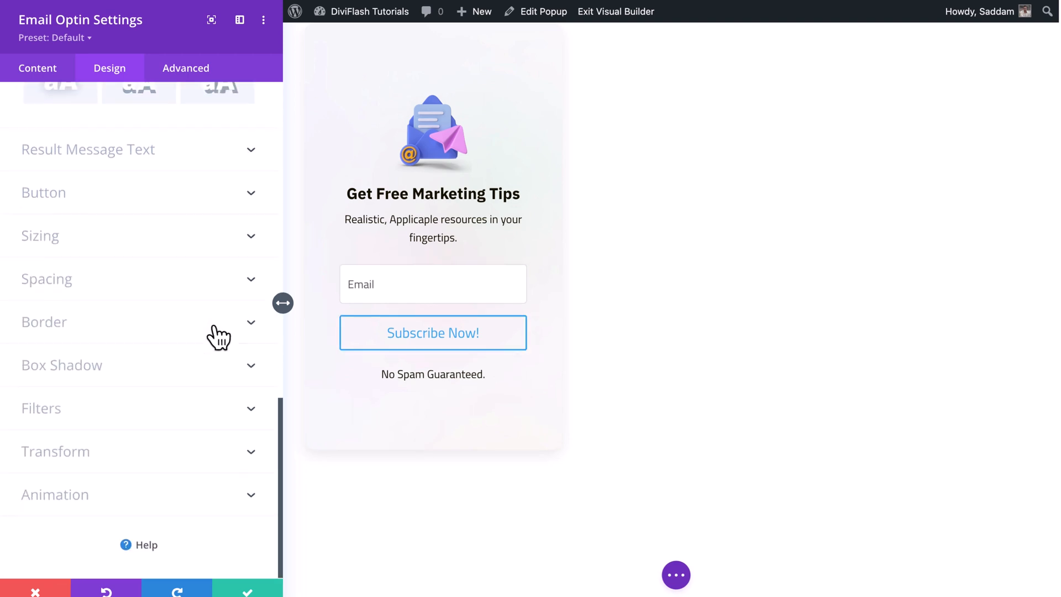
Give the Subscribe Now button custom dark text, white hover text, and a transparent border.
left_click(43, 193)
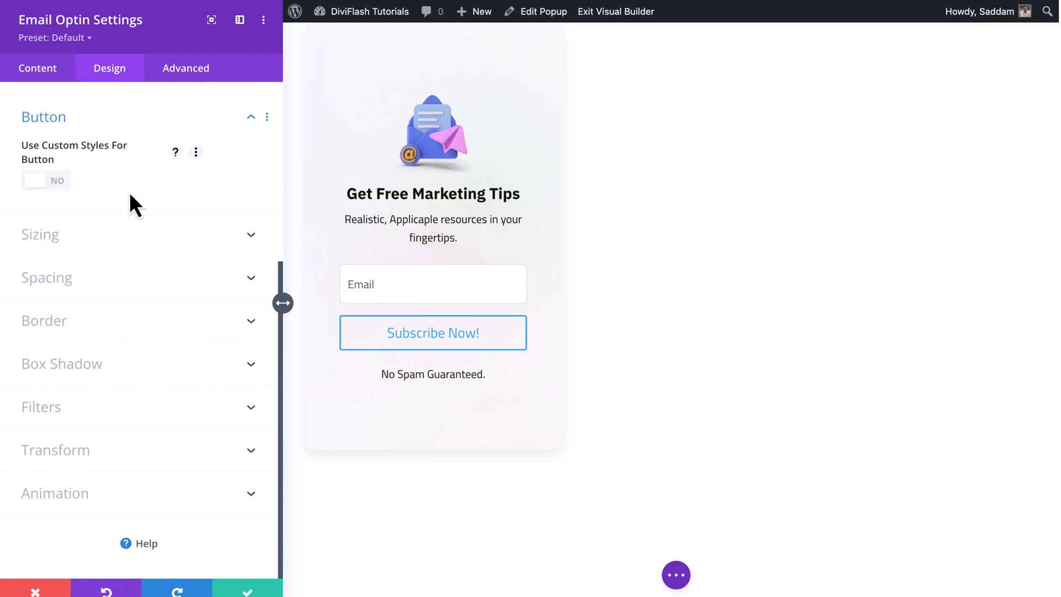
left_click(45, 180)
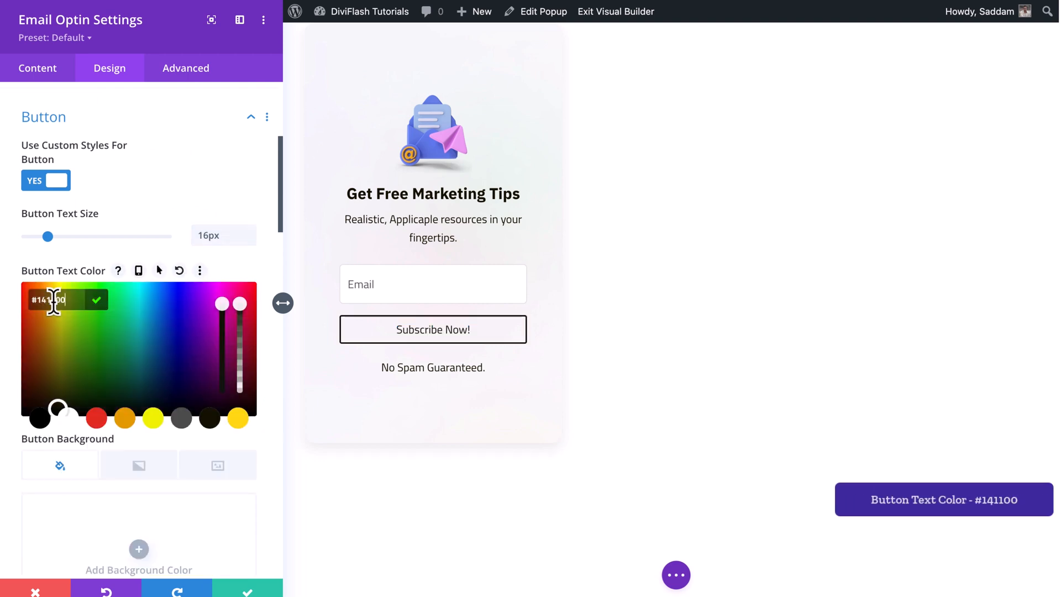
left_click(138, 291)
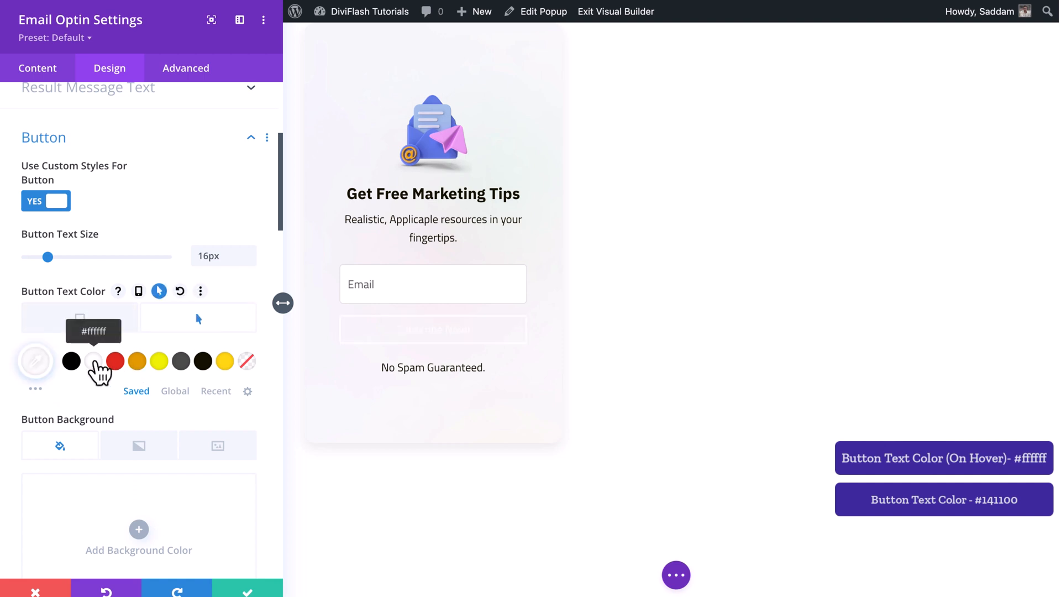
left_click(92, 361)
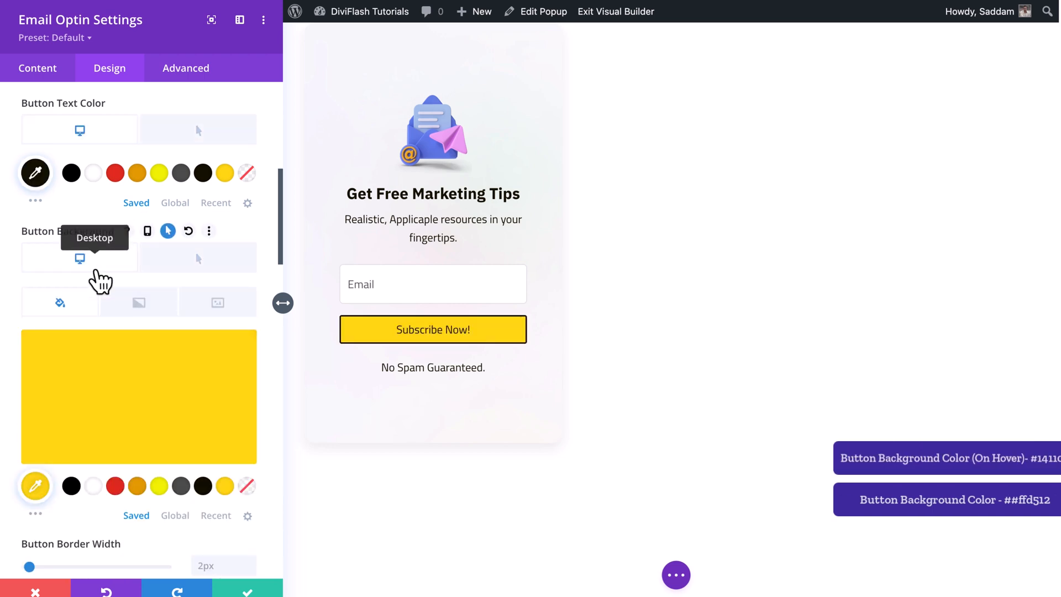
scroll("down", 3)
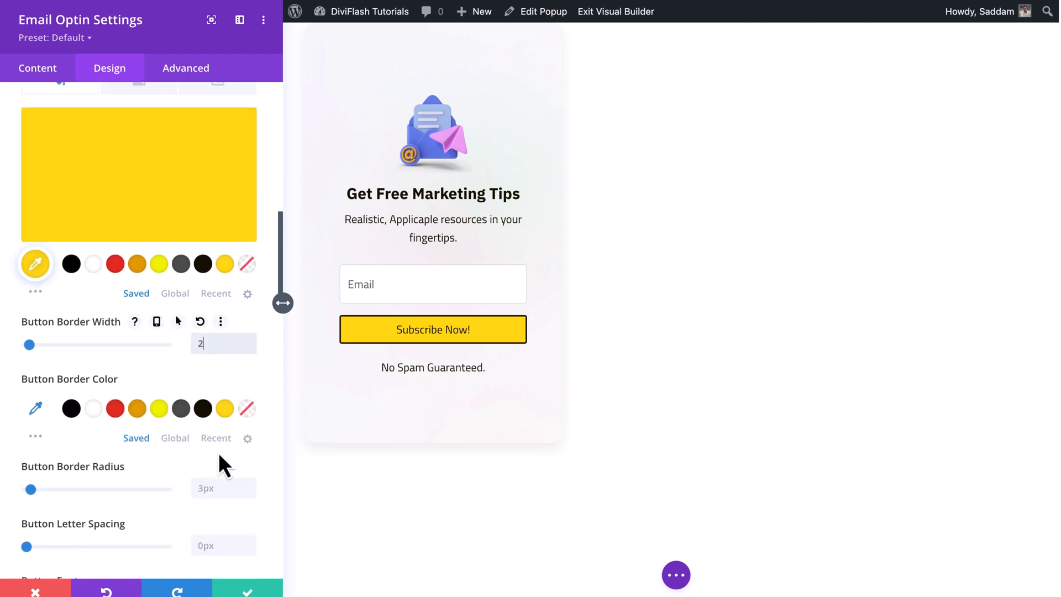
left_click(35, 408)
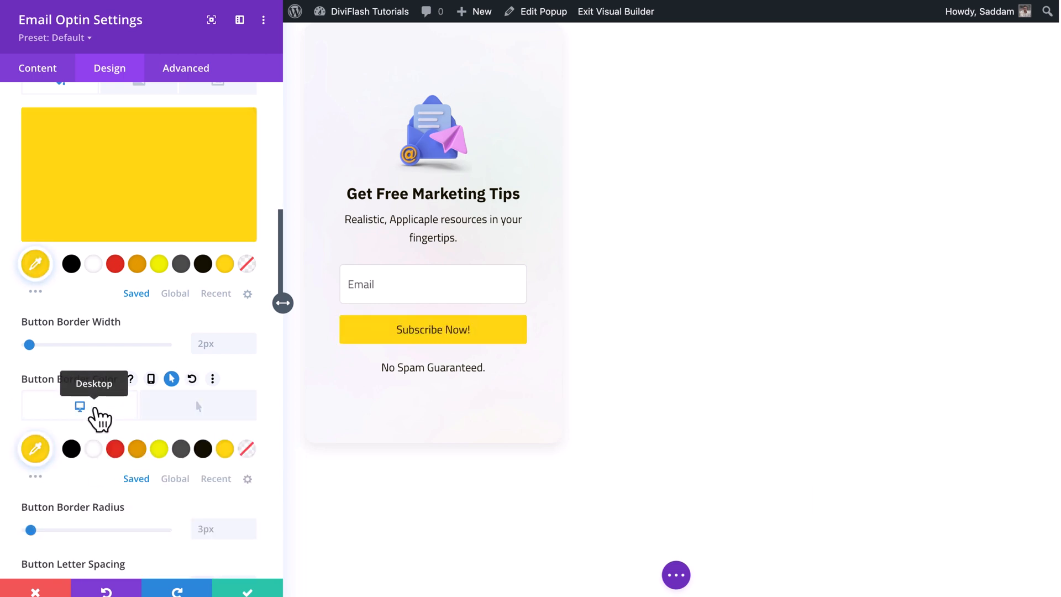
Set the Subscribe Now button font to bold Titillium Web.
scroll("down", 3)
type("5")
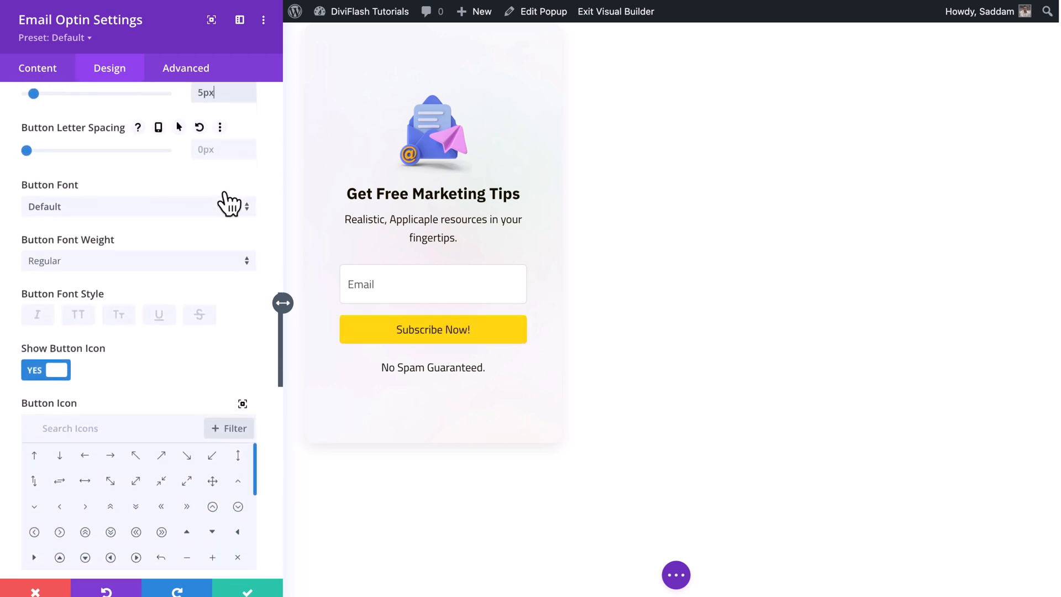
left_click(136, 206)
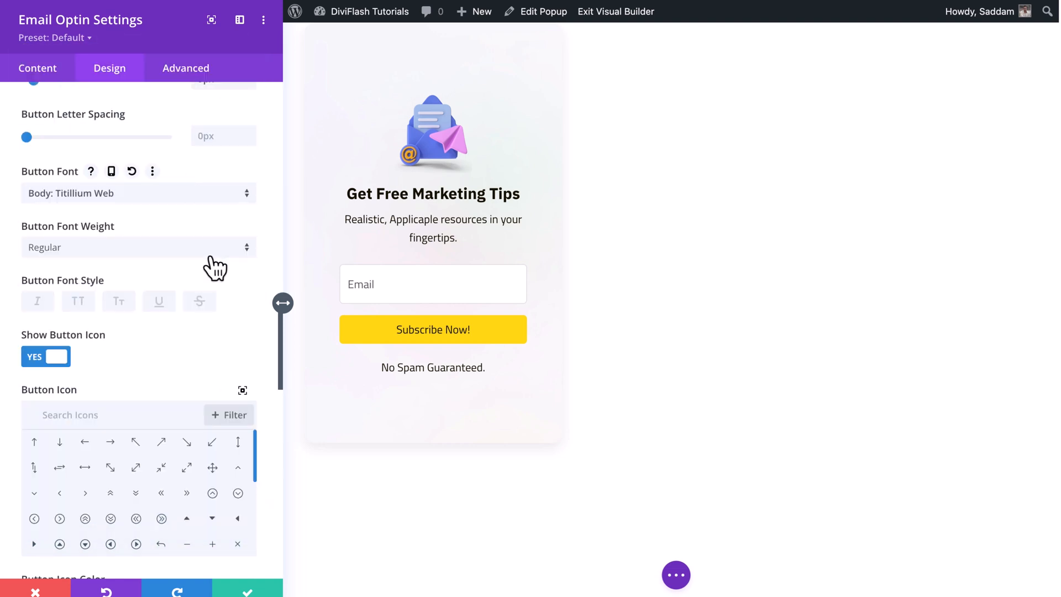
left_click(138, 247)
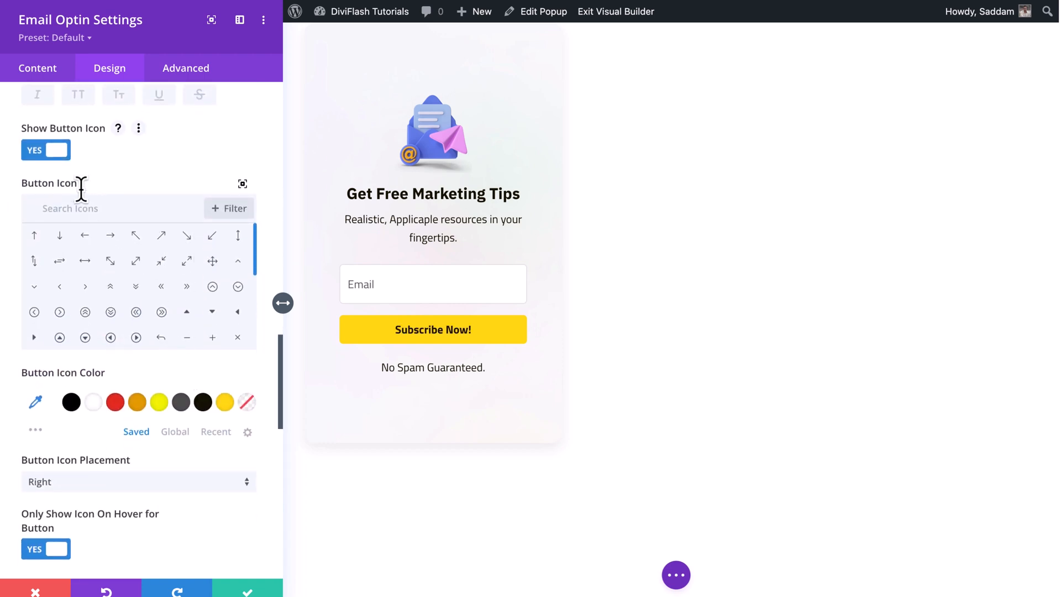
left_click(46, 150)
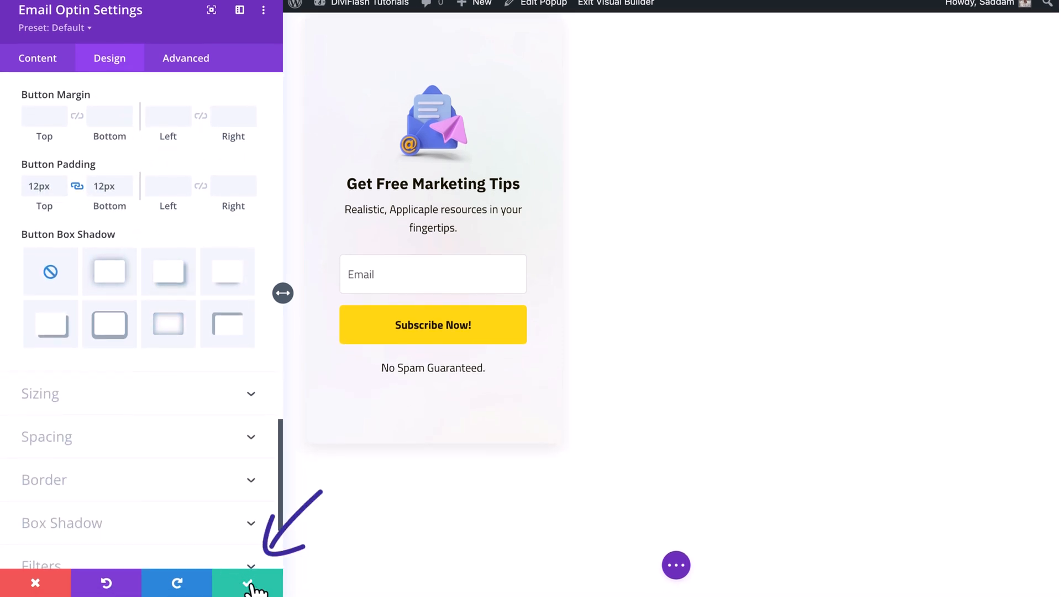
Save and close the Email Optin module settings and reveal the builder toolbar.
left_click(248, 583)
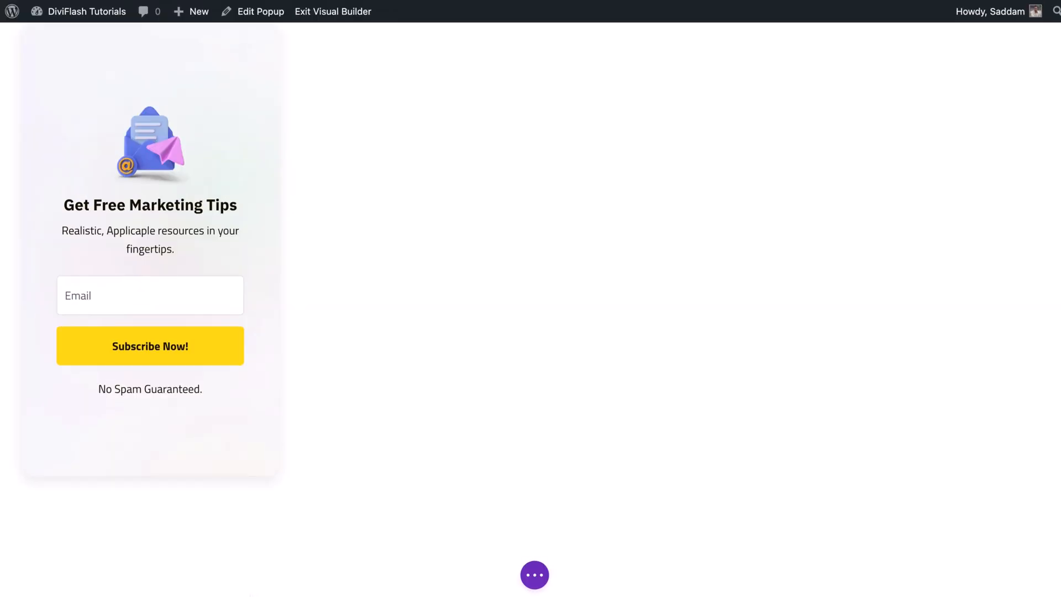
left_click(534, 575)
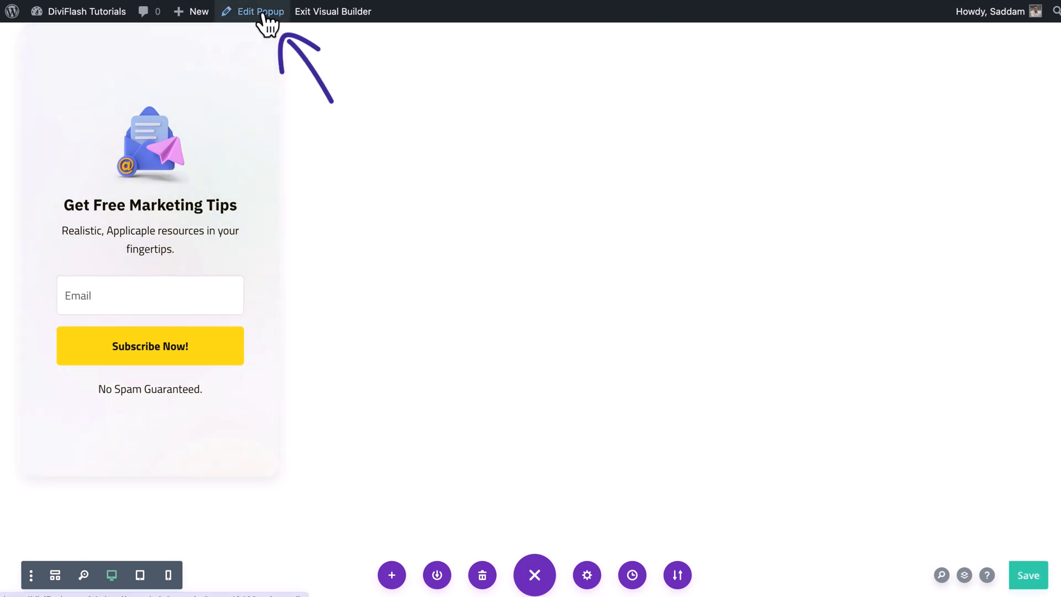
Open the popup's back-end edit page and scroll to DiviFlash Popup Settings.
left_click(259, 12)
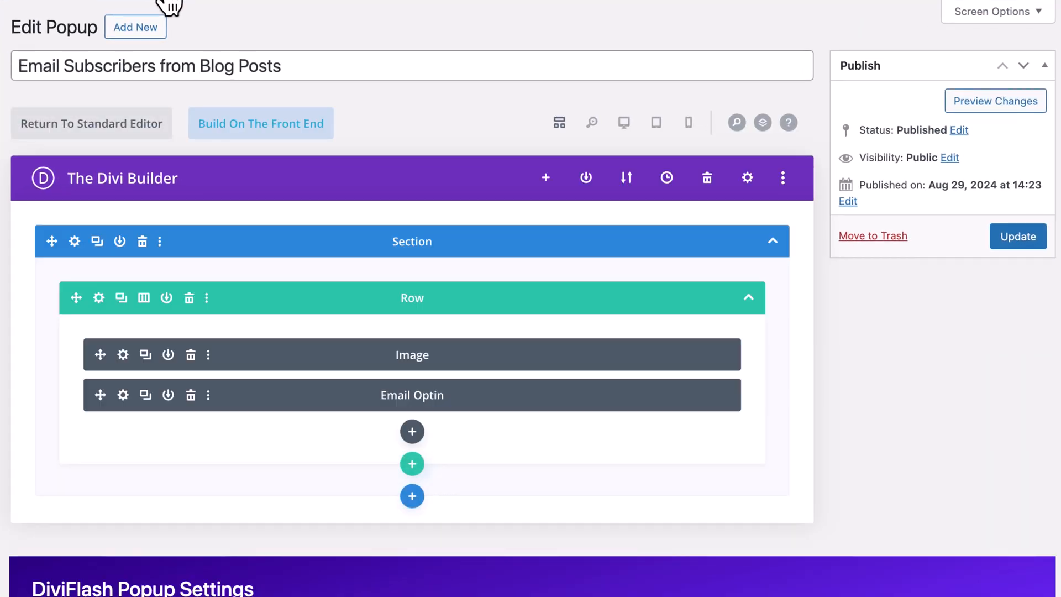
mouse_move(181, 66)
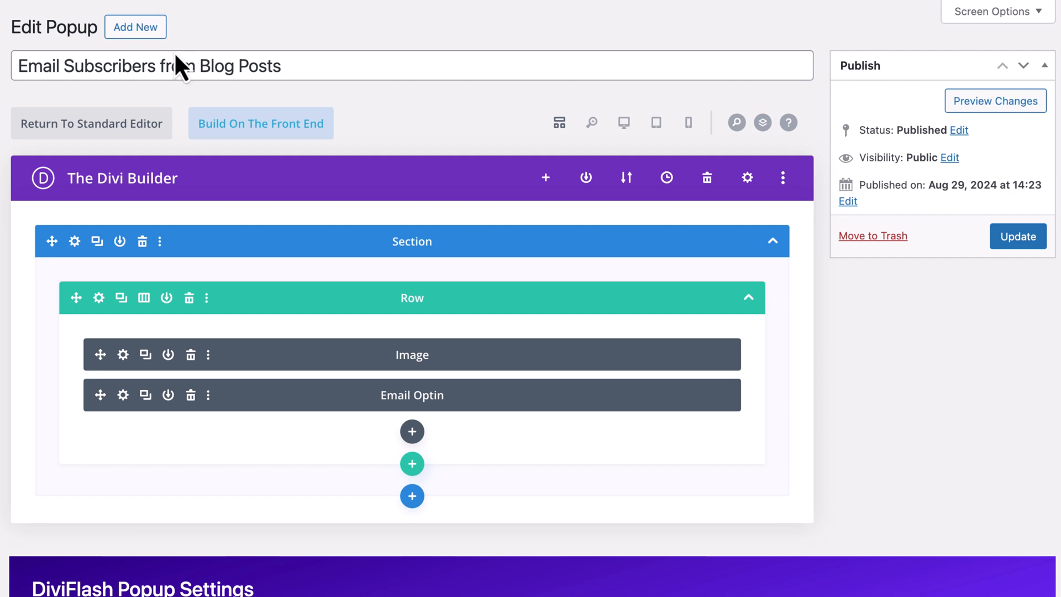
scroll("down", 3)
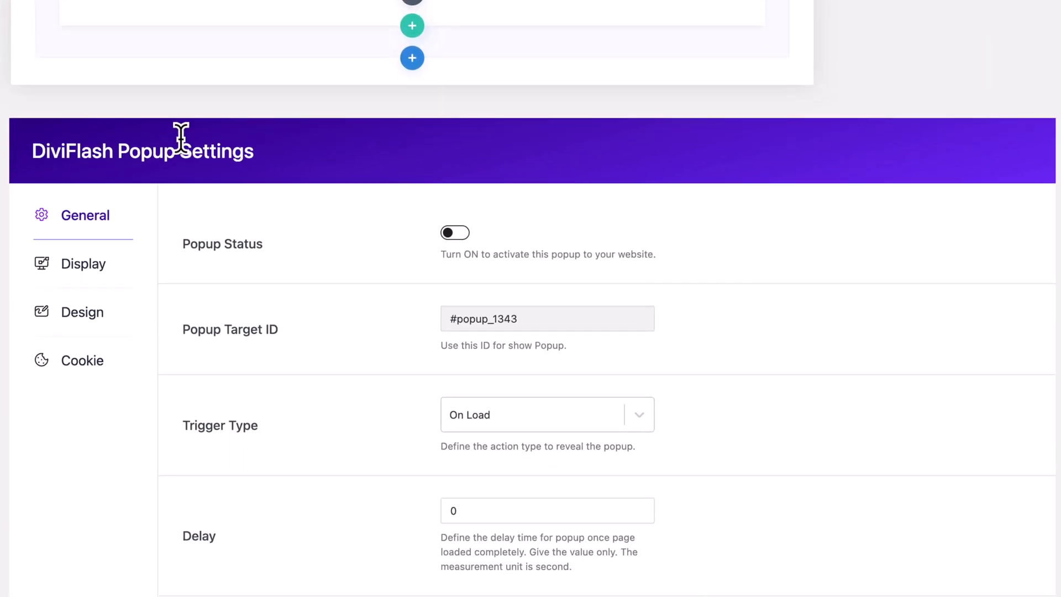
scroll("down", 3)
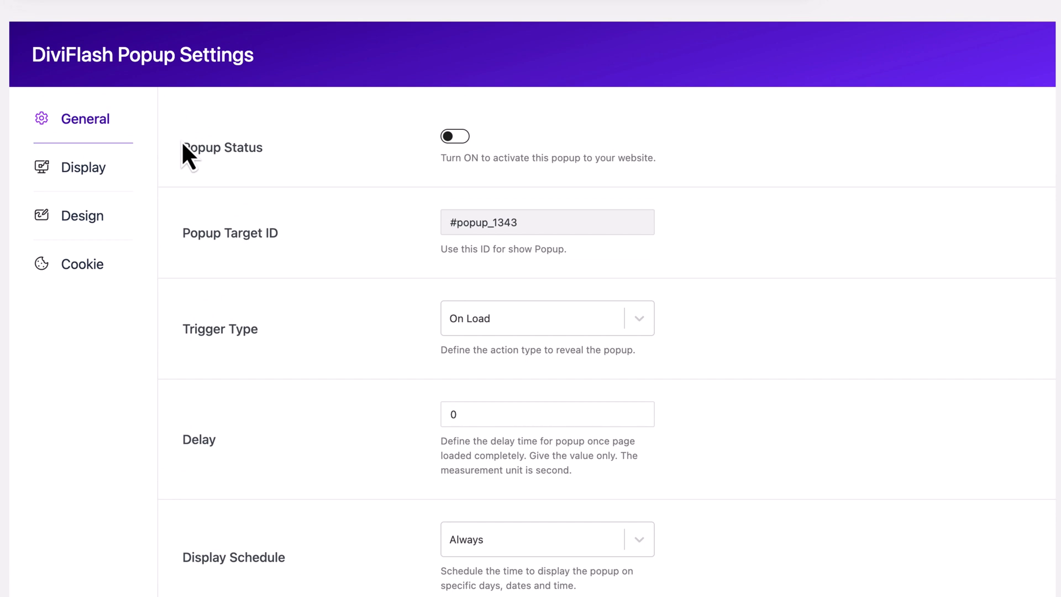
Switch Popup Status on with an On Load trigger and a 3-second delay.
left_click(455, 136)
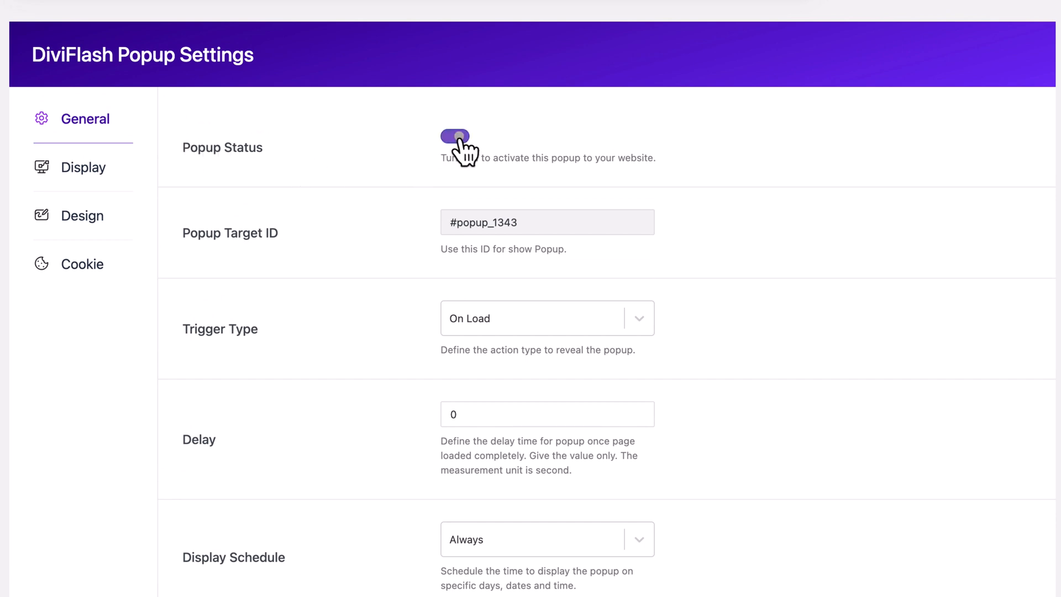
left_click(455, 136)
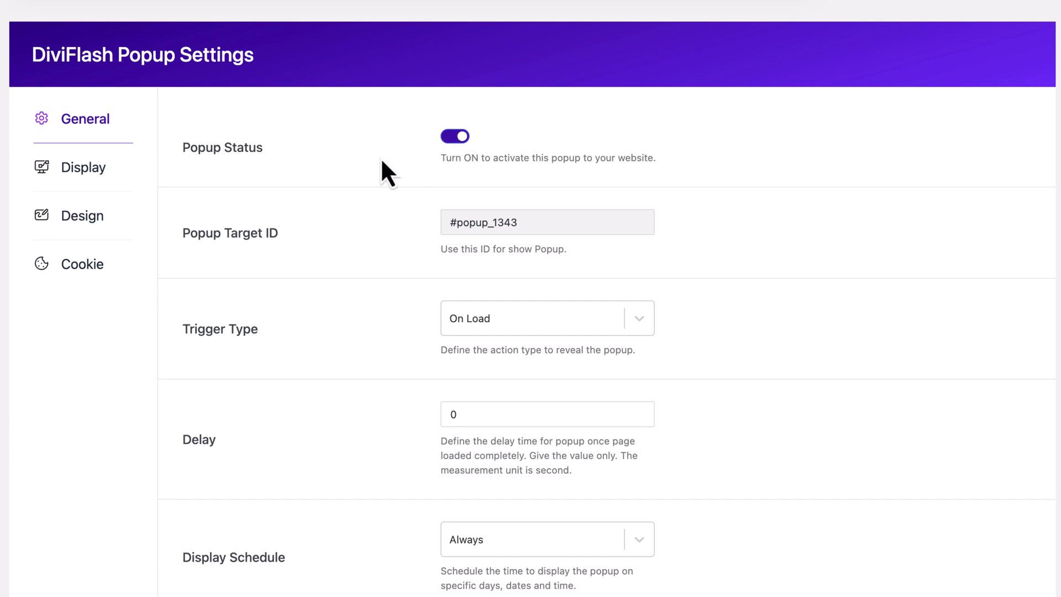
mouse_move(509, 277)
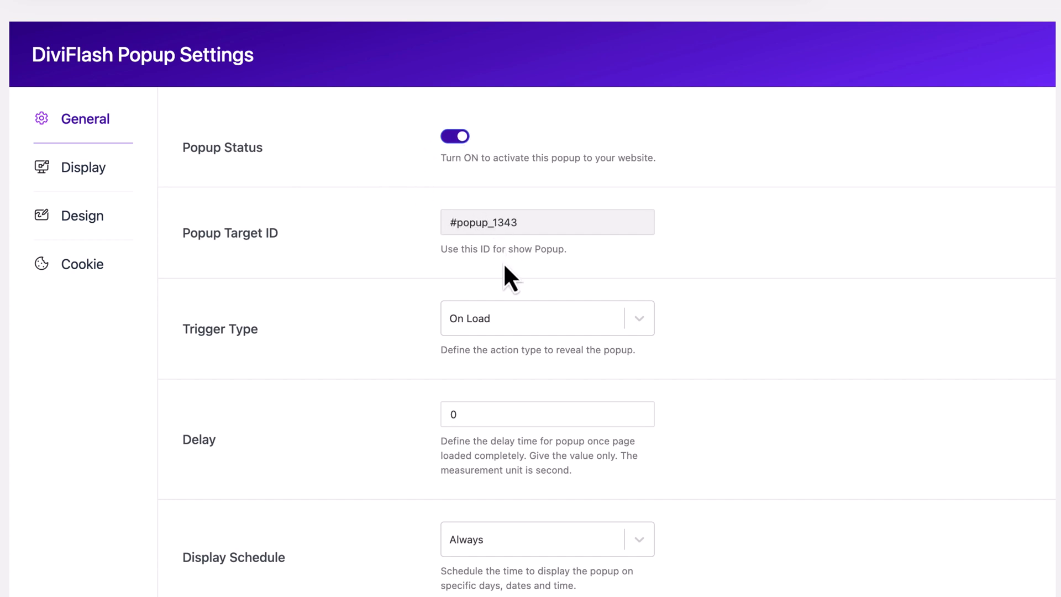
left_click(547, 318)
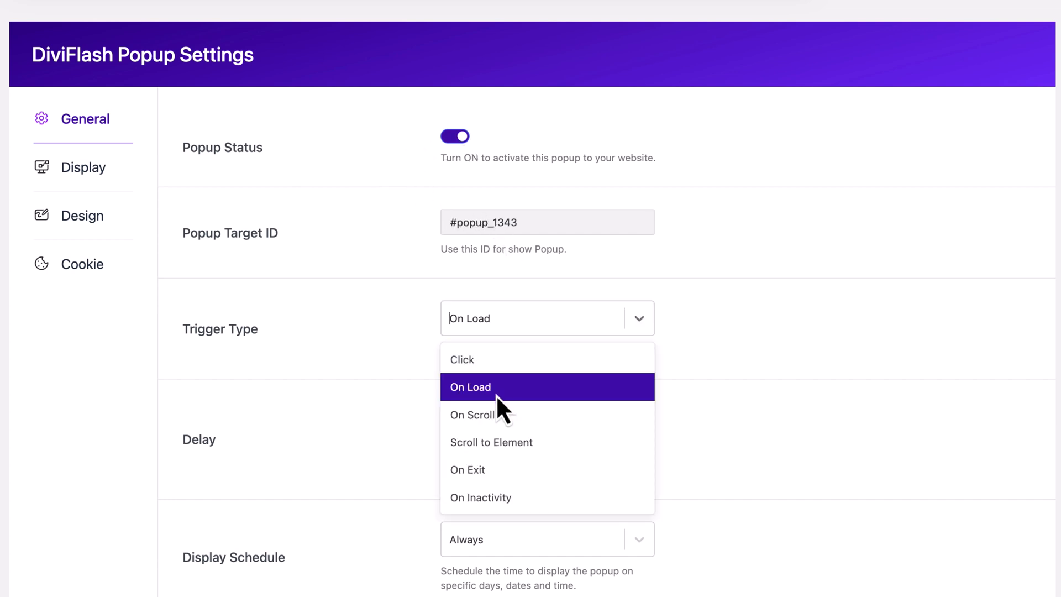
left_click(470, 387)
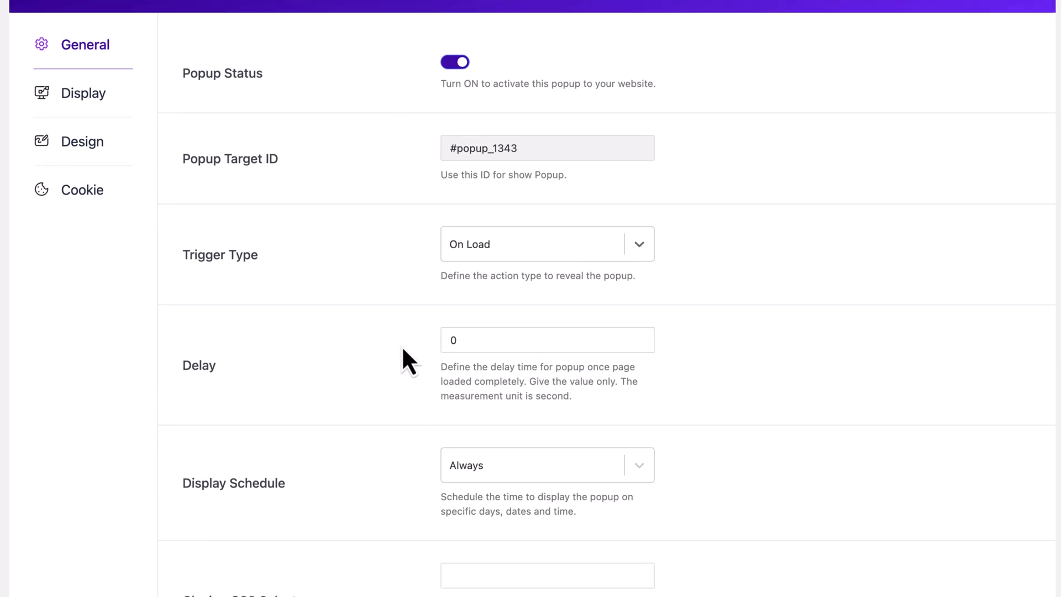
scroll("down", 3)
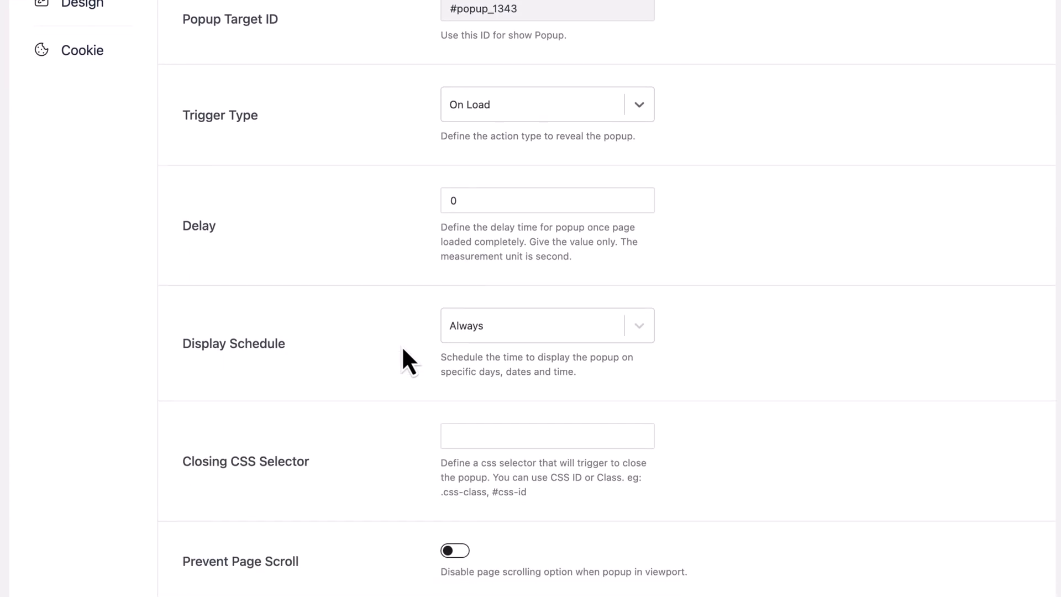
type("3")
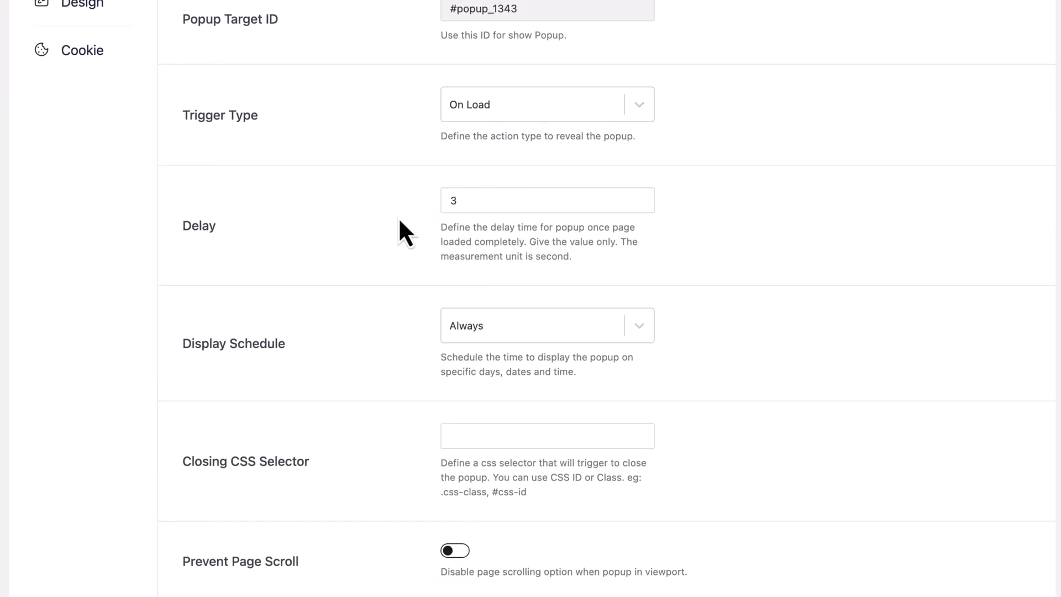
scroll("down", 3)
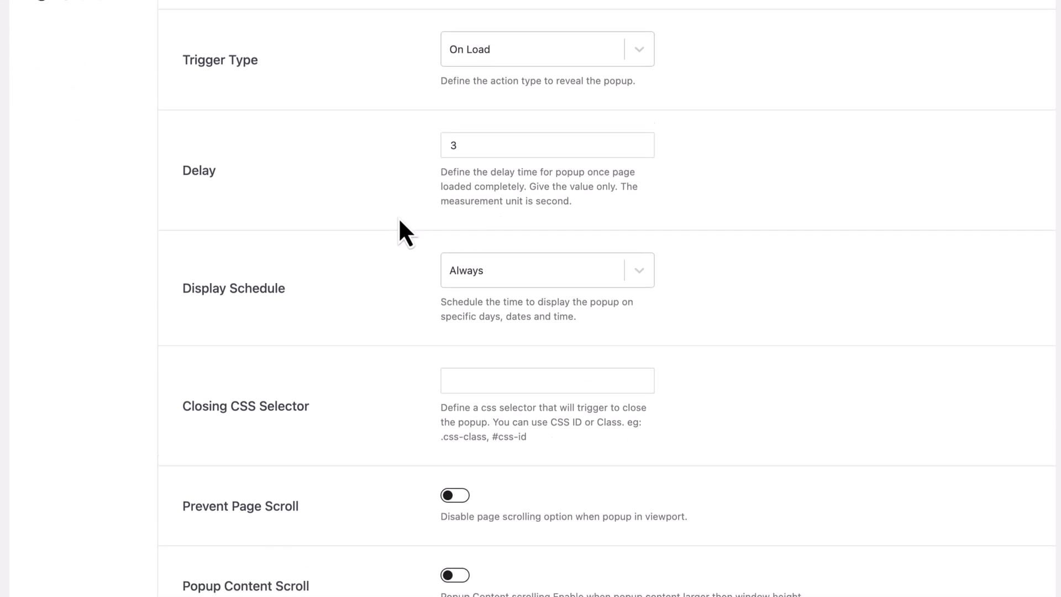
left_click(85, 183)
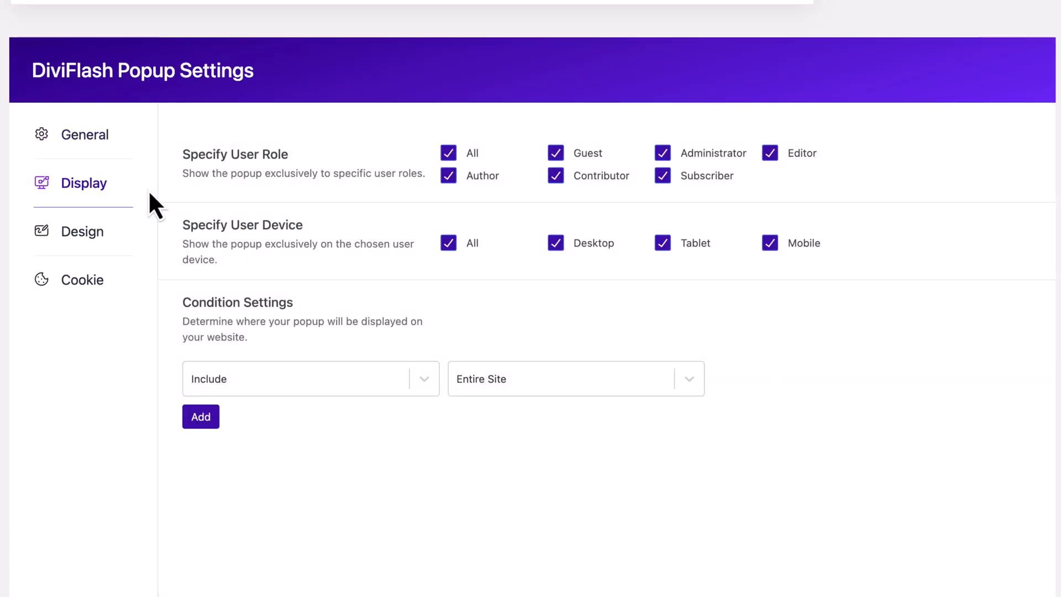
mouse_move(190, 227)
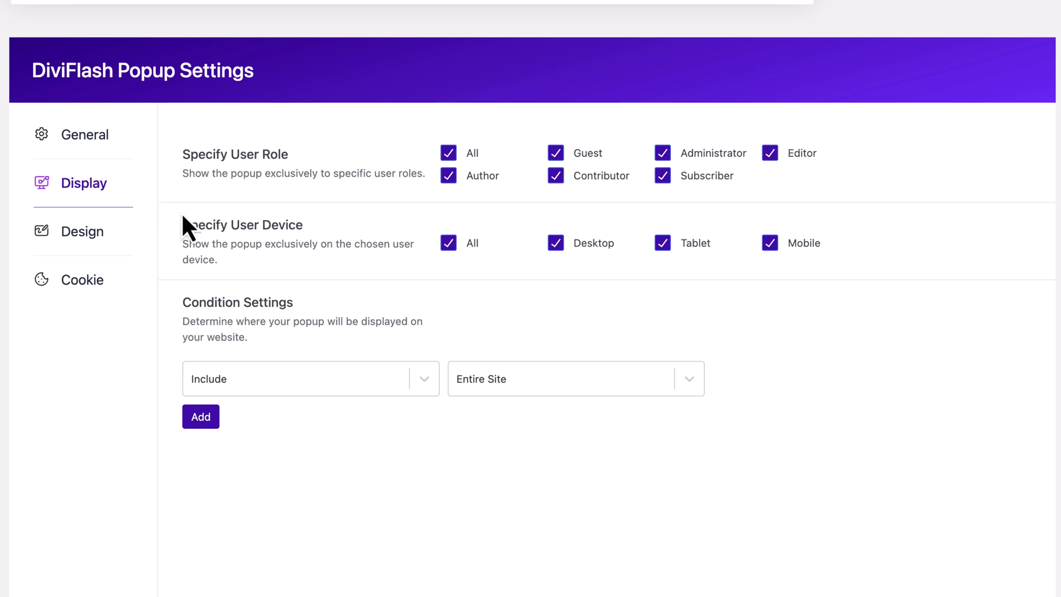
mouse_move(302, 355)
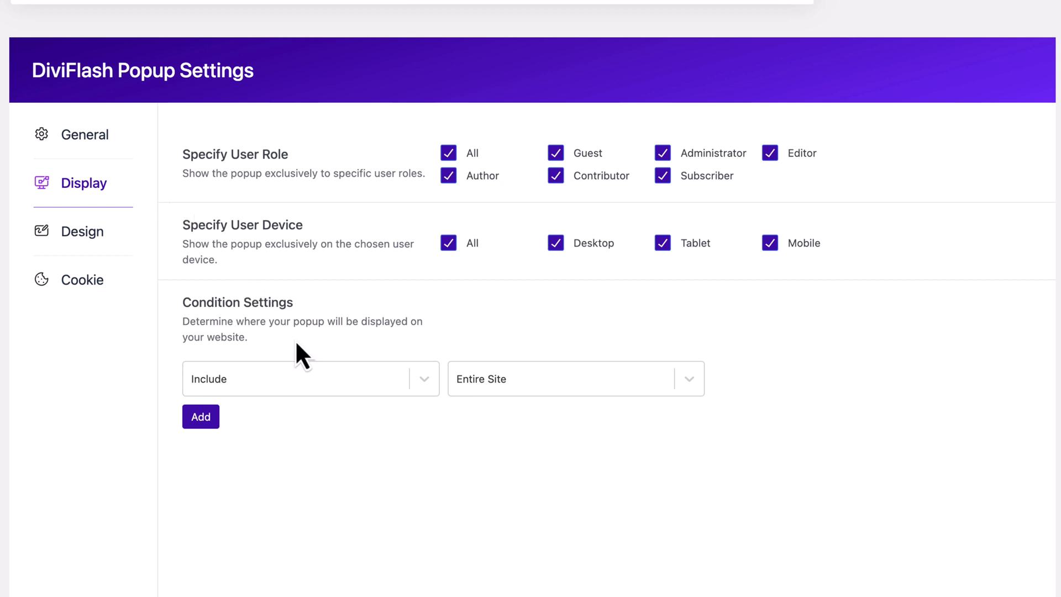
Set the display condition to Include › Post › All, keeping all user roles and devices.
left_click(310, 378)
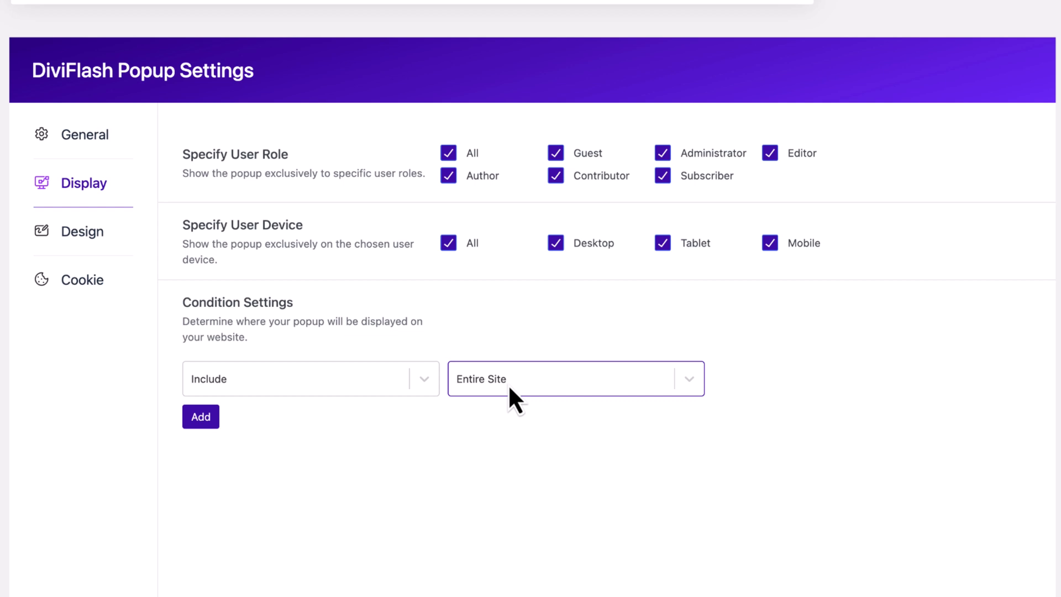
left_click(576, 378)
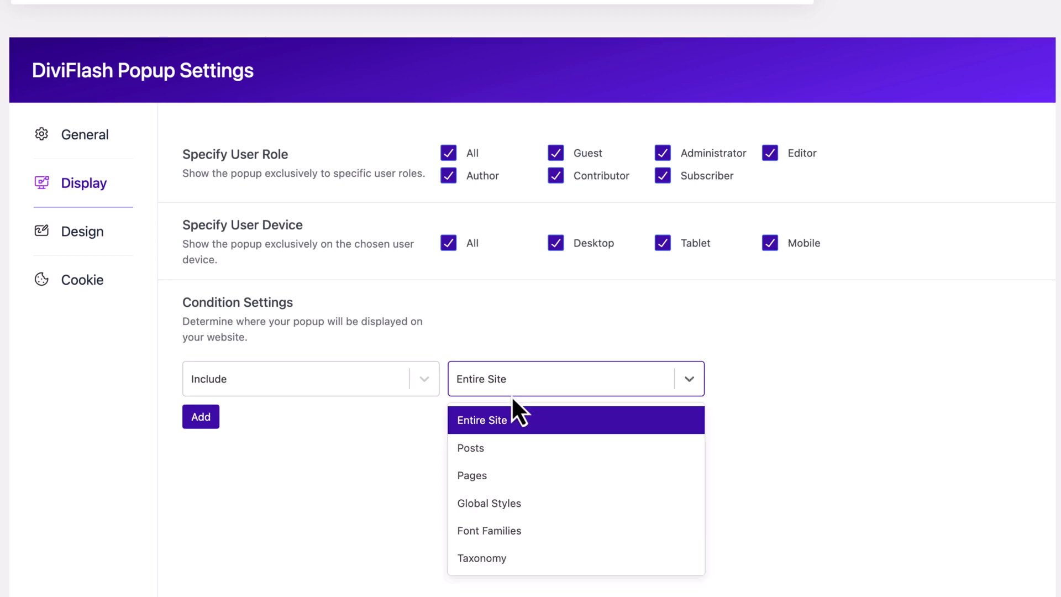
left_click(470, 447)
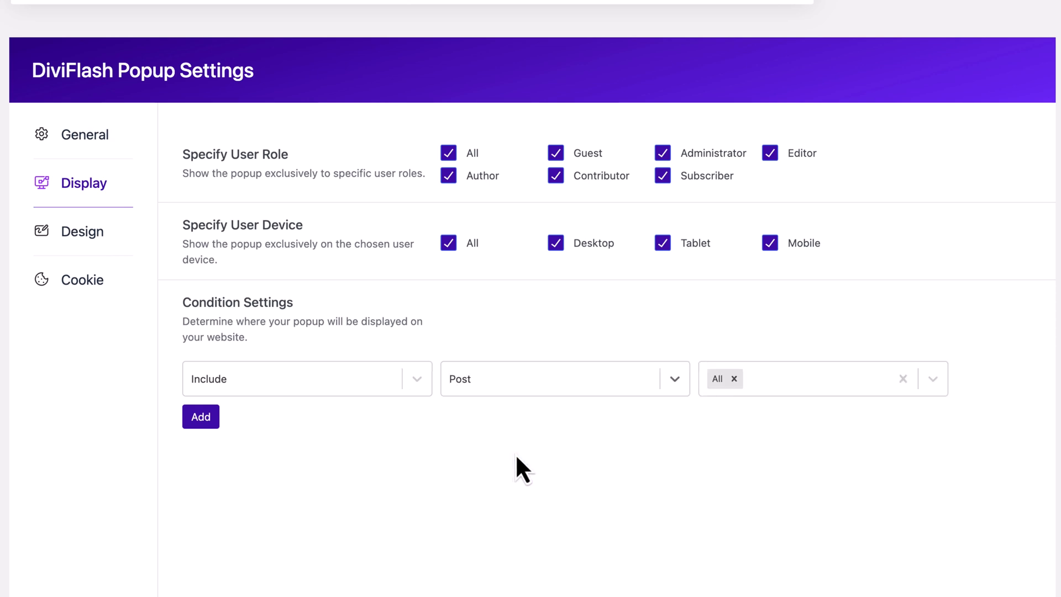
left_click(812, 378)
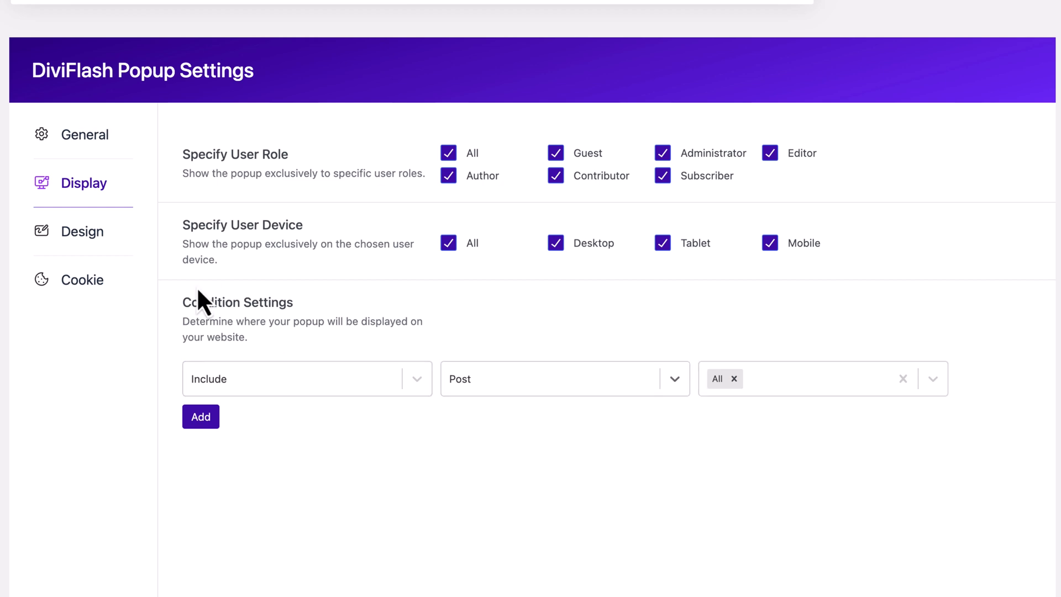
Place the popup Bottom Right with a Slide Right animation lasting 1500 ms.
left_click(81, 231)
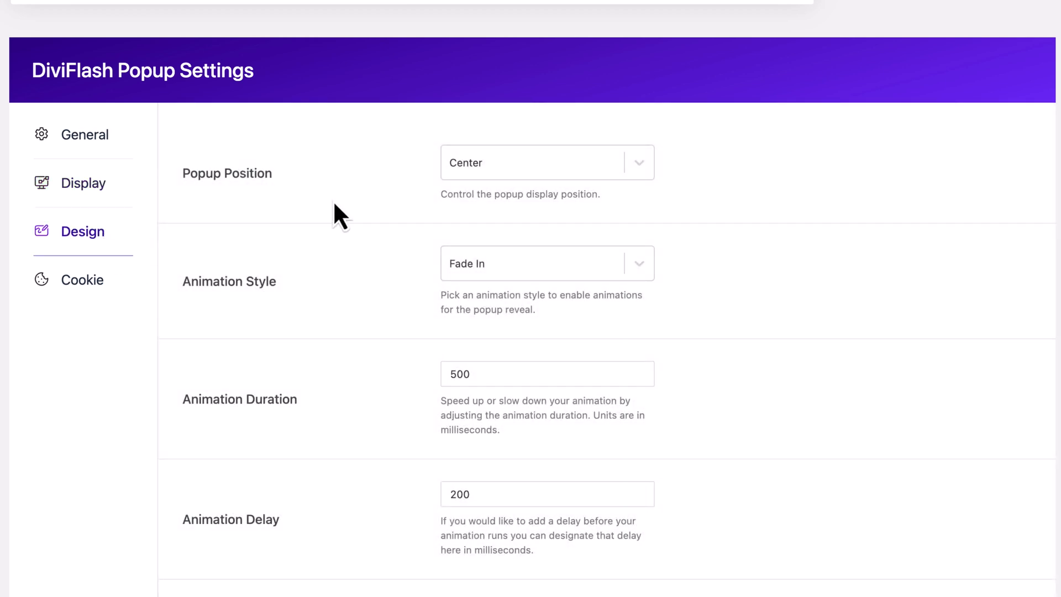
left_click(547, 162)
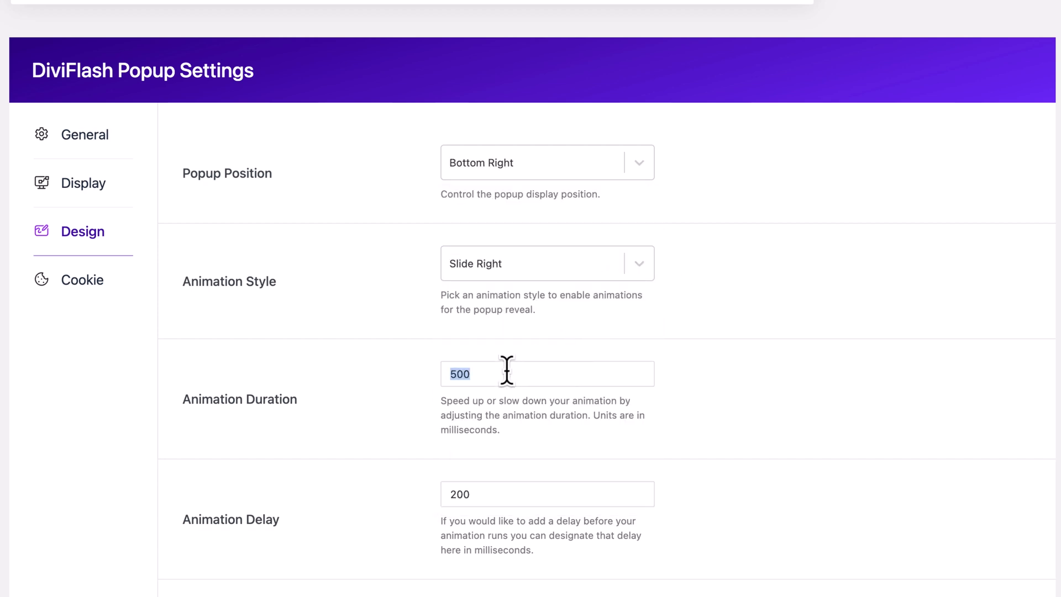
type("1500")
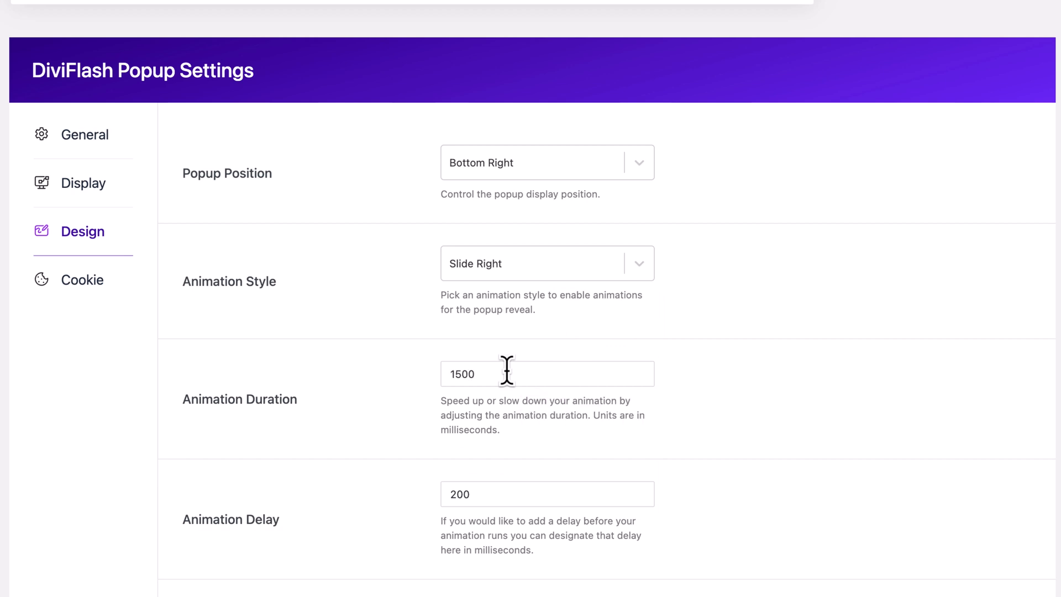
scroll("down", 3)
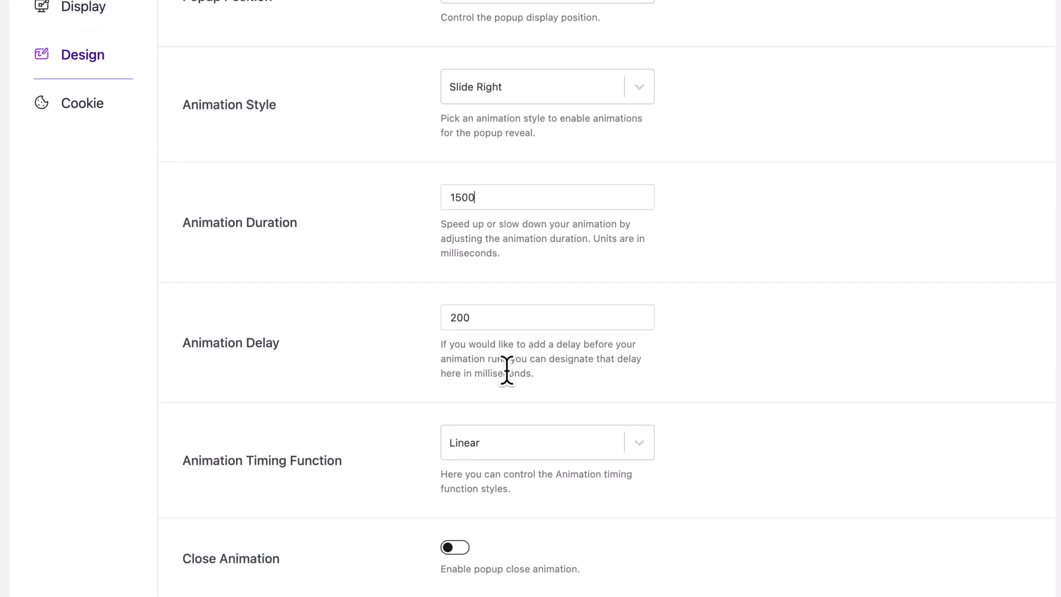
scroll("down", 3)
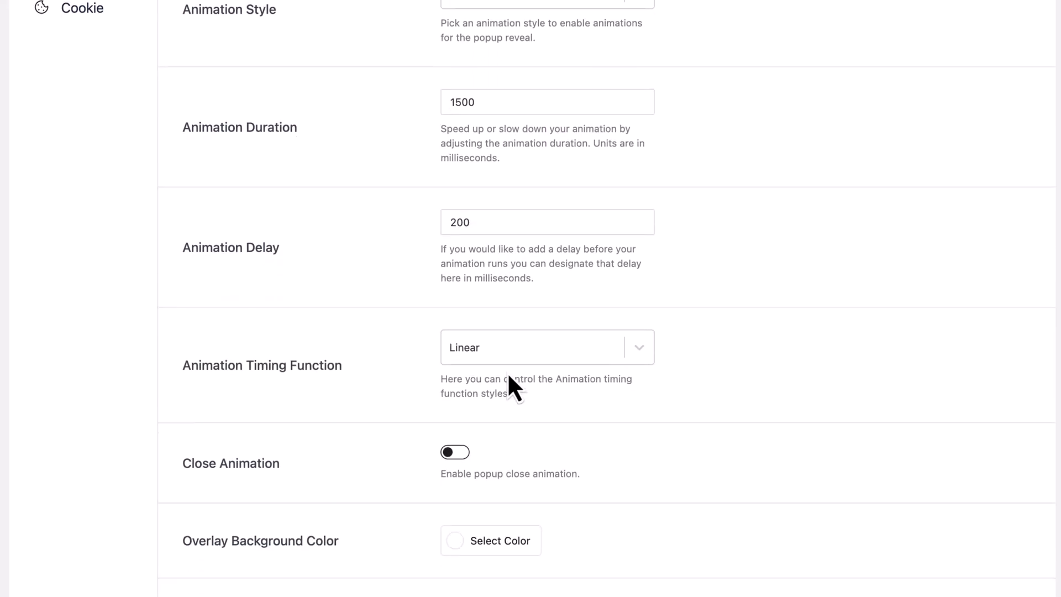
scroll("down", 3)
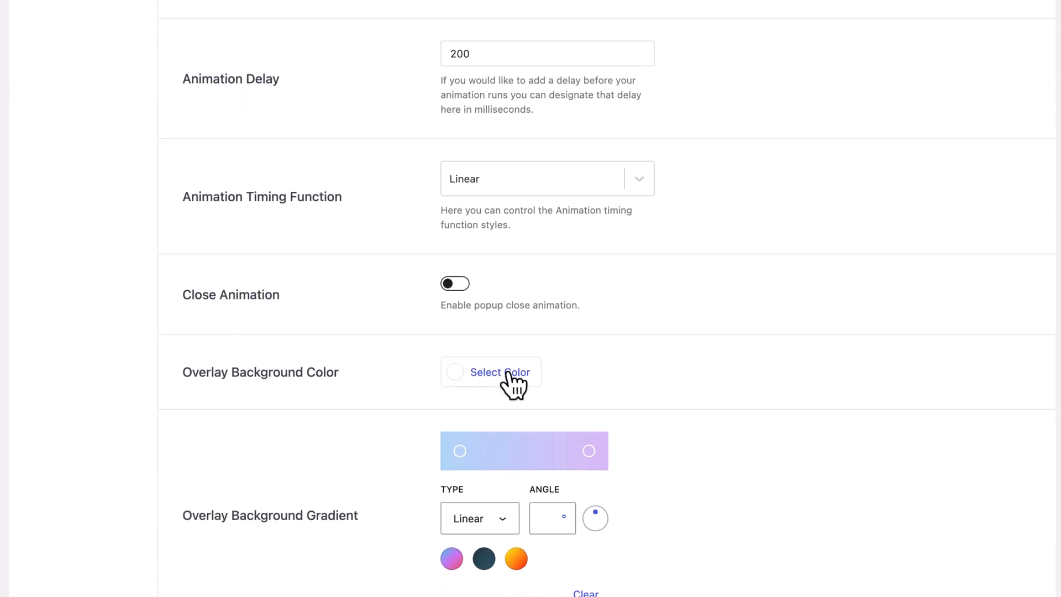
scroll("down", 3)
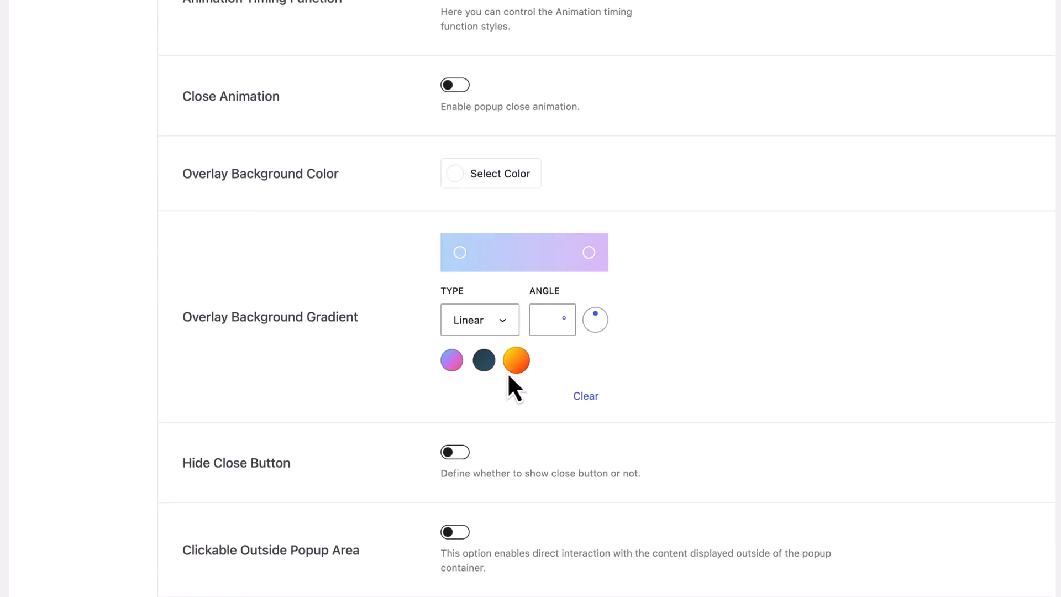
left_click(491, 173)
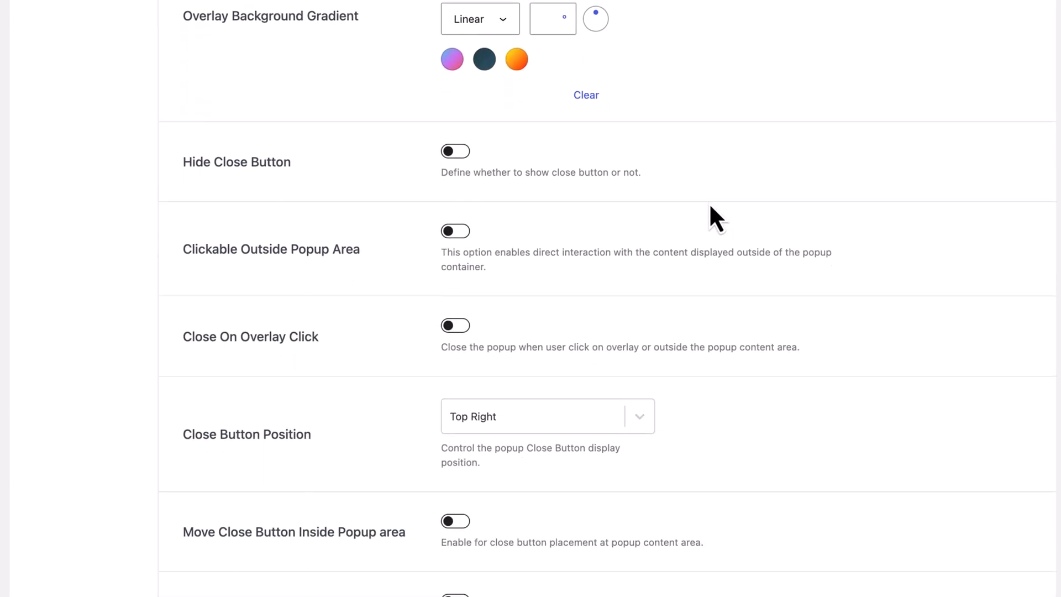
Enable clickable outside area and inside close button design, positioned Top Right End.
left_click(456, 231)
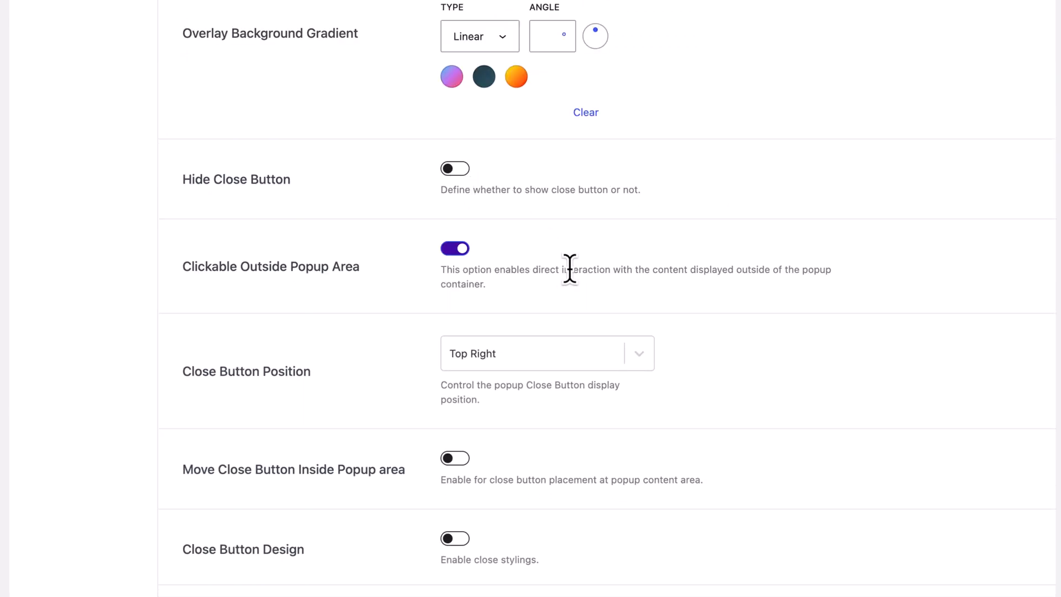
mouse_move(626, 447)
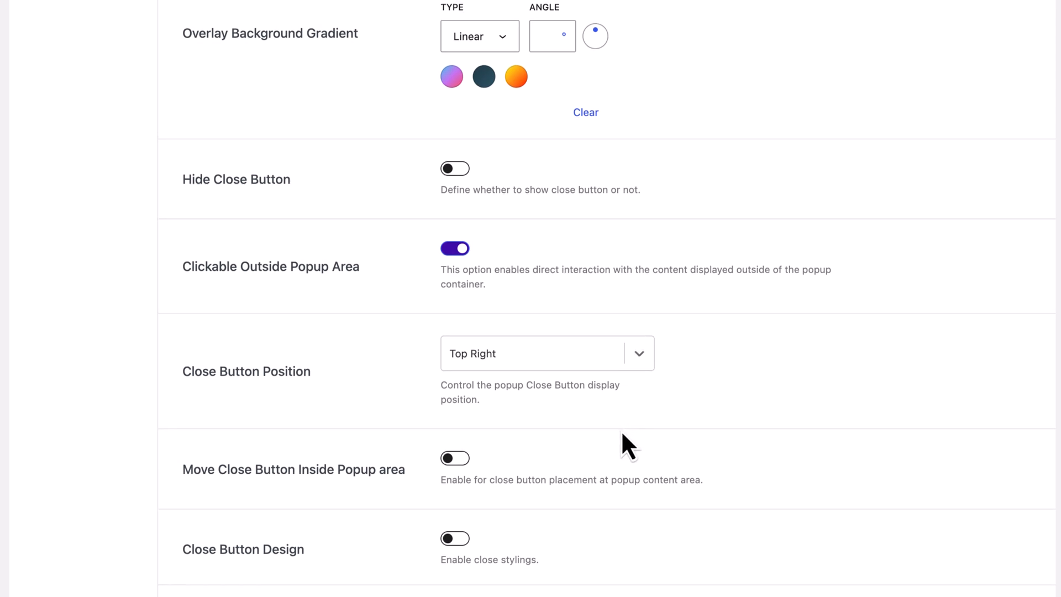
mouse_move(470, 477)
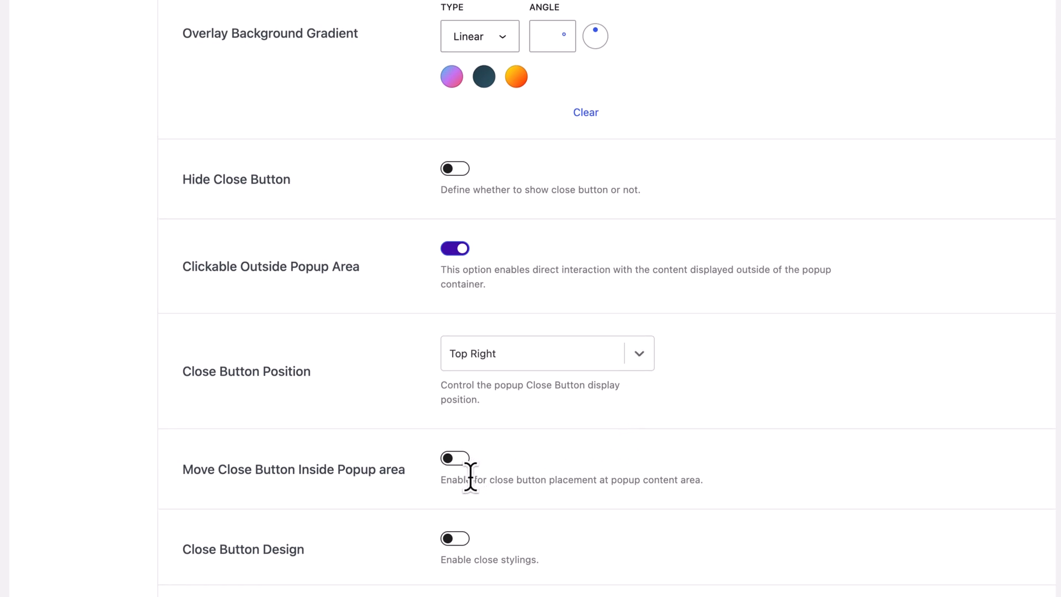
left_click(455, 458)
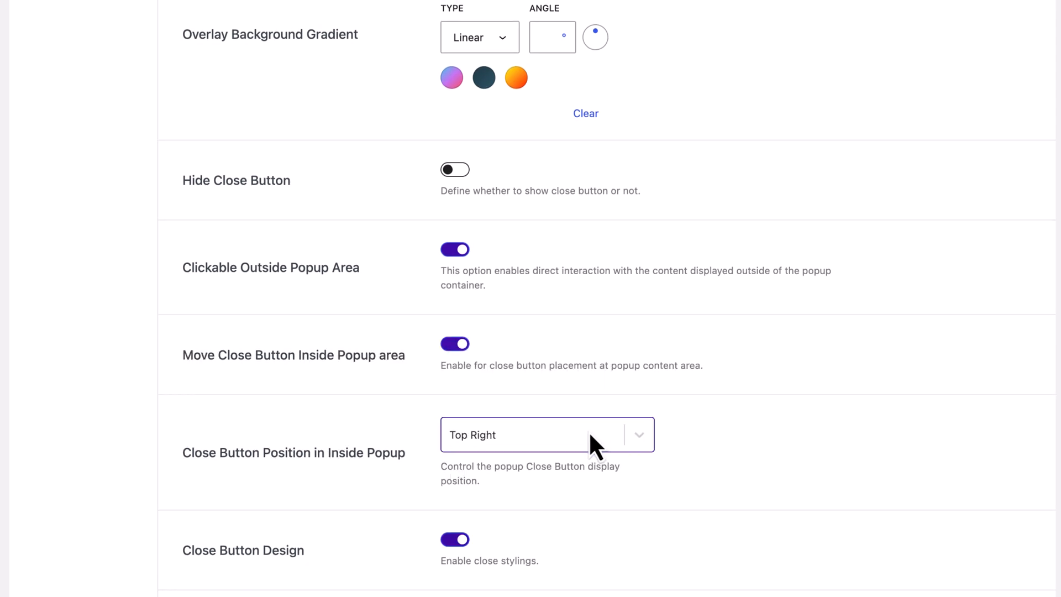
mouse_move(643, 487)
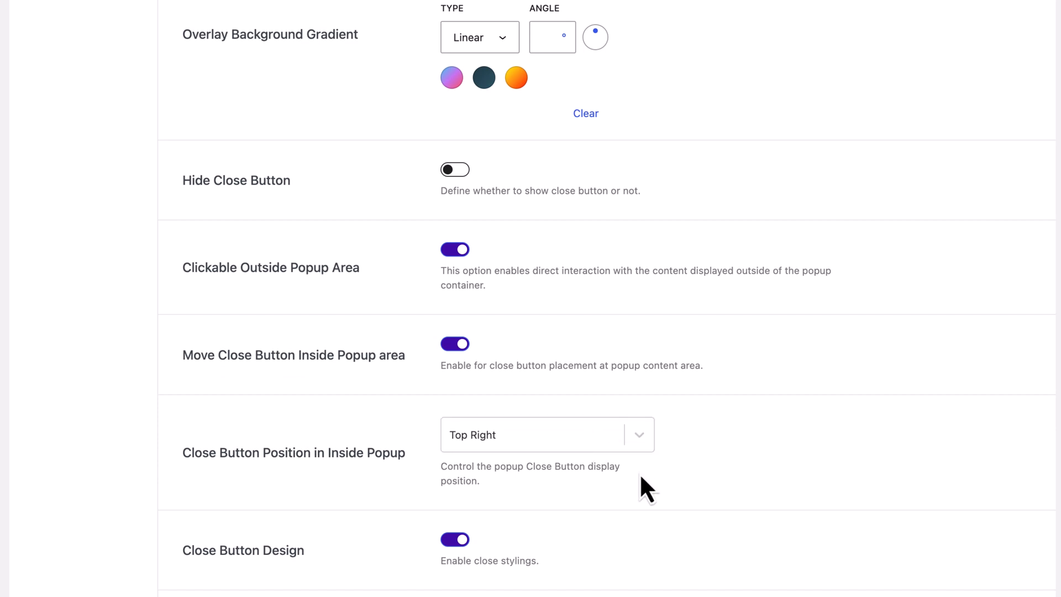
left_click(547, 434)
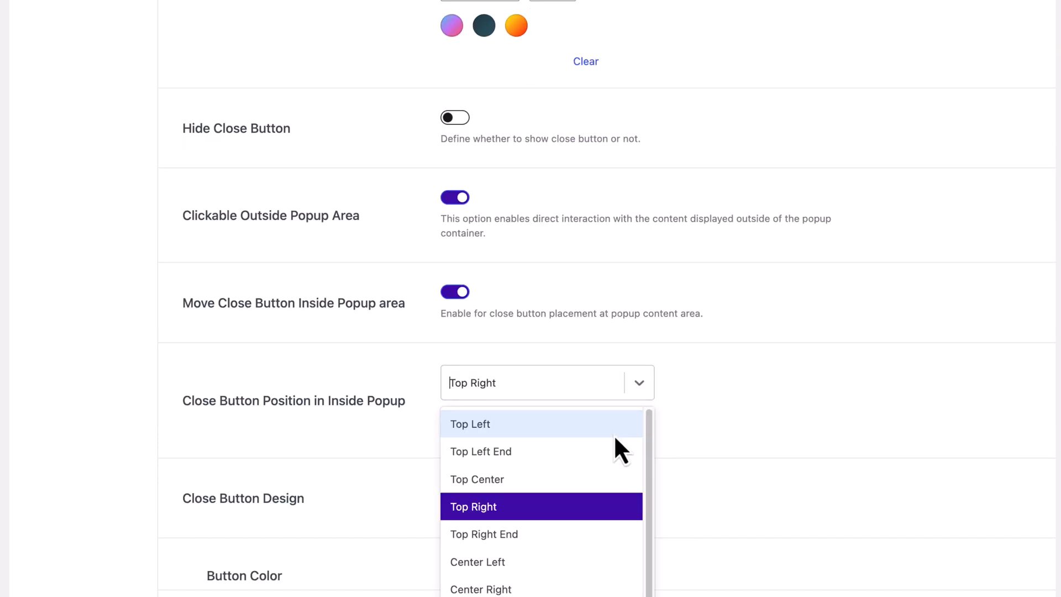
left_click(484, 534)
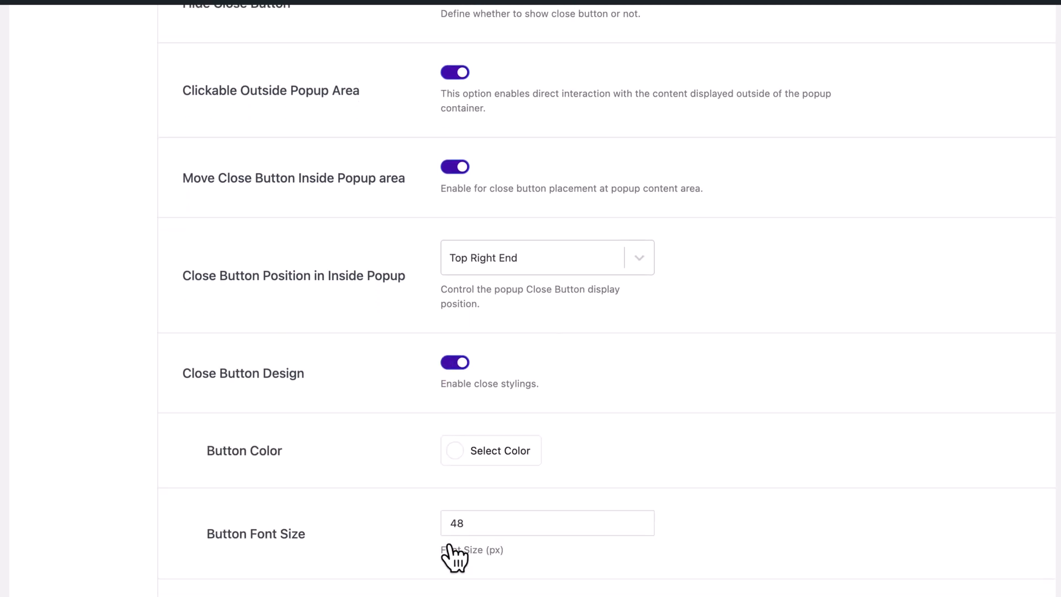
Give the close button a gray colour, 20 px font size and 10 px line height.
scroll("down", 3)
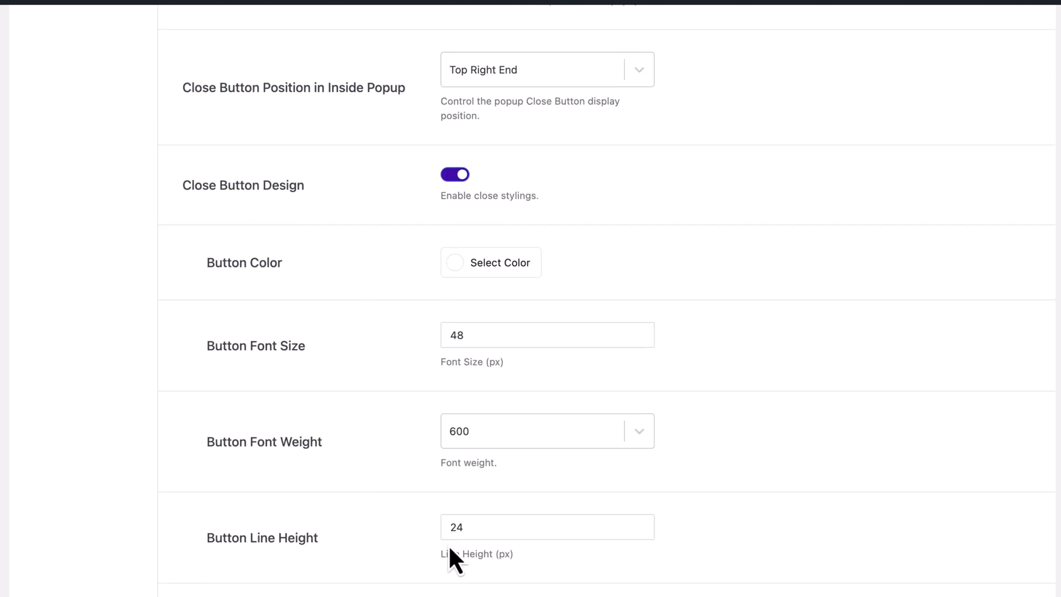
scroll("down", 3)
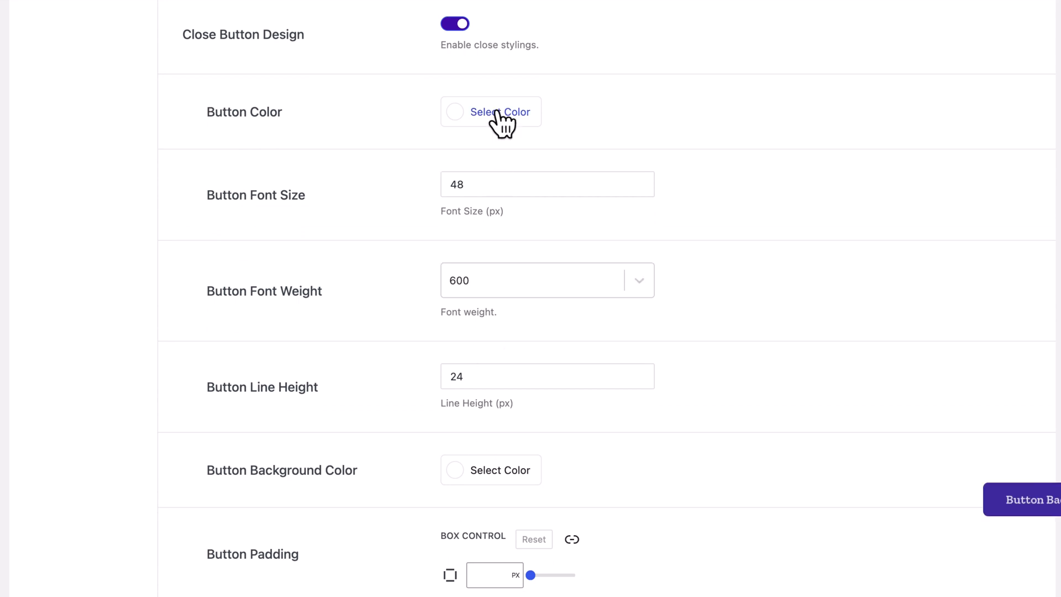
left_click(491, 112)
type("20")
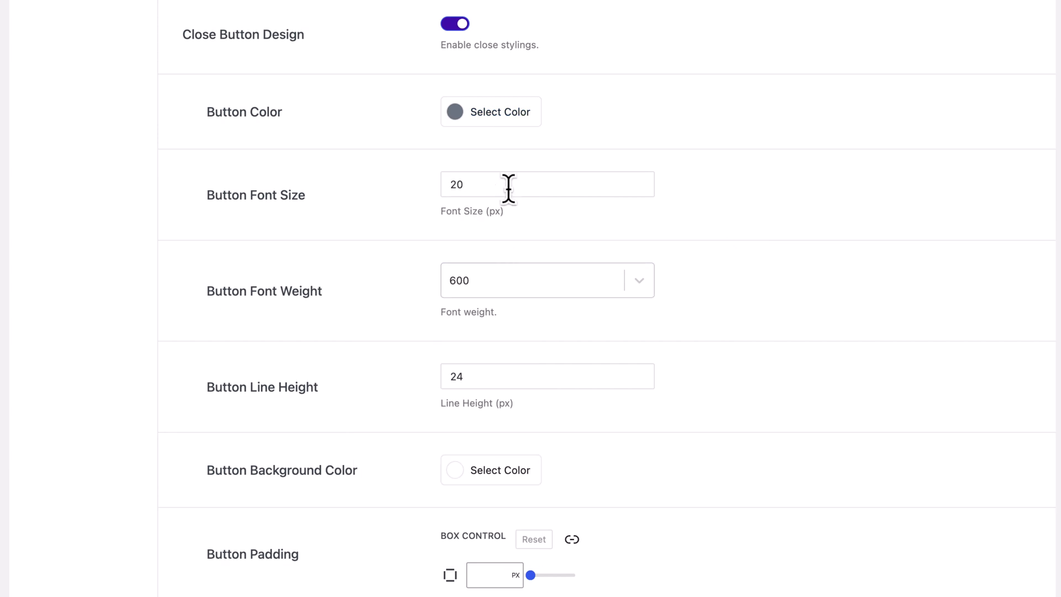
double_click(456, 376)
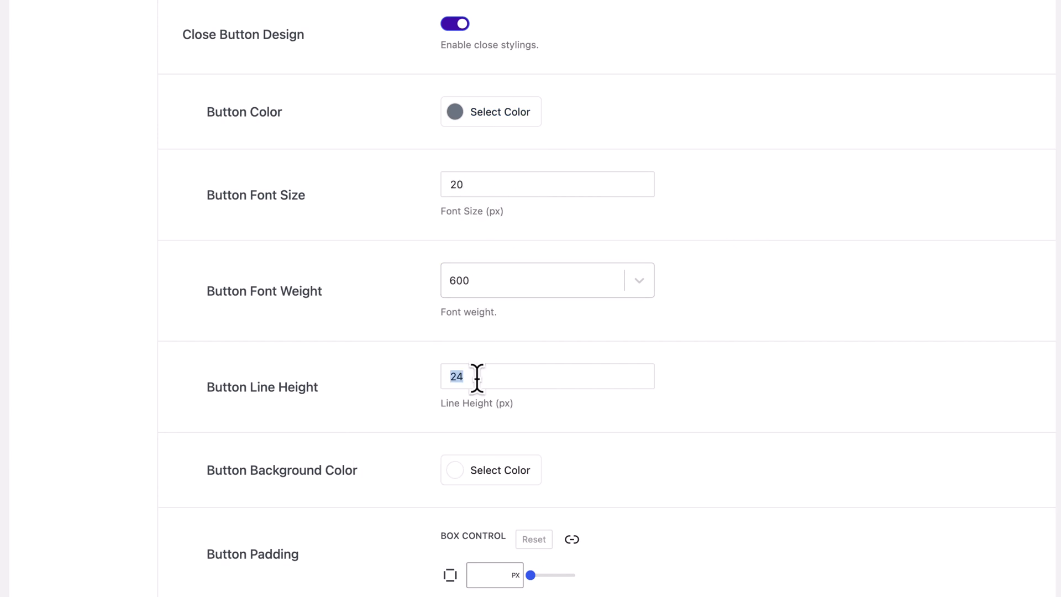
type("10")
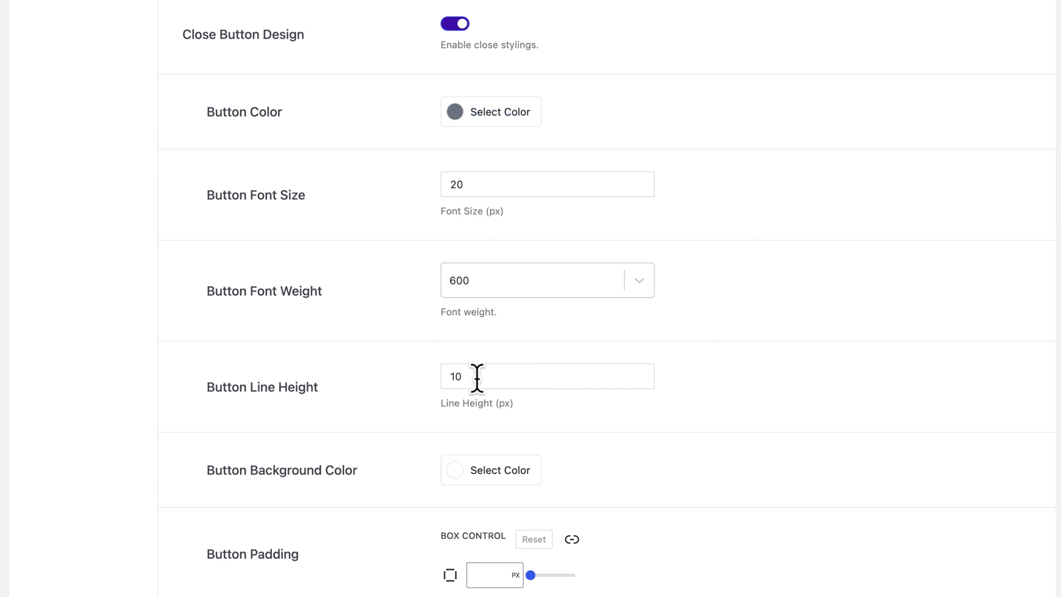
Unlink the close button margins and set them to 10 and -10 px.
scroll("down", 3)
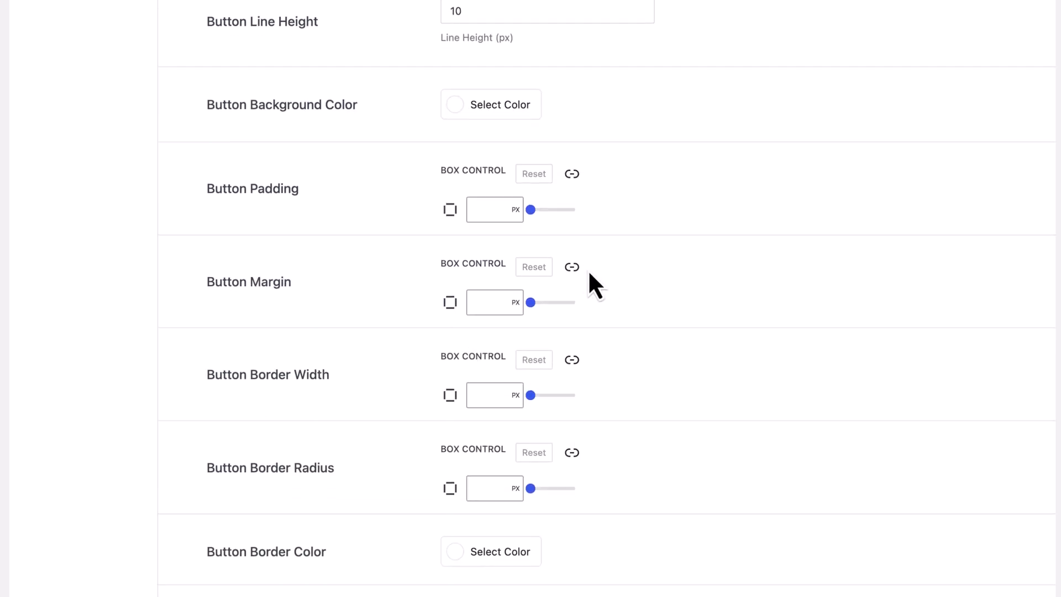
left_click(572, 266)
type("-10")
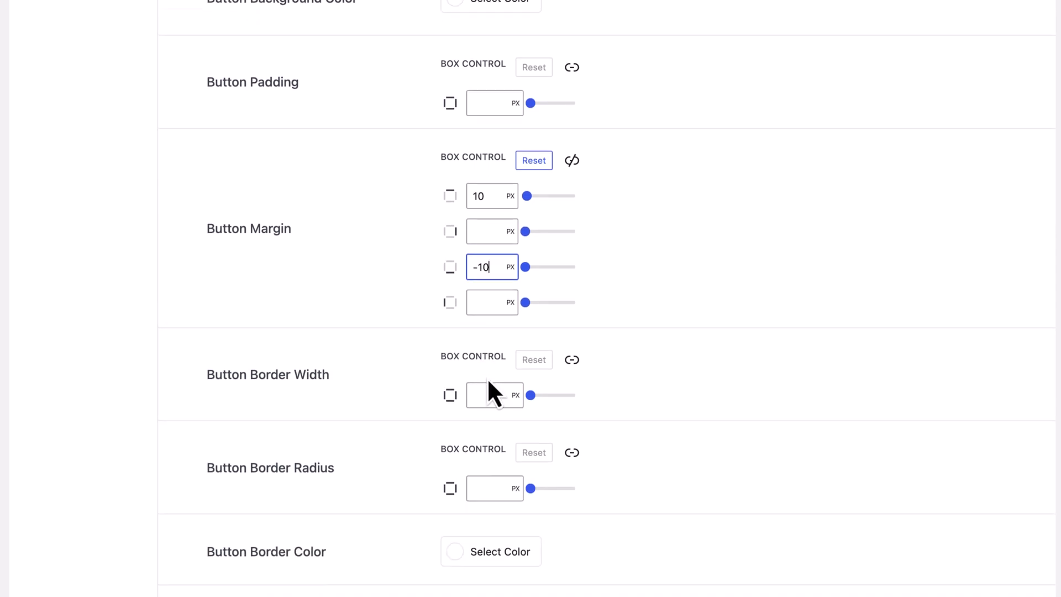
scroll("down", 3)
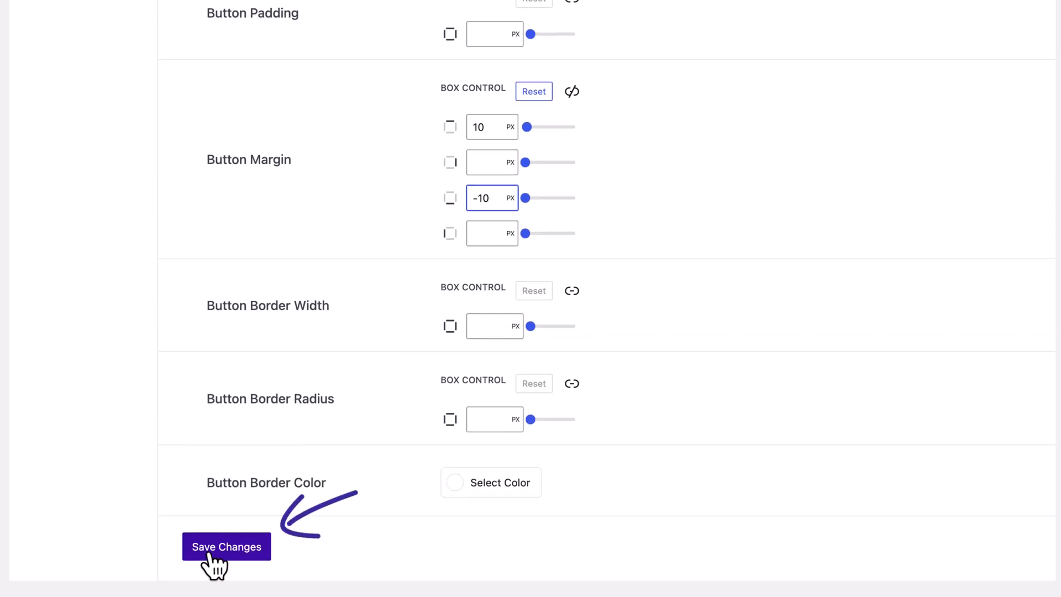